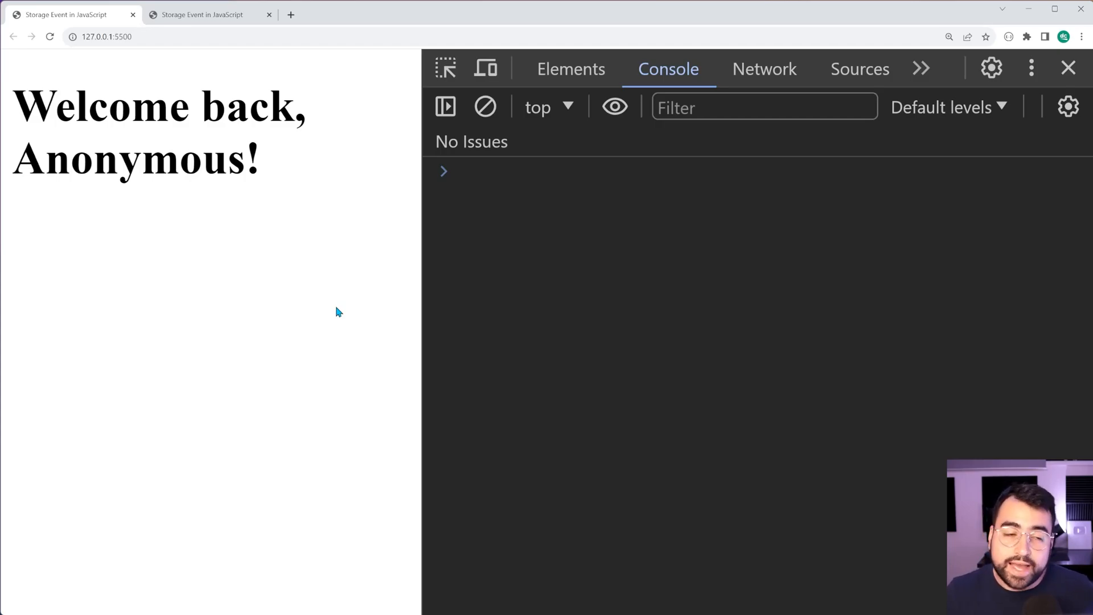
mouse_move(309, 230)
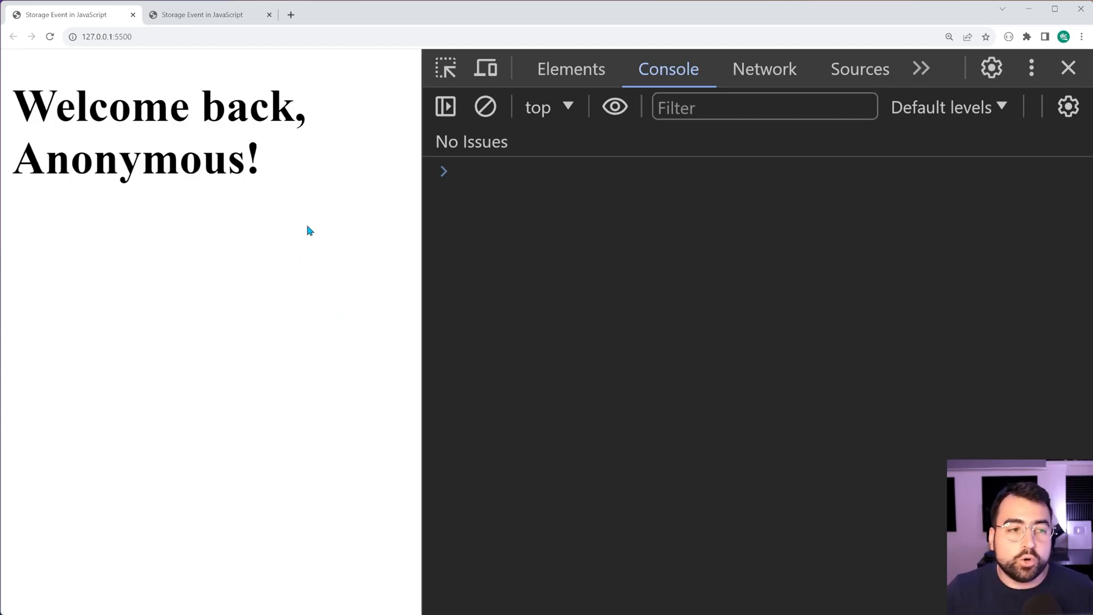
mouse_move(89, 19)
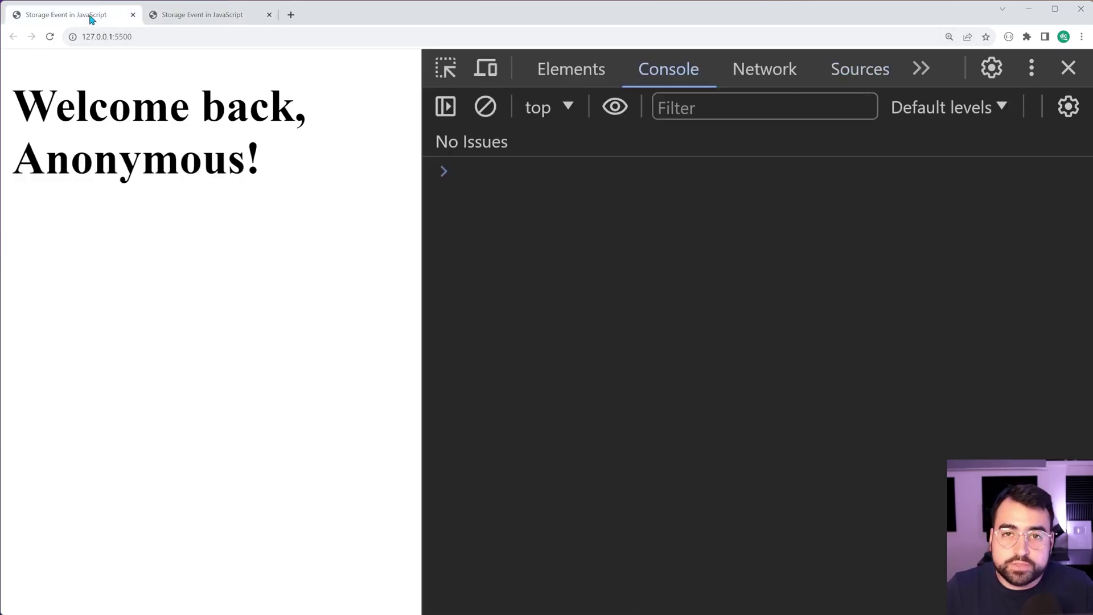
mouse_move(137, 76)
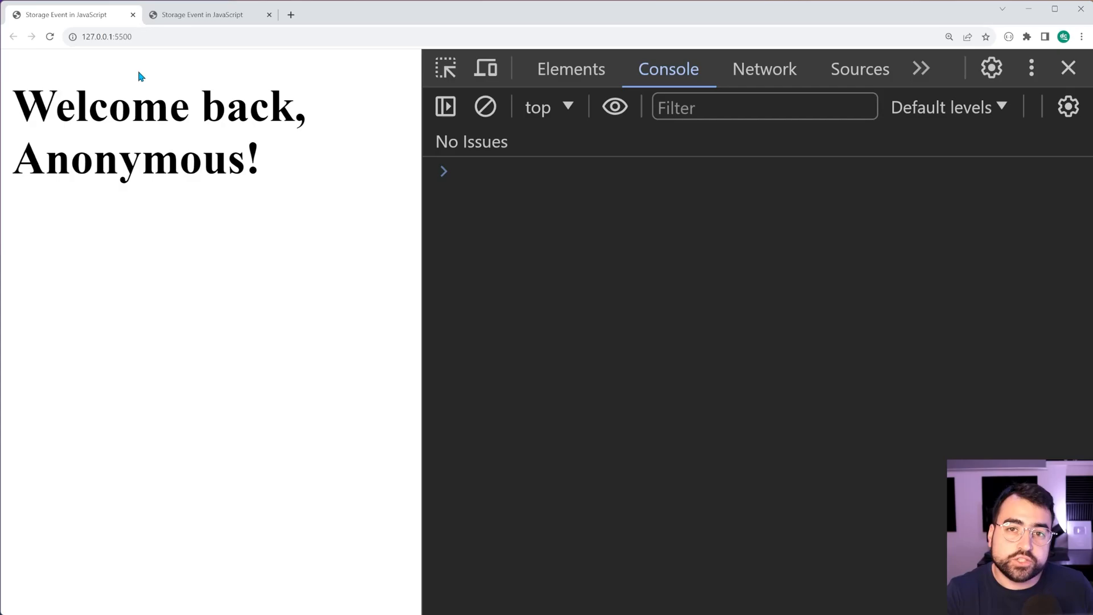
mouse_move(154, 210)
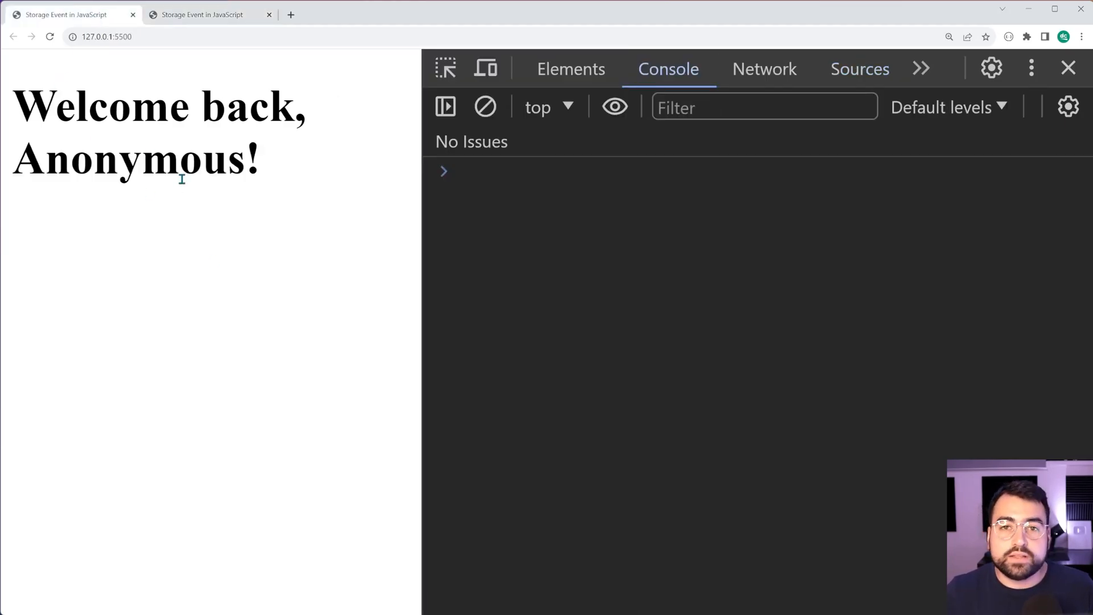
mouse_move(267, 228)
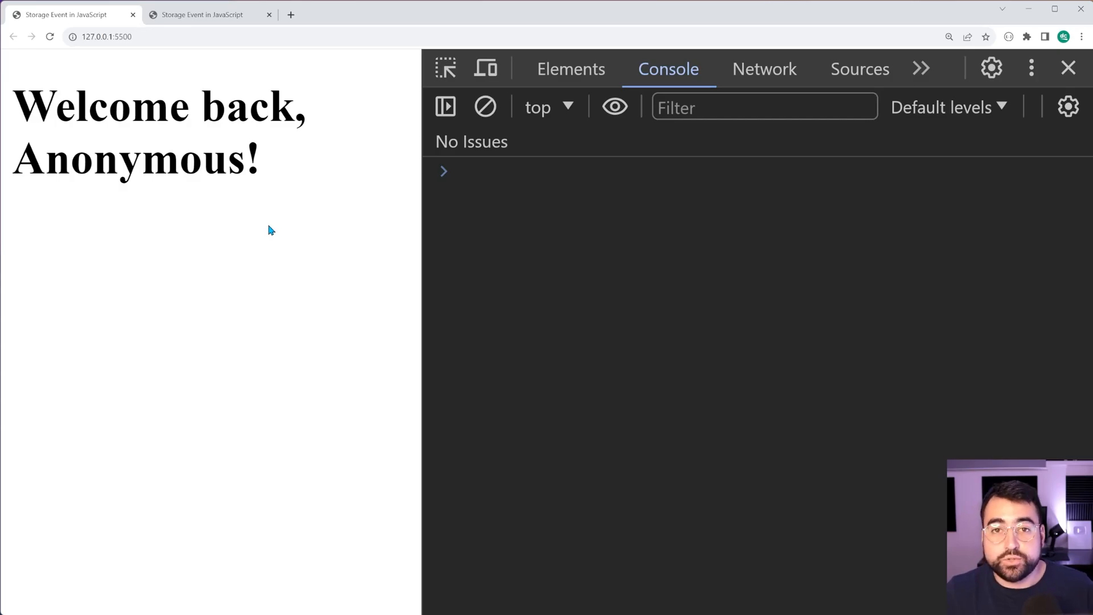
mouse_move(252, 238)
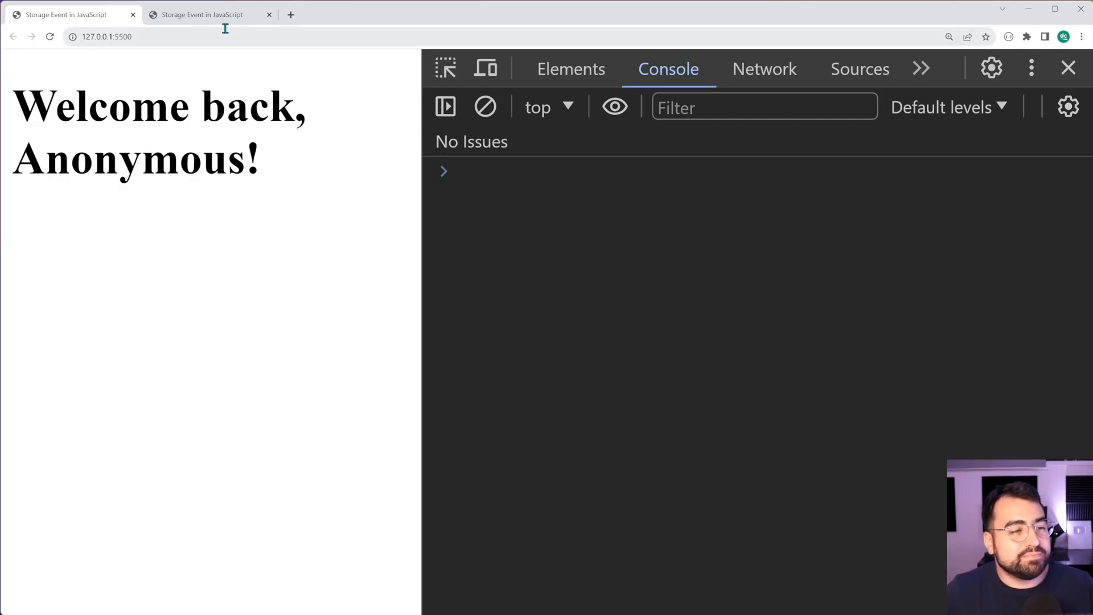
mouse_move(556, 222)
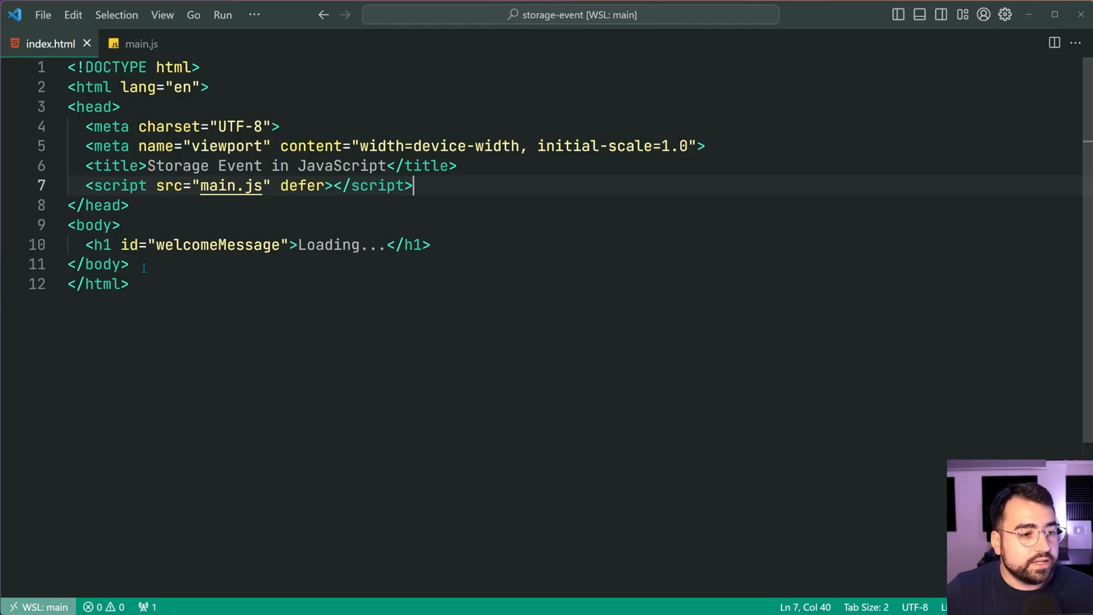
Step: Point out the welcomeMessage h1 heading and its Loading... placeholder text in index.html
click(120, 224)
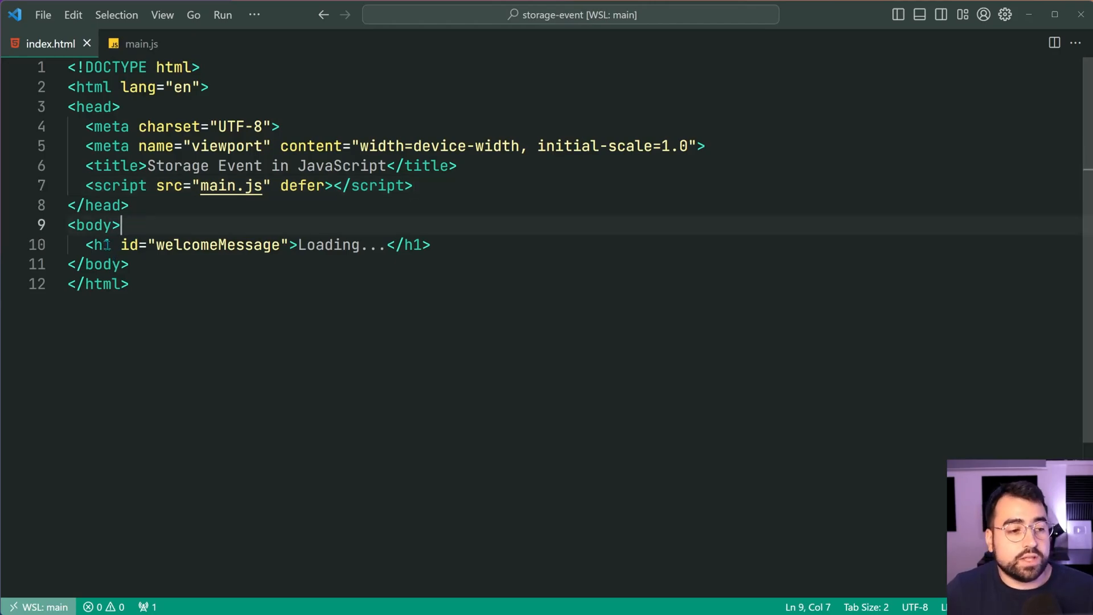
double_click(99, 245)
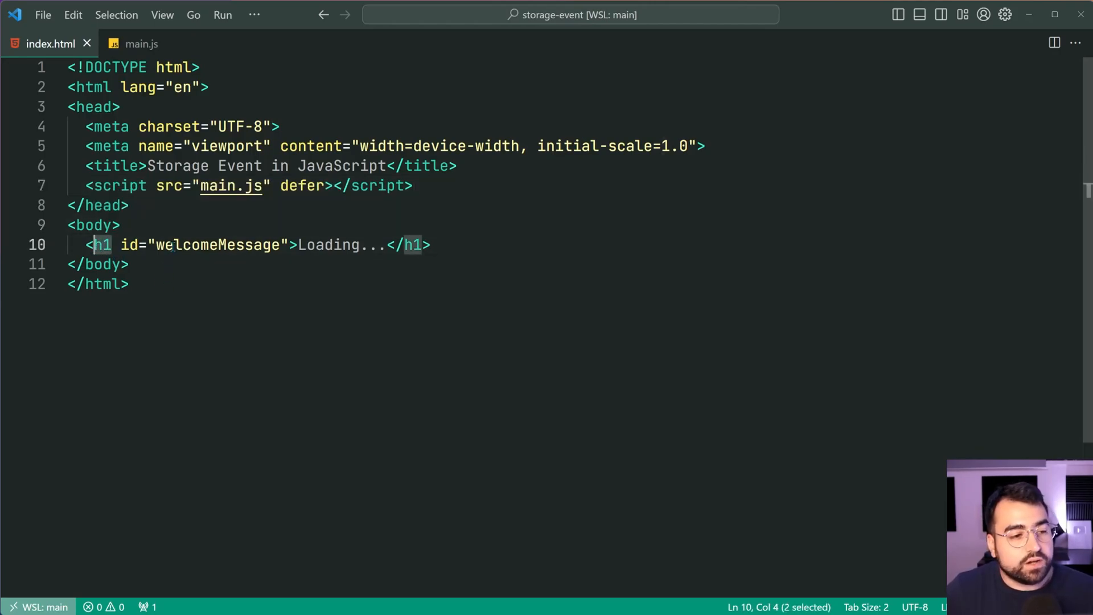
click(298, 245)
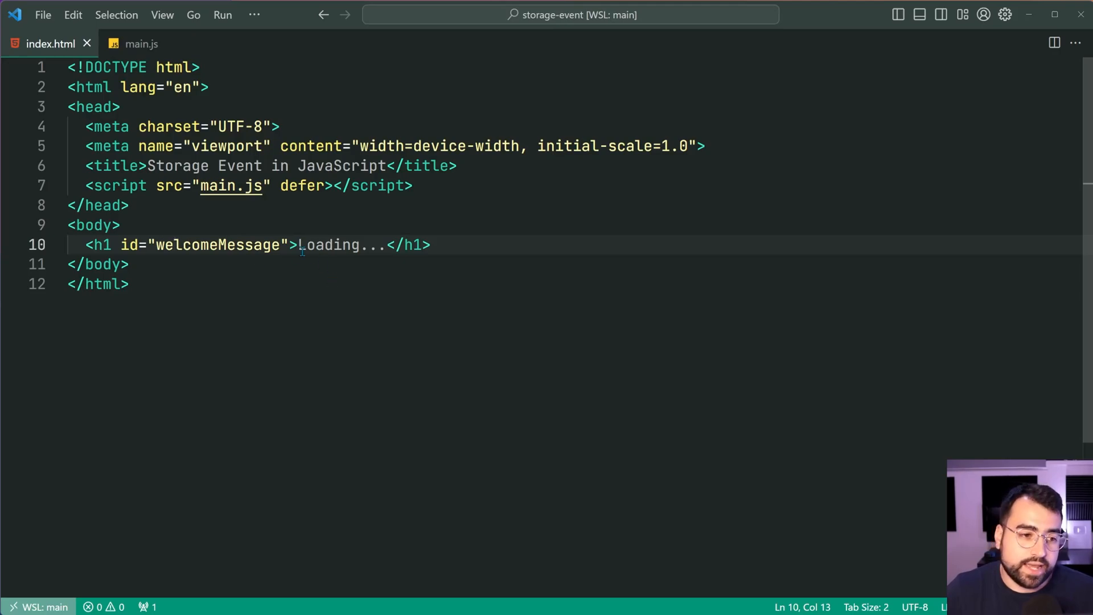
double_click(332, 245)
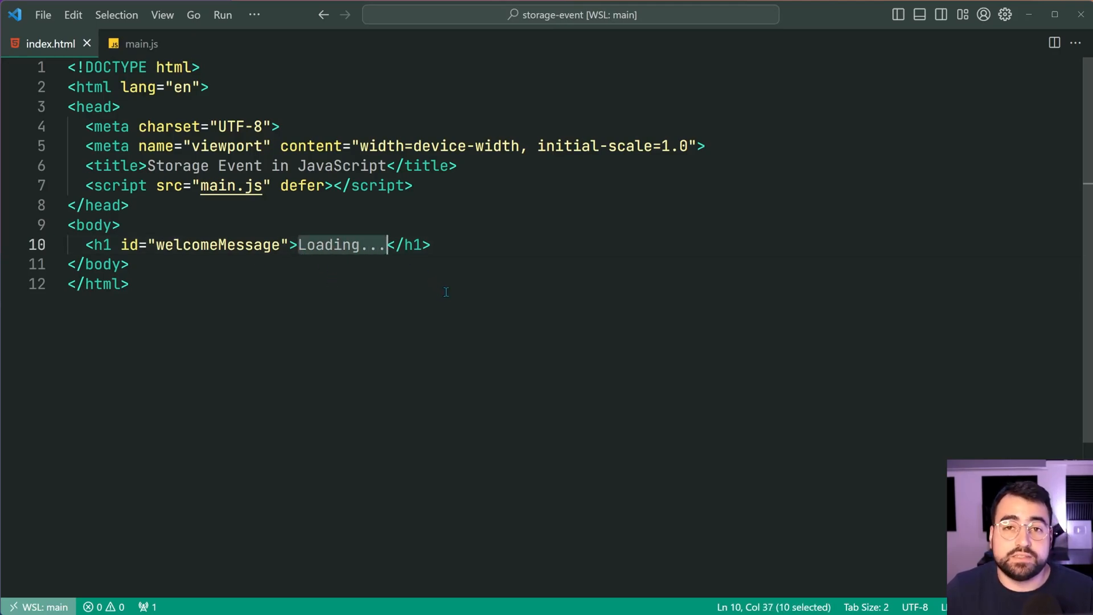
mouse_move(409, 301)
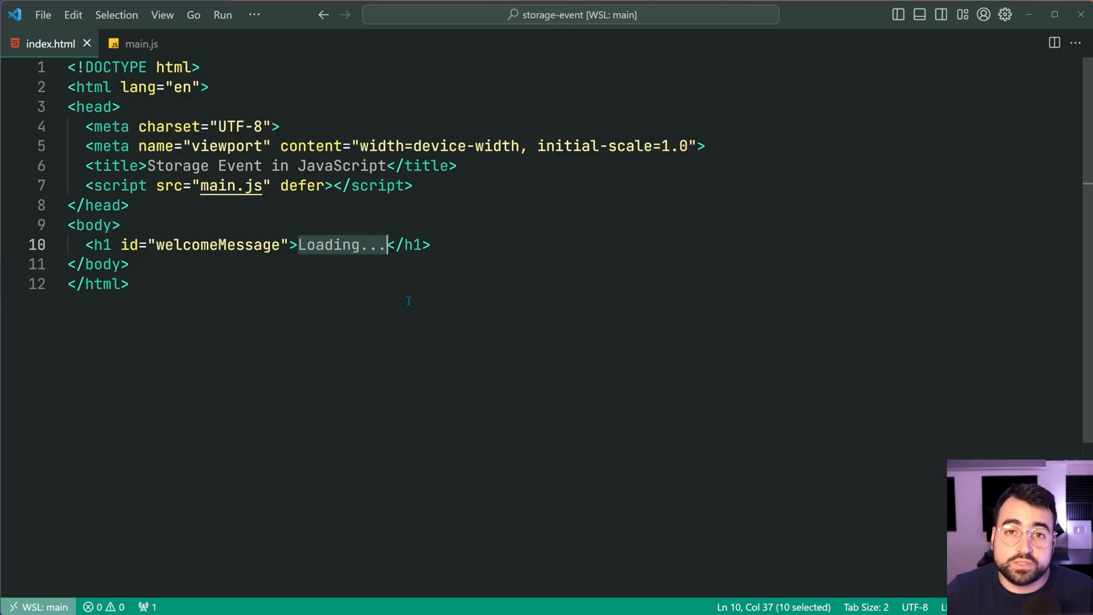
mouse_move(334, 279)
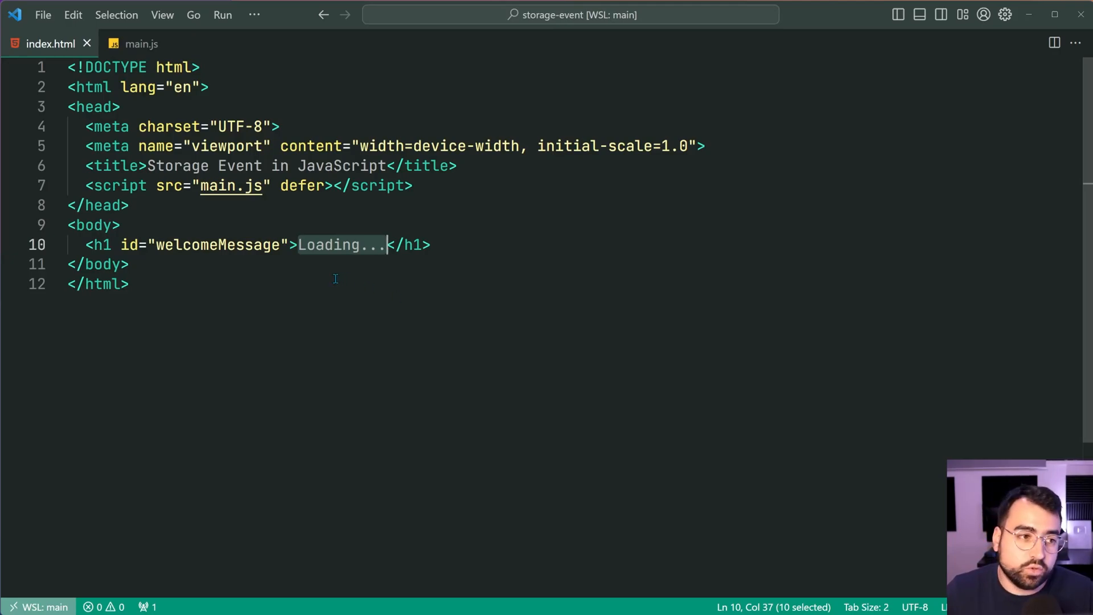
mouse_move(424, 310)
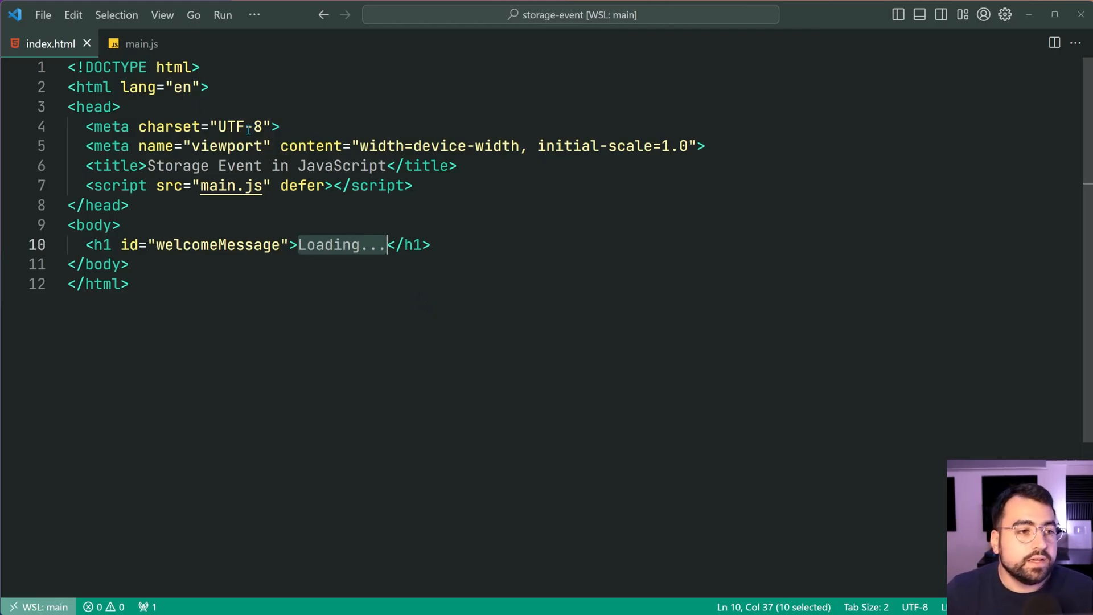
Step: Walk through main.js's updateHeading, its welcome template, initial call and getItem username lookup
click(140, 44)
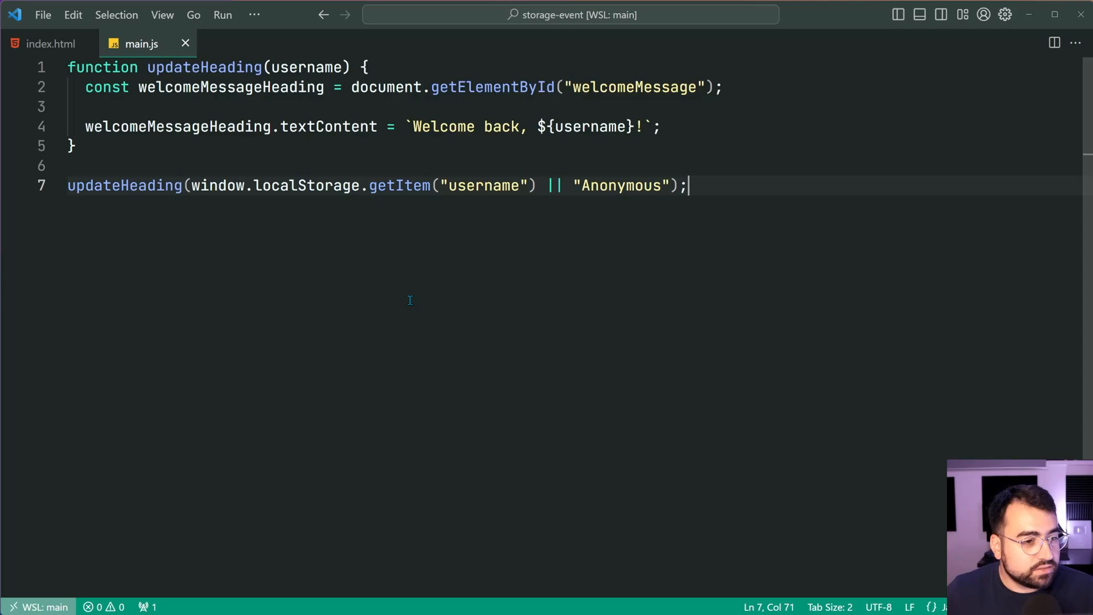
mouse_move(597, 373)
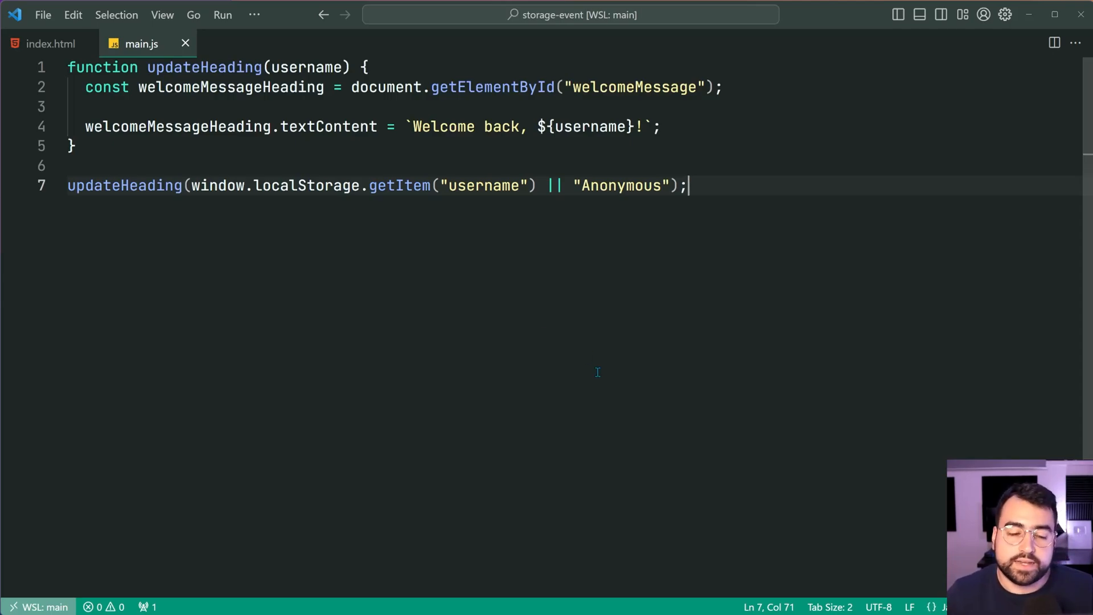
mouse_move(324, 168)
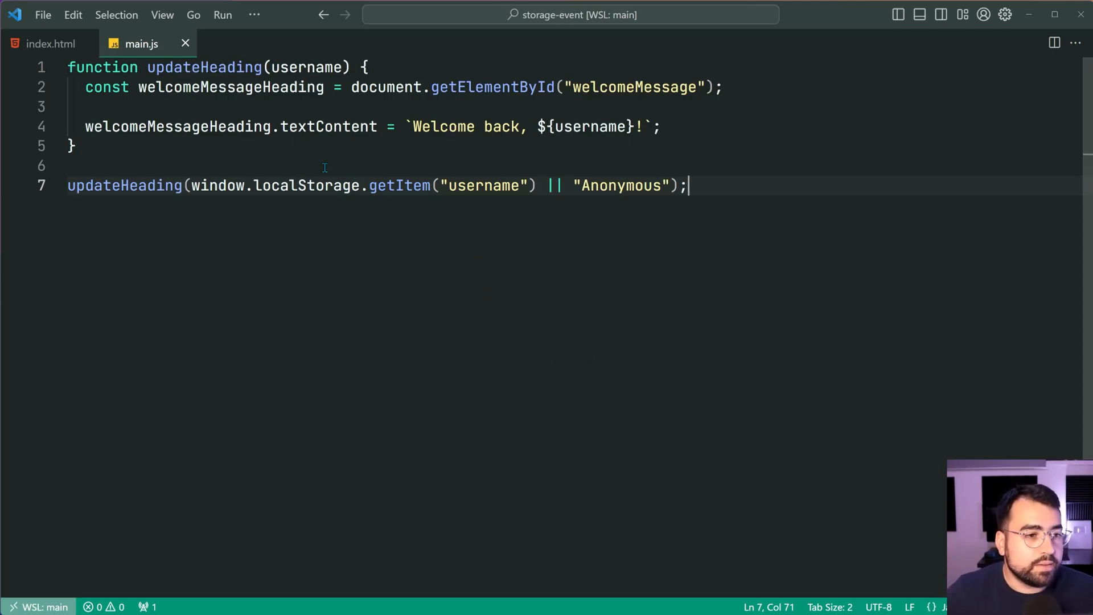
click(363, 67)
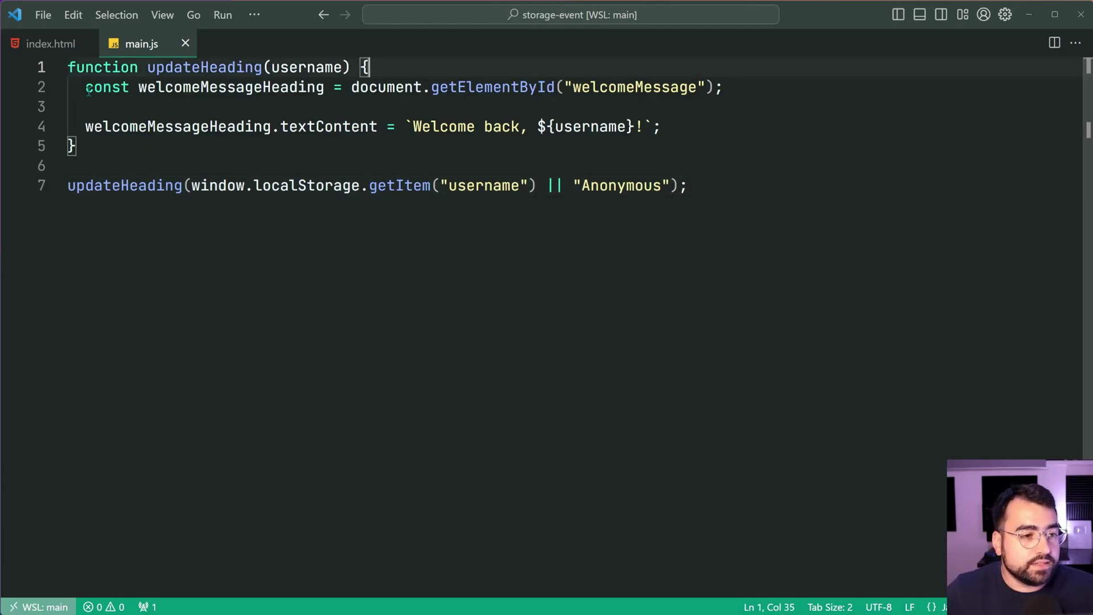
click(723, 86)
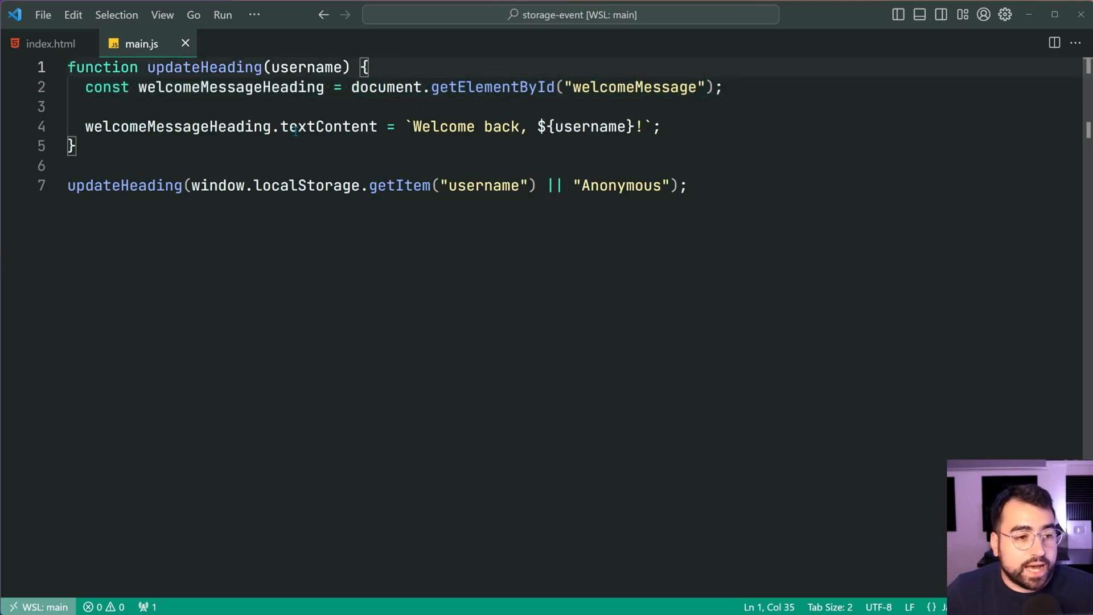
mouse_move(328, 127)
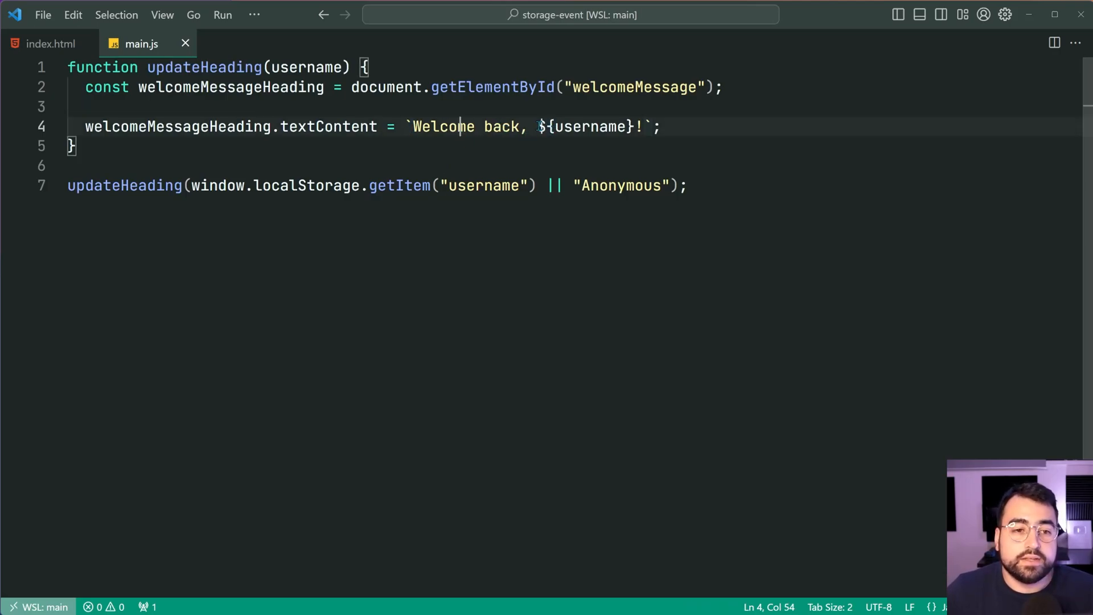
click(652, 127)
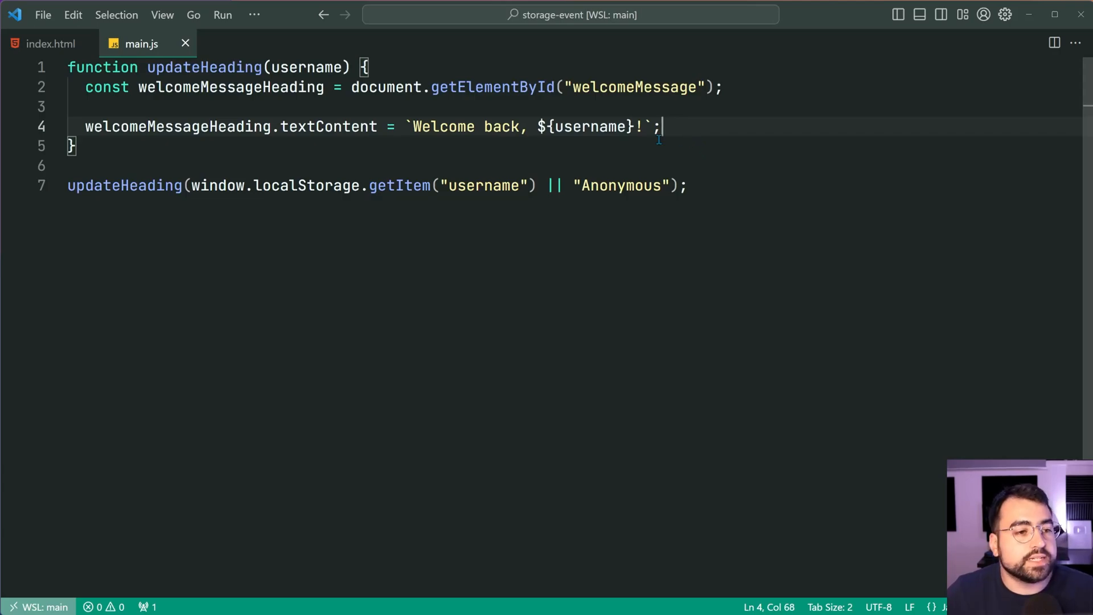
click(178, 145)
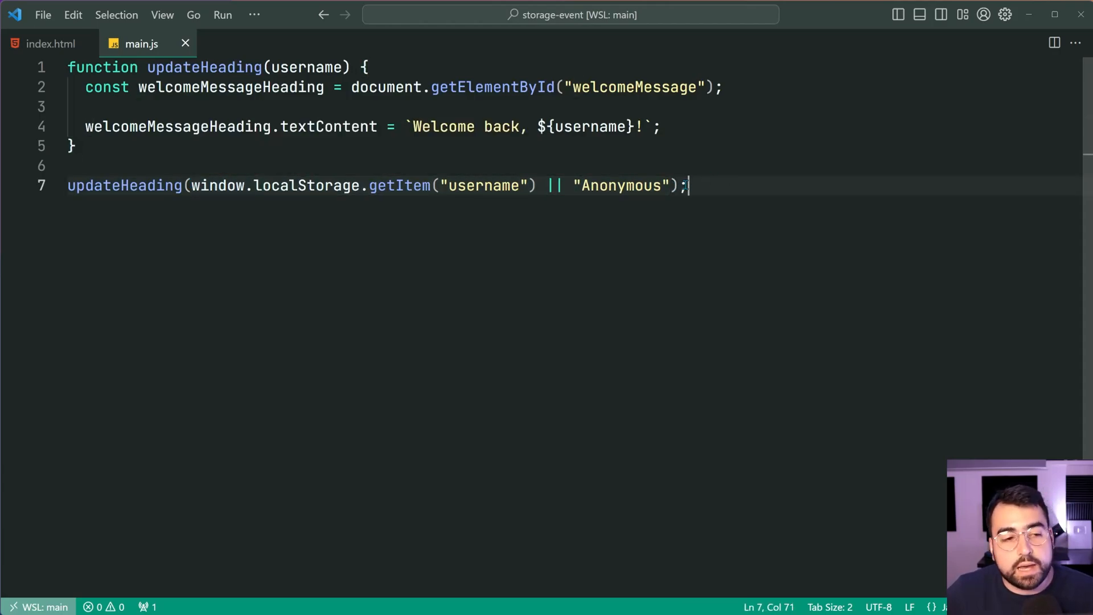
mouse_move(453, 193)
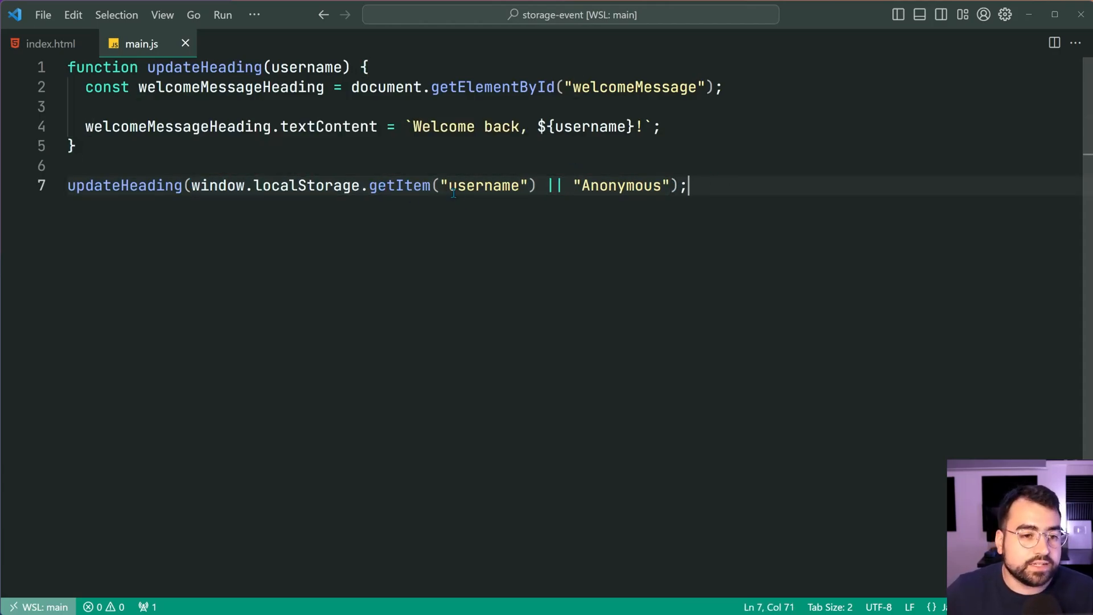
click(535, 186)
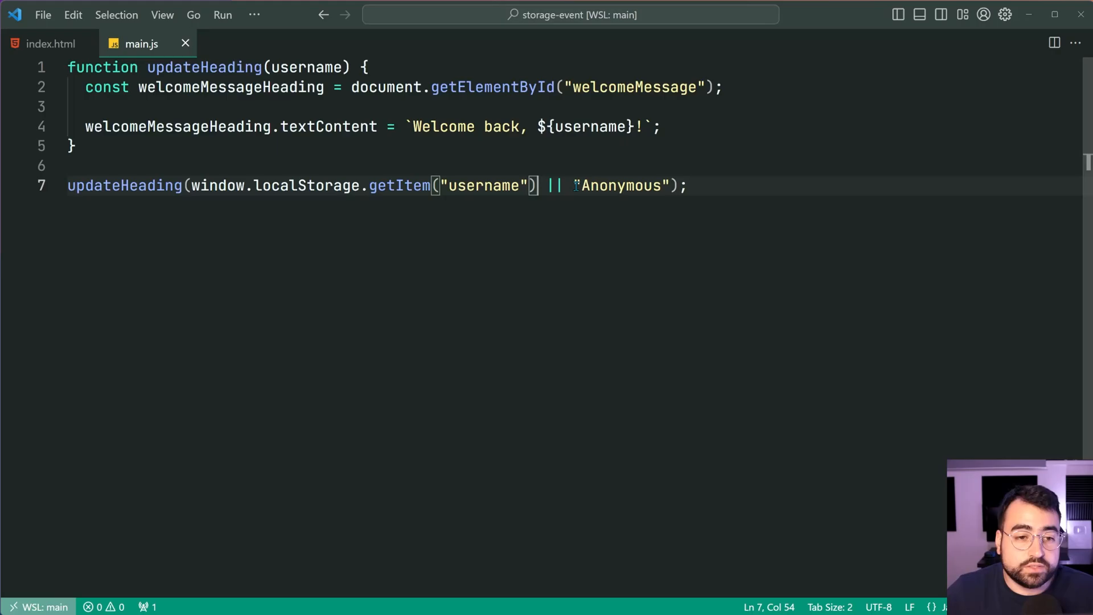
click(690, 185)
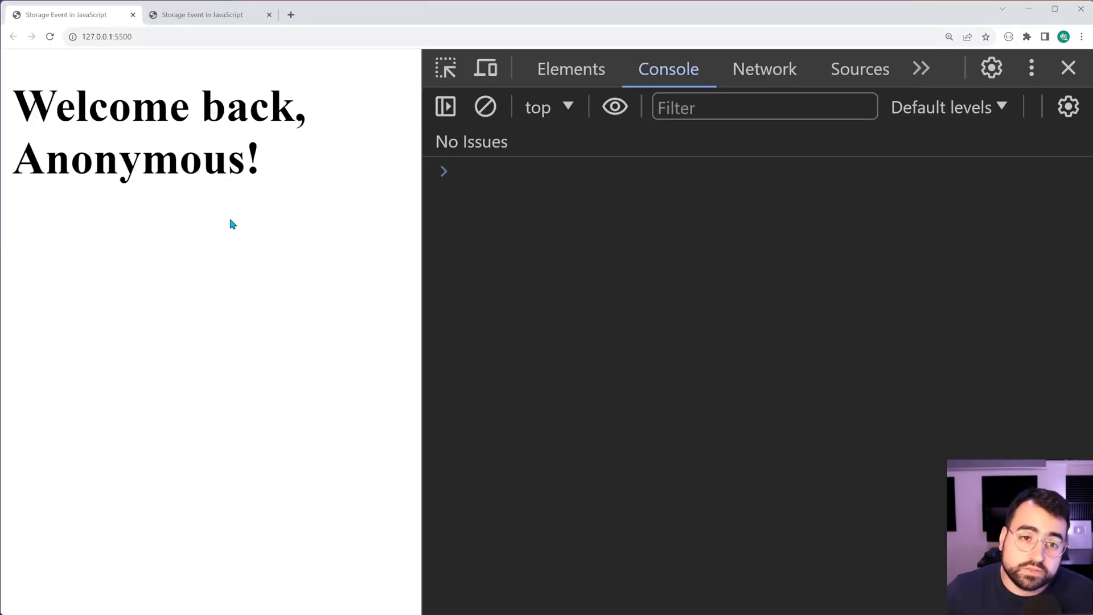
click(775, 69)
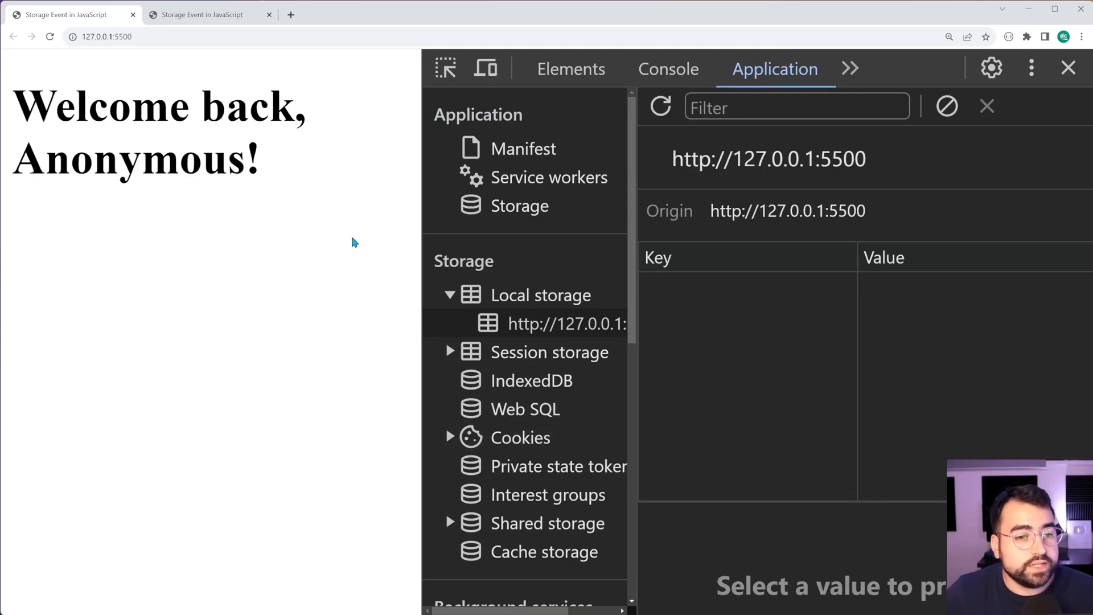
mouse_move(284, 91)
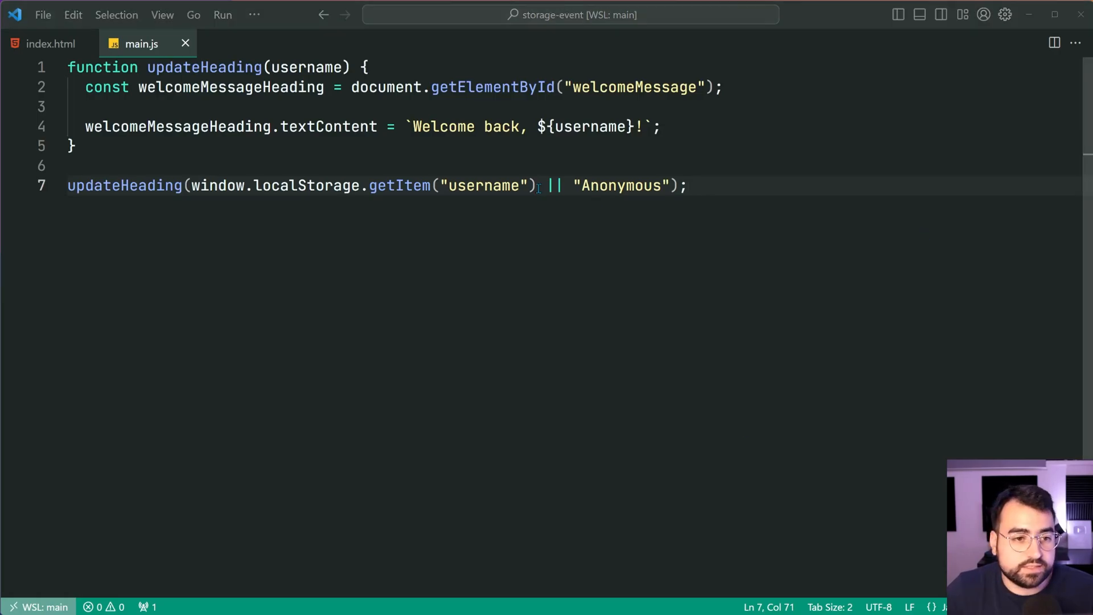
mouse_move(728, 195)
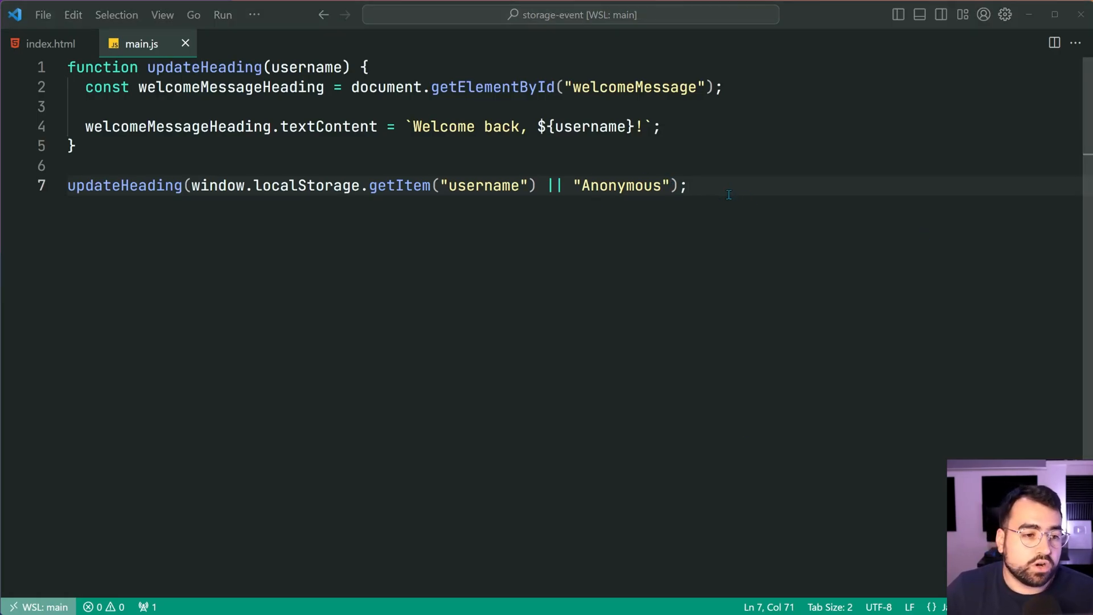
Step: Add localStorage.setItem("username", username) after the textContent line and save main.js
click(363, 67)
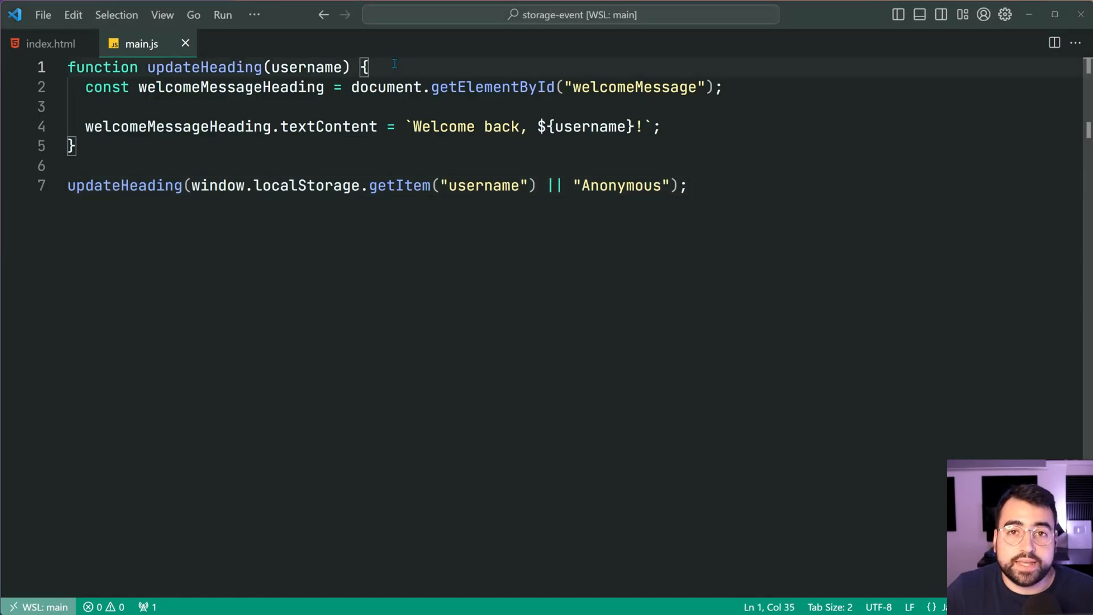
click(660, 127)
text(localStorage.setItem)
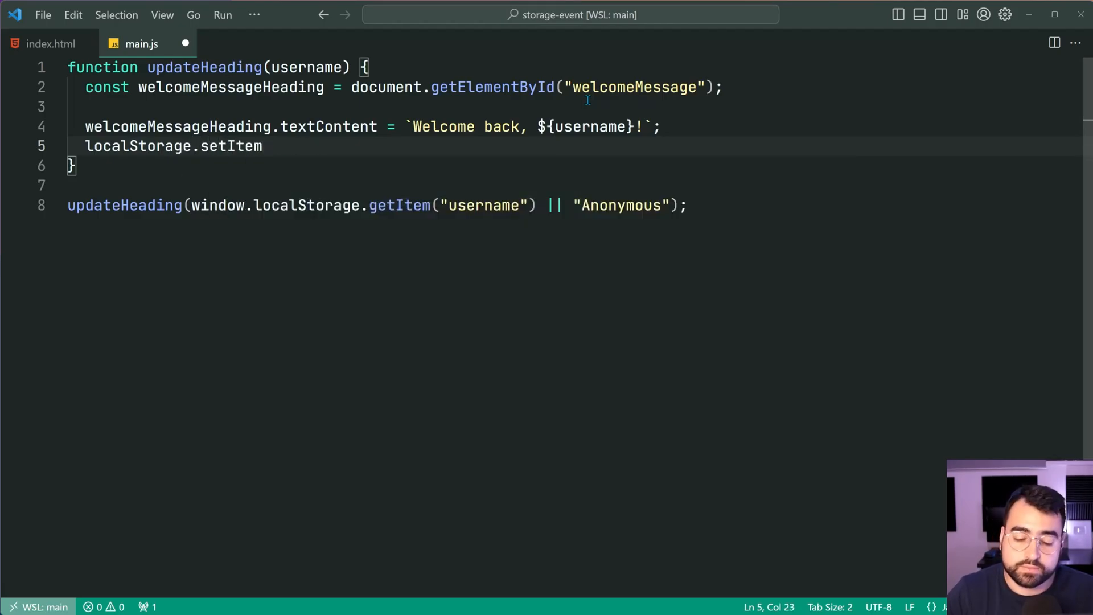
text(("username")
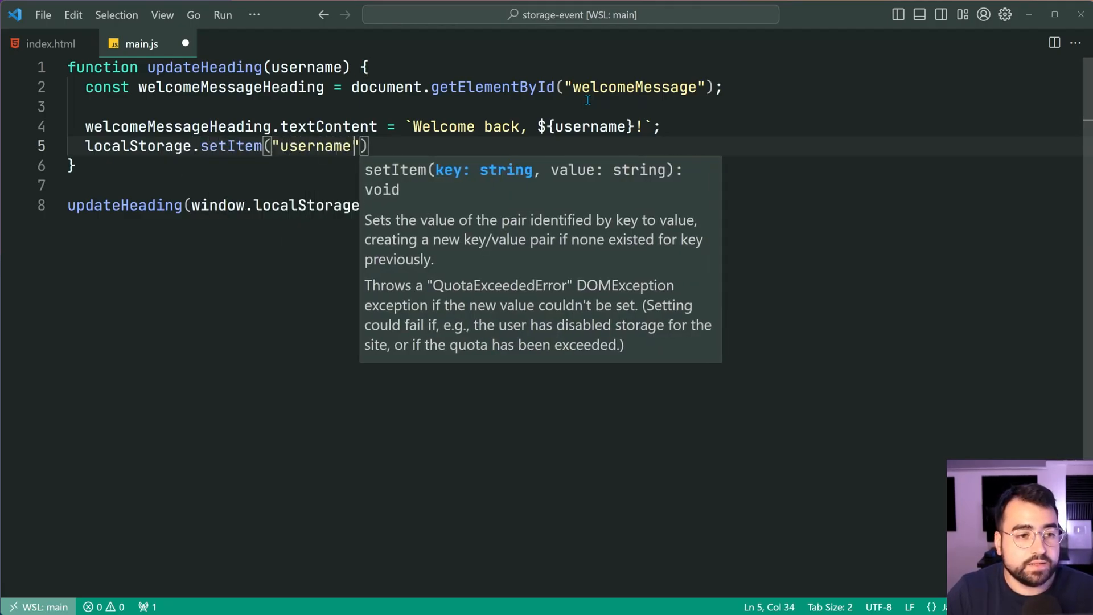
text(, username)
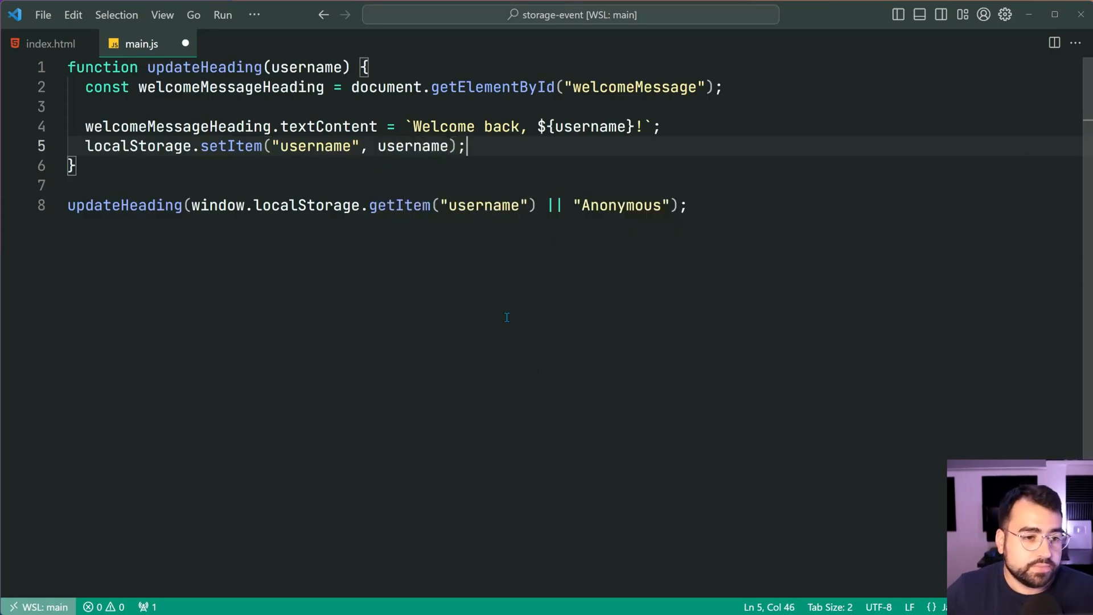
mouse_move(537, 167)
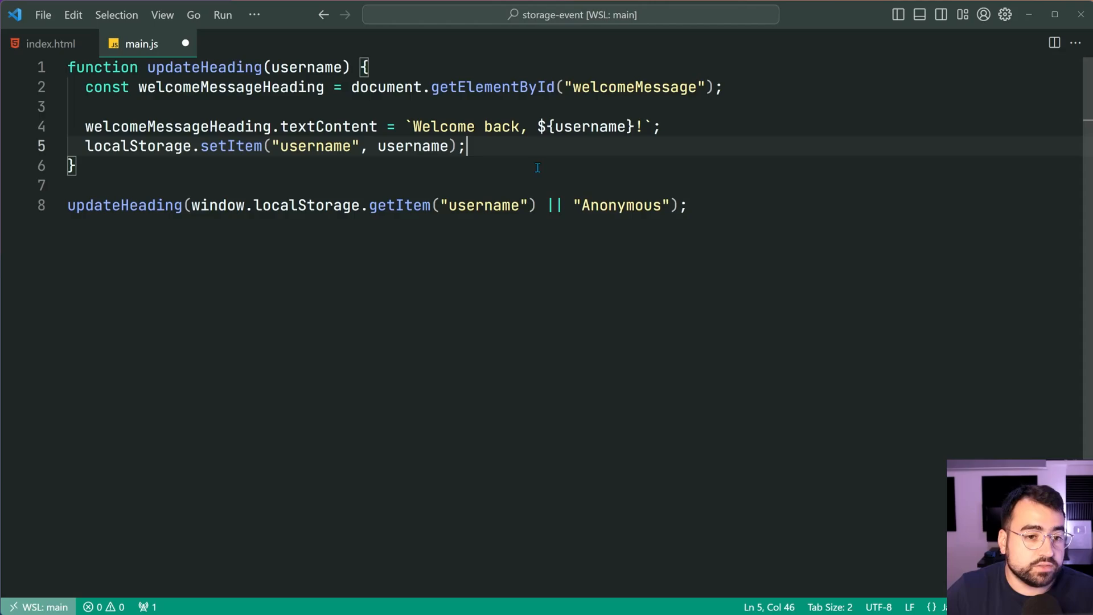
key(ctrl+s)
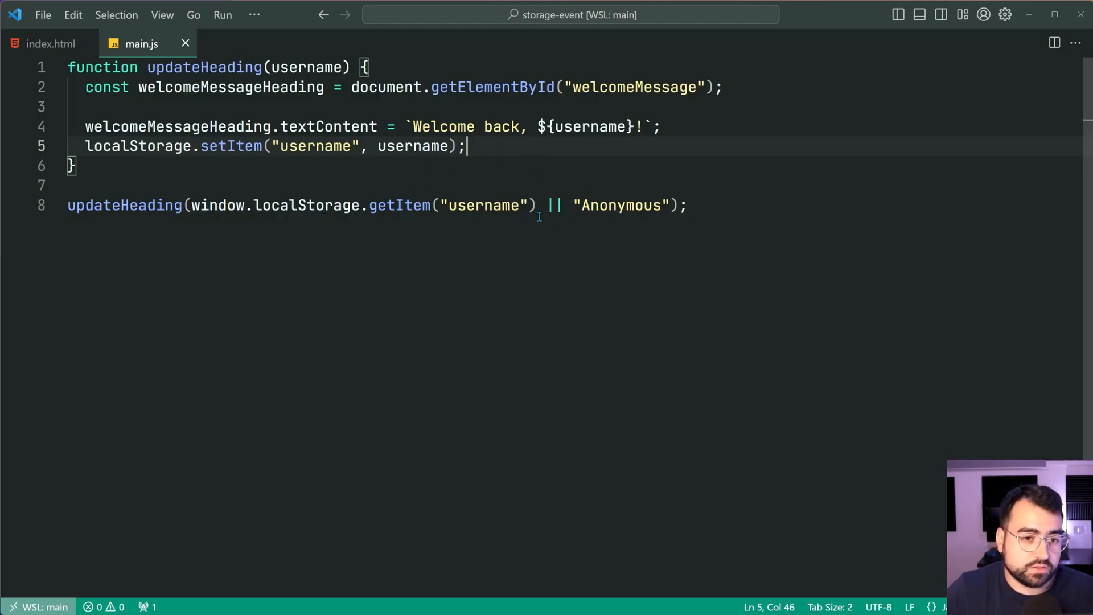
mouse_move(730, 195)
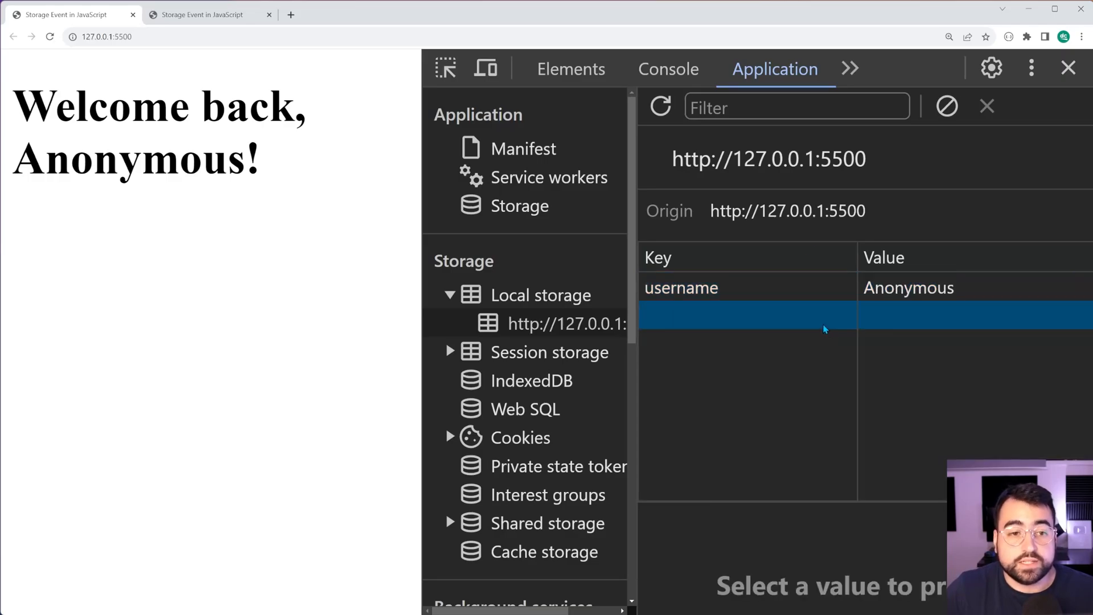
Step: Run updateHeading("dcode") in the Console, then check the second tab still shows Anonymous
click(667, 68)
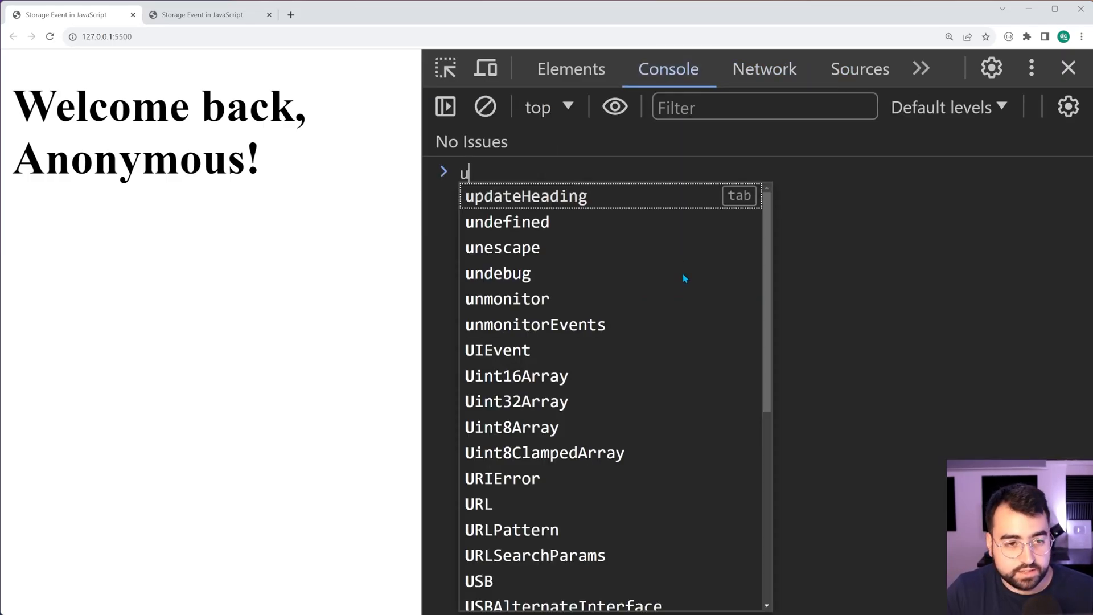
text(pdateHeading(")
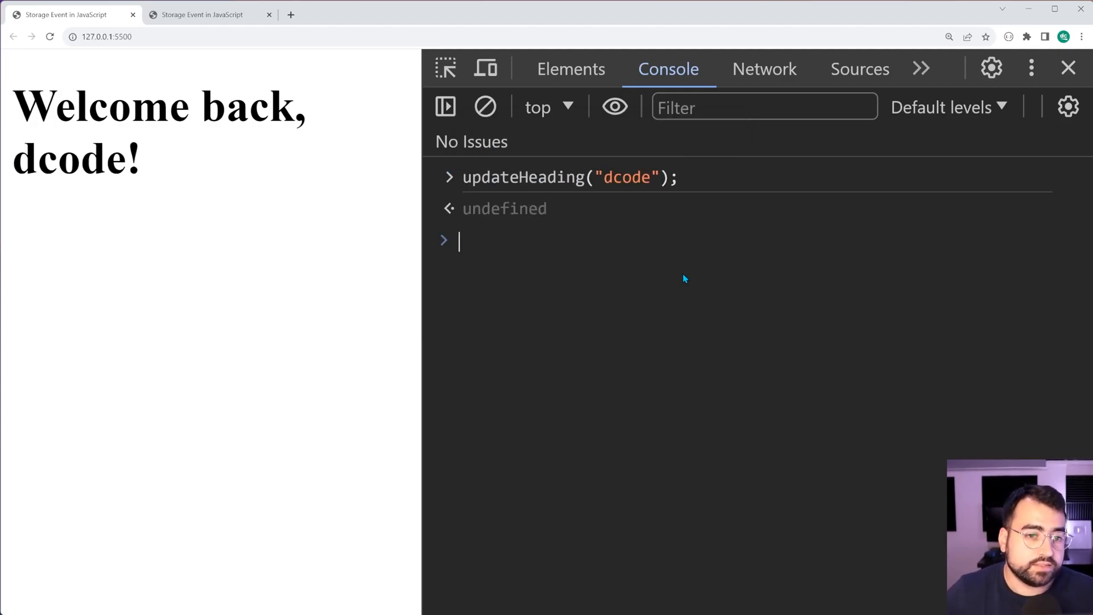
click(920, 69)
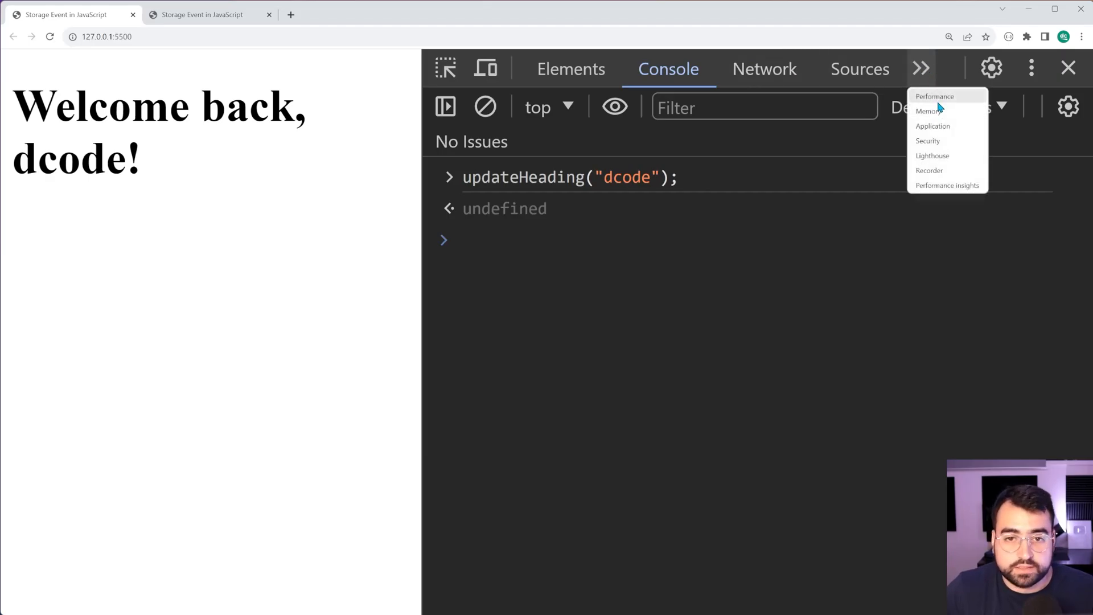
click(932, 127)
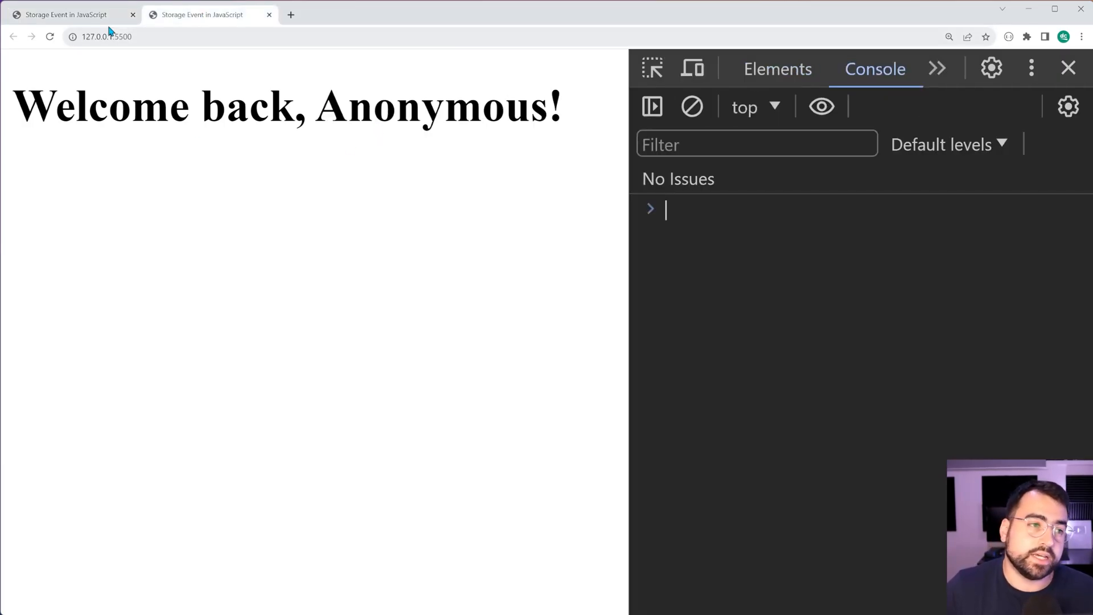
click(774, 69)
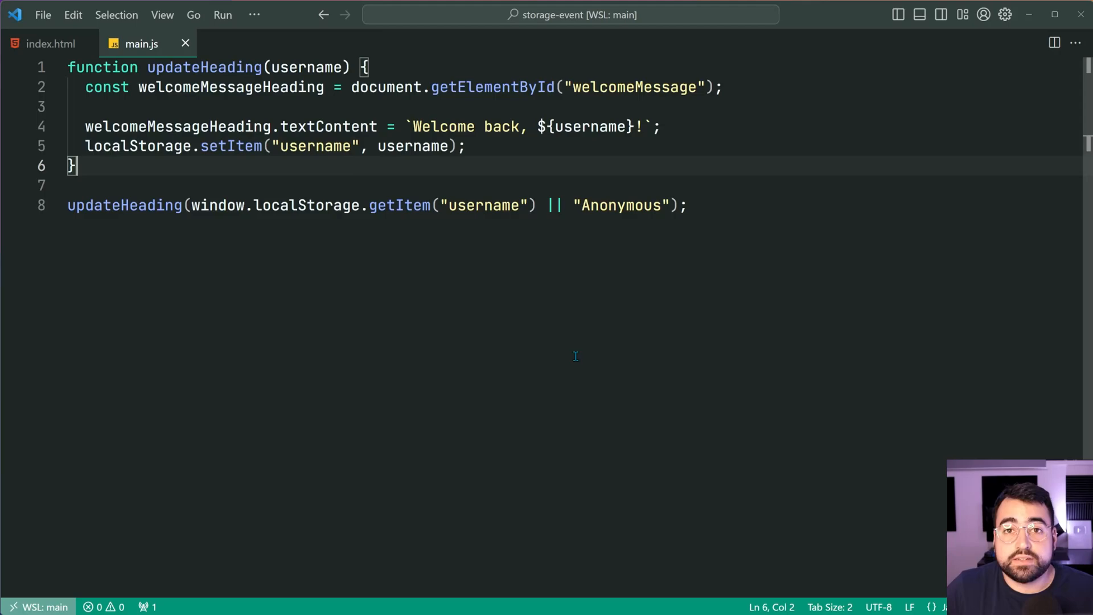
mouse_move(588, 435)
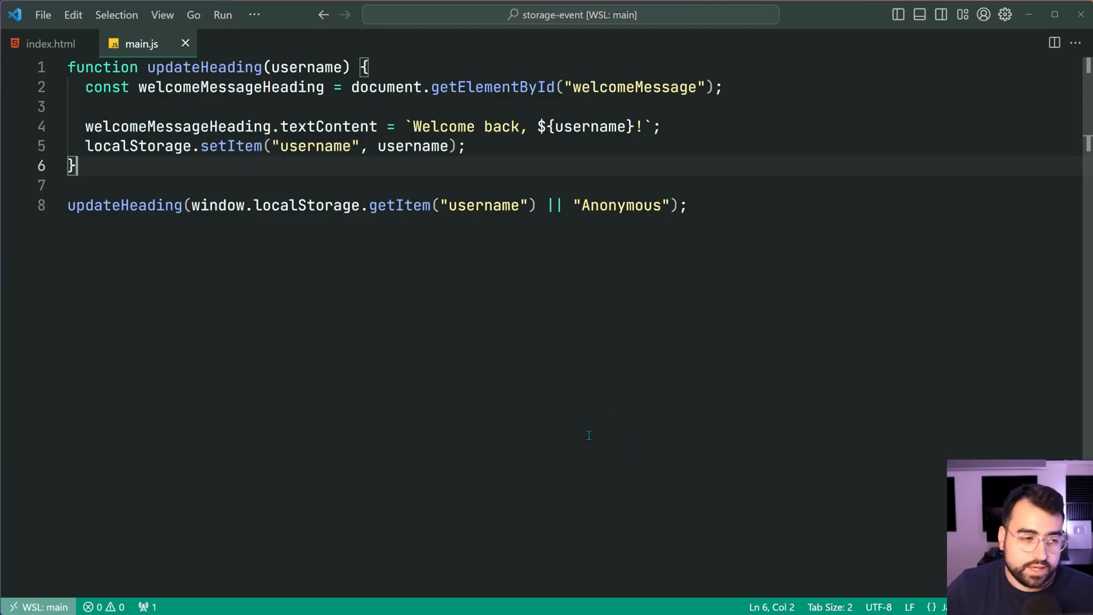
Step: Add a window "storage" listener logging ev above the initial updateHeading call, and save
key(Enter)
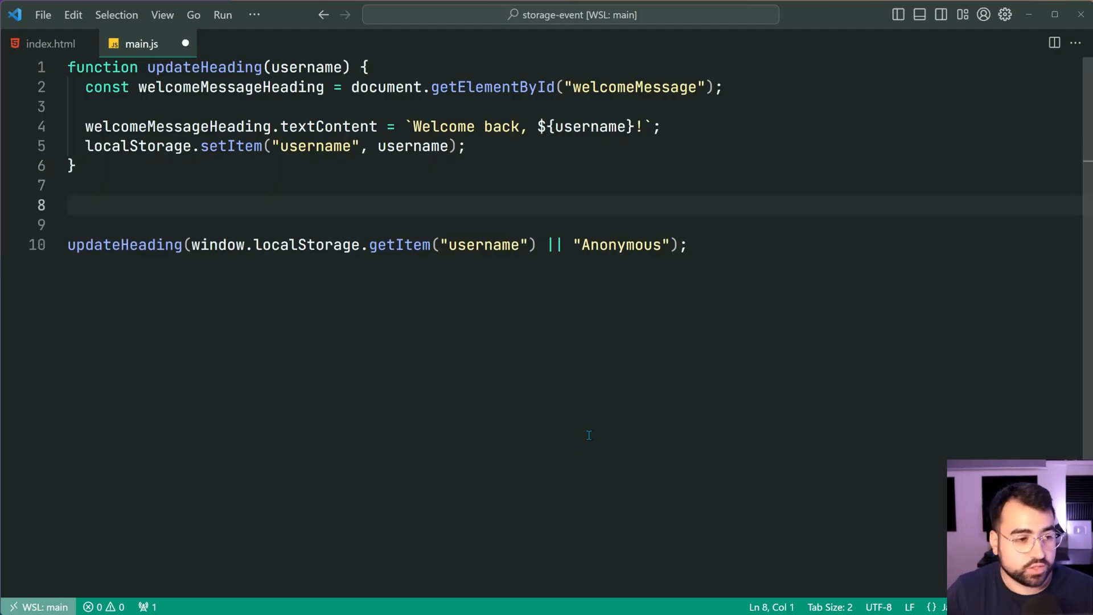
text(window.addEventListener)
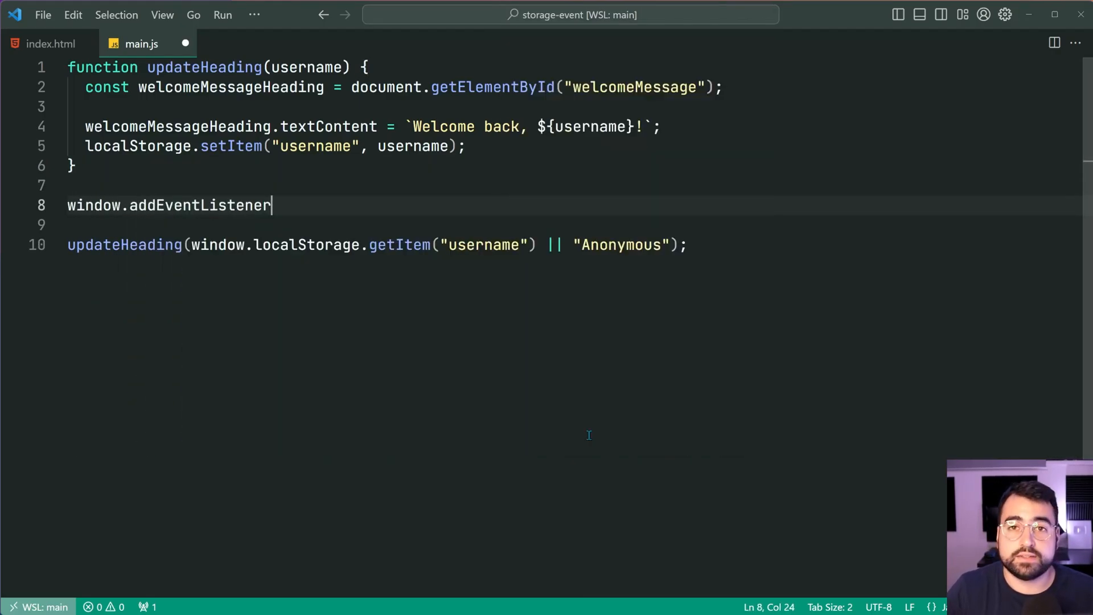
text((""))
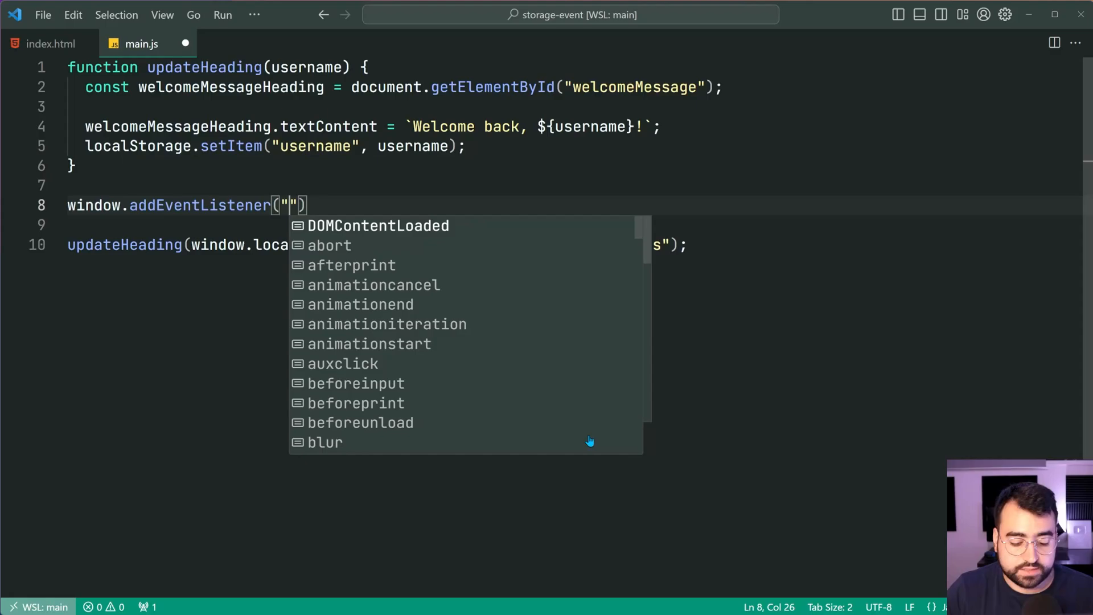
text(storage)
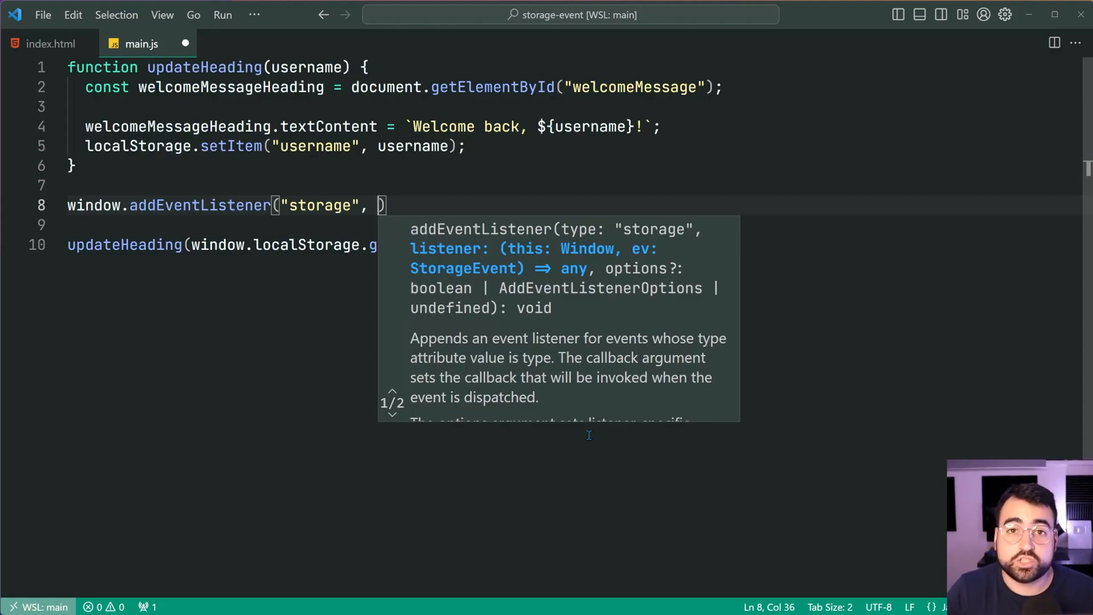
mouse_move(567, 389)
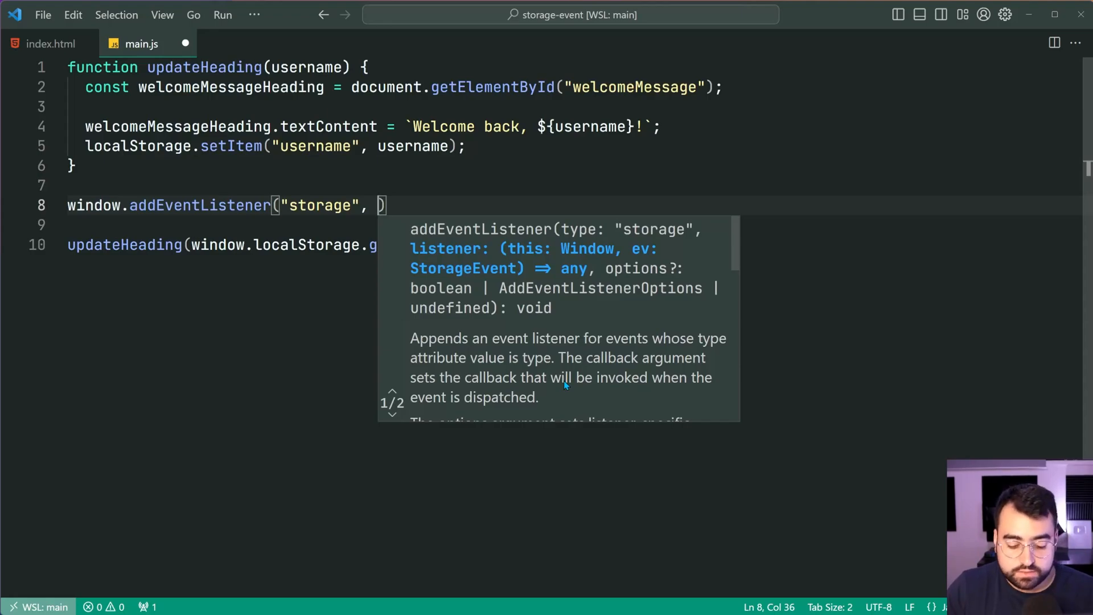
text((ev))
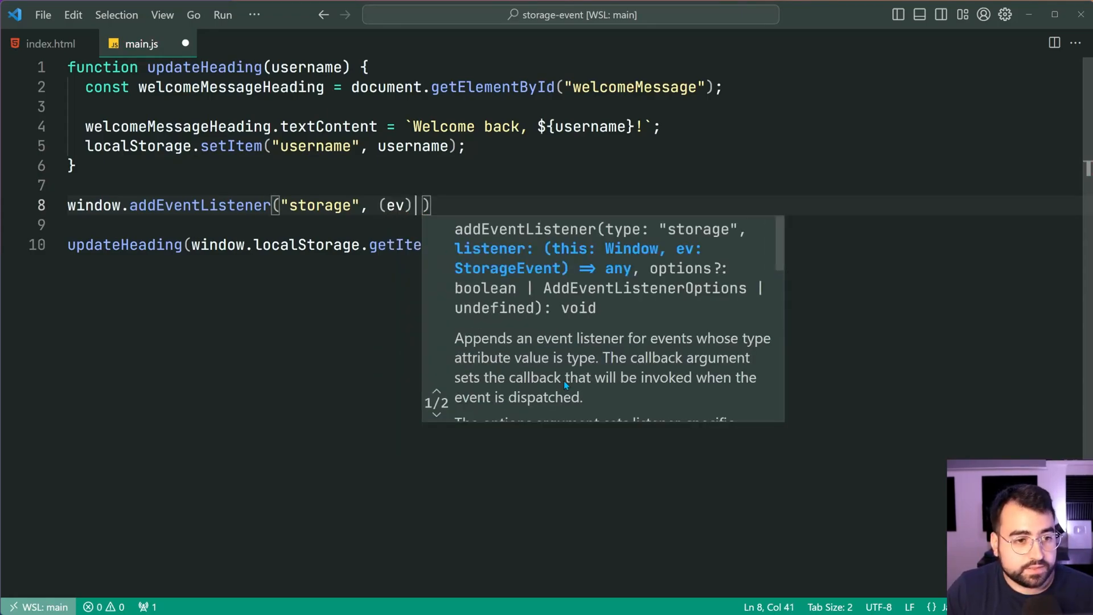
text(=> {})
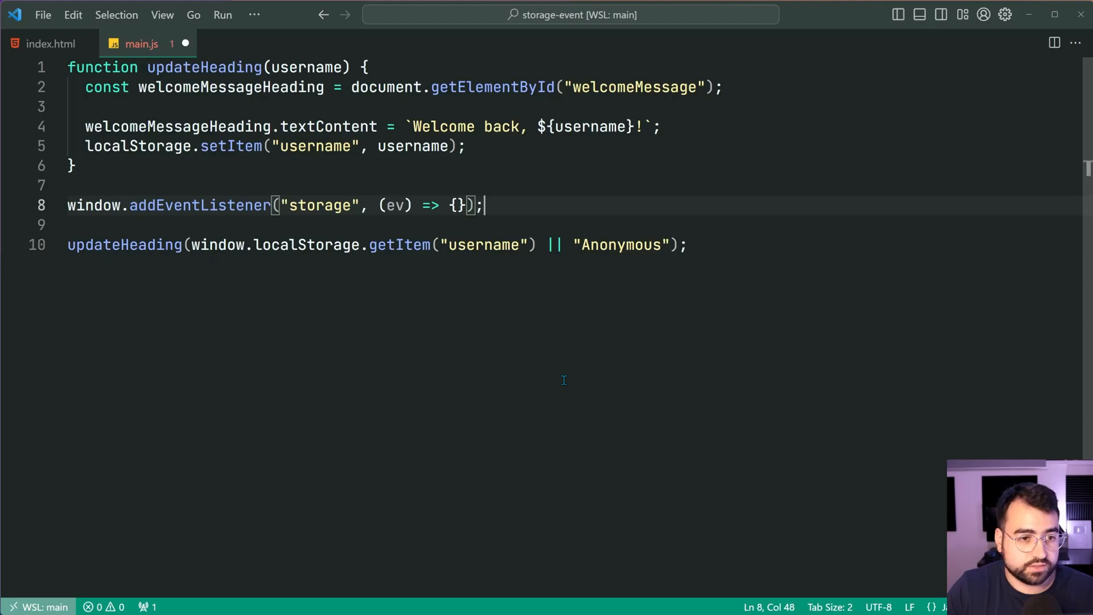
key(Enter)
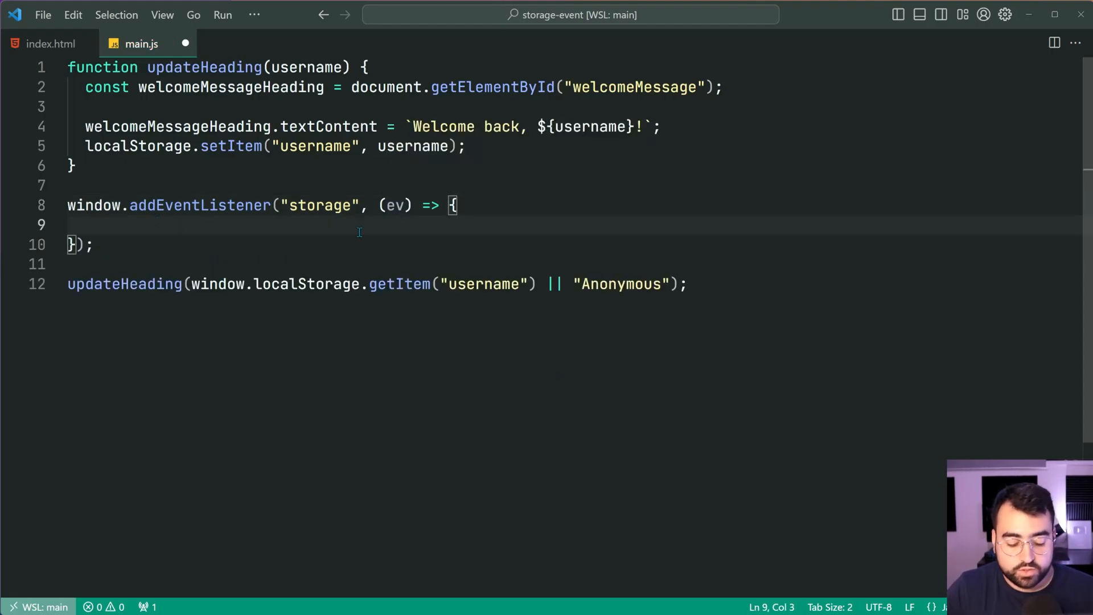
text(console.log(ev);)
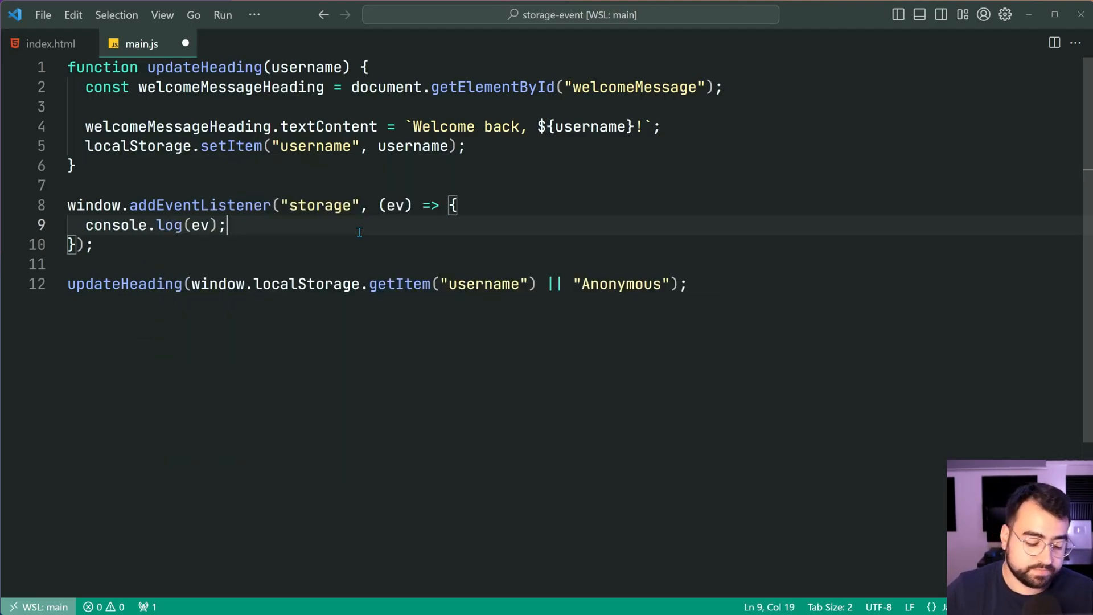
key(ctrl+s)
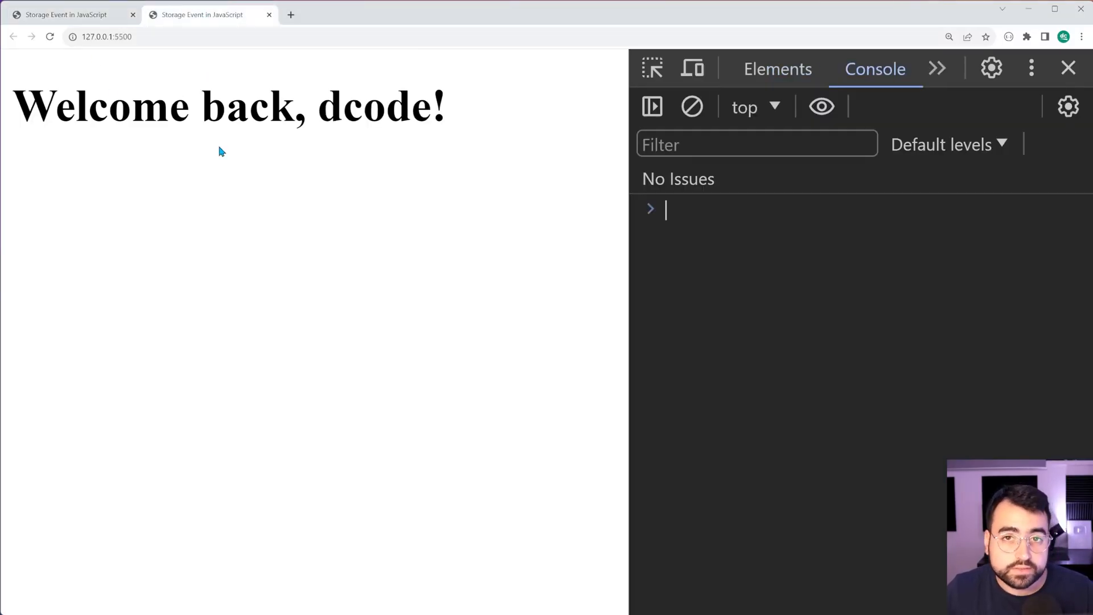
Step: In the first tab's Console, run updateHeading("jeff") to replace dcode
click(774, 69)
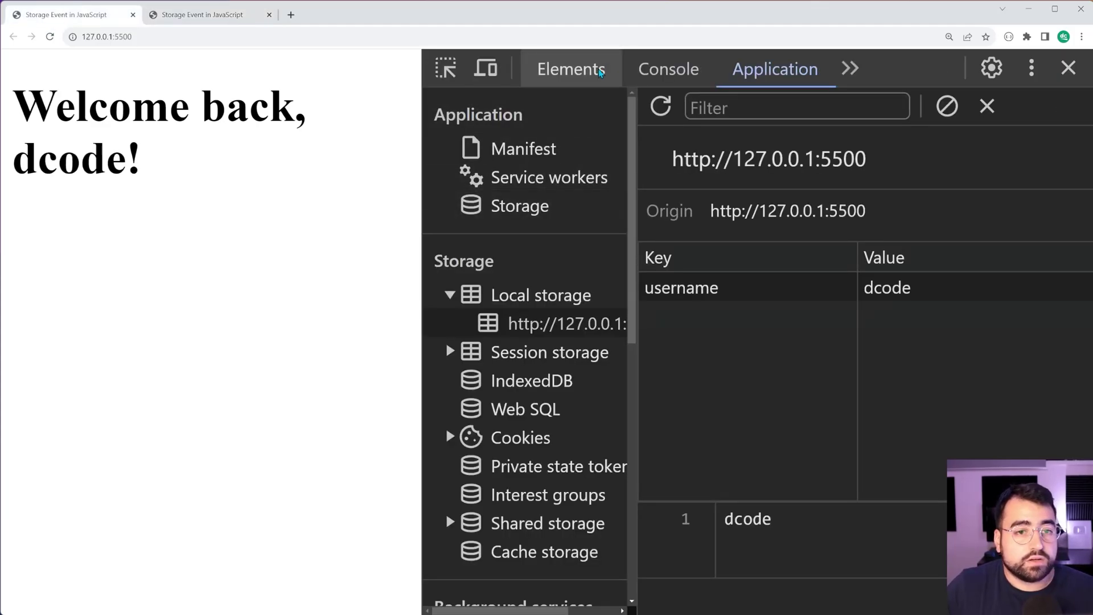
click(667, 69)
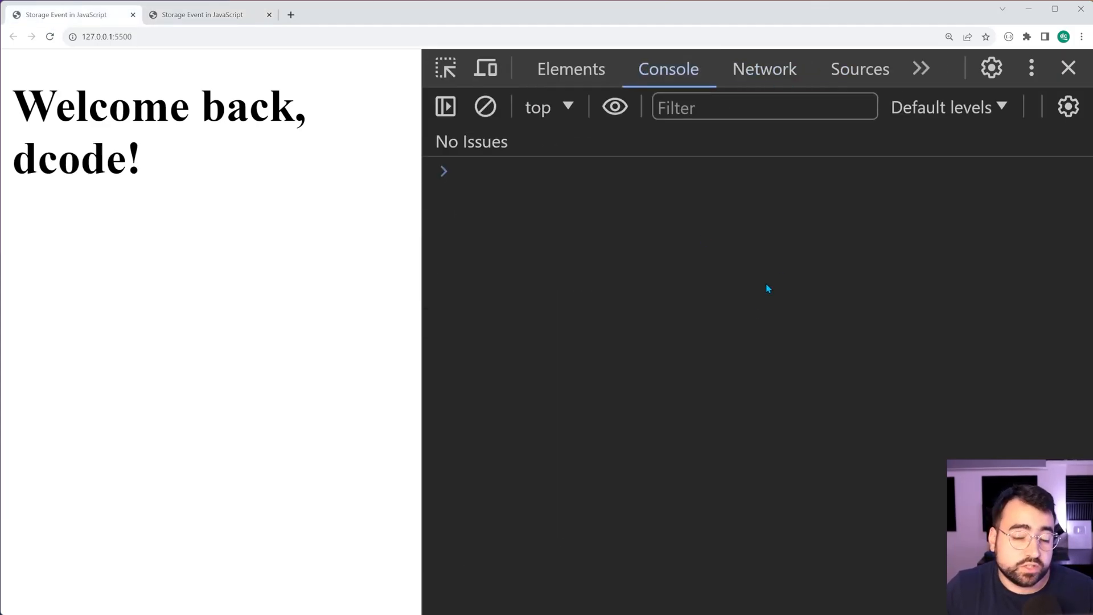
text(updateHeading("dcode");)
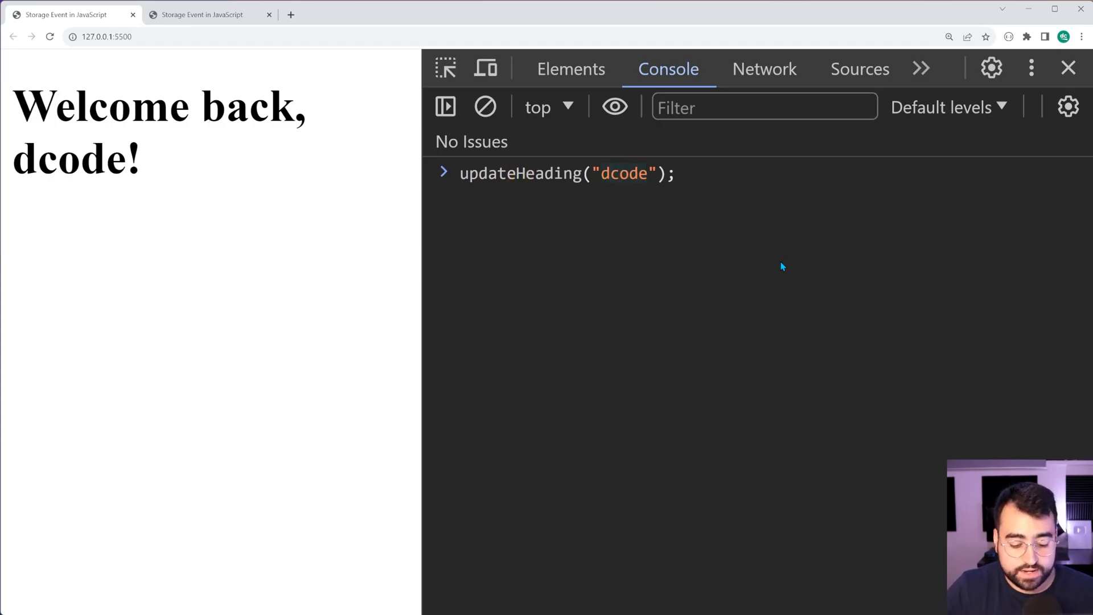
text(jeff)
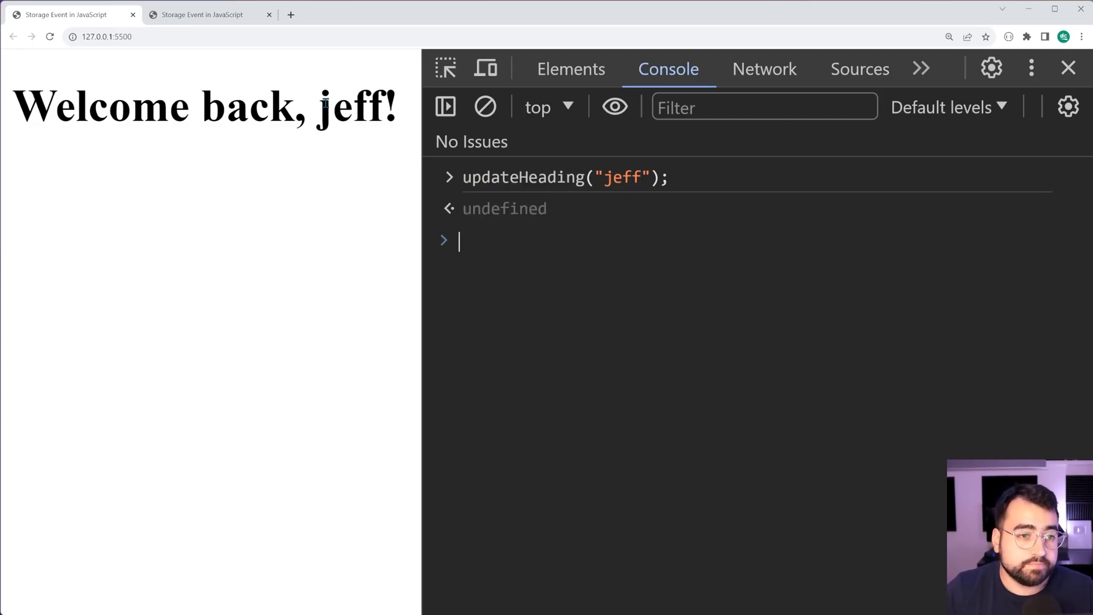
mouse_move(661, 163)
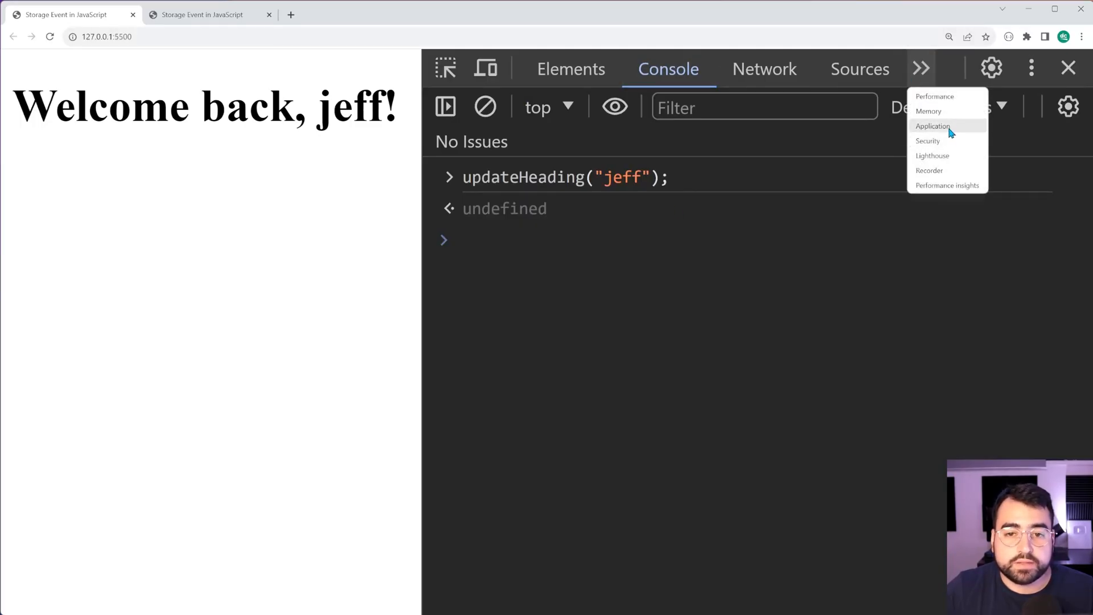
click(931, 126)
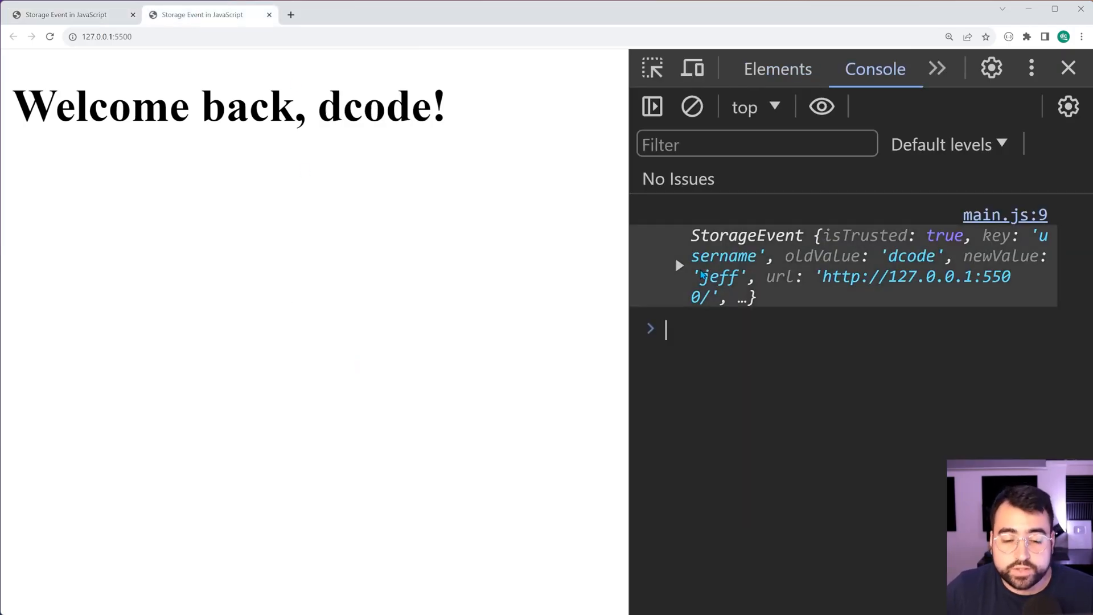
mouse_move(627, 206)
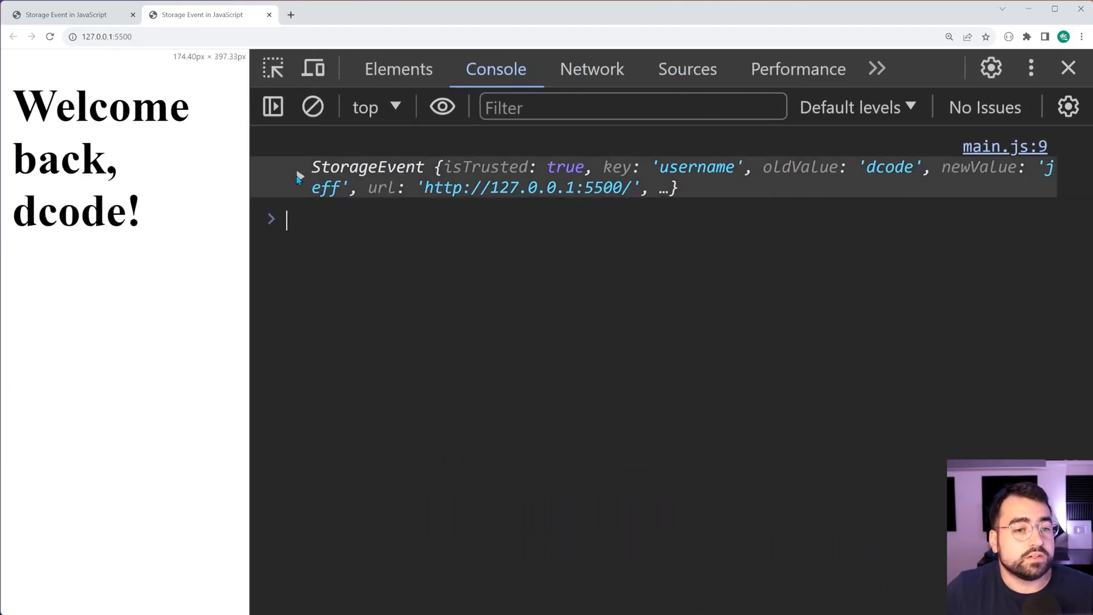
Step: Expand the logged StorageEvent to view key username, oldValue dcode and newValue jeff
click(298, 167)
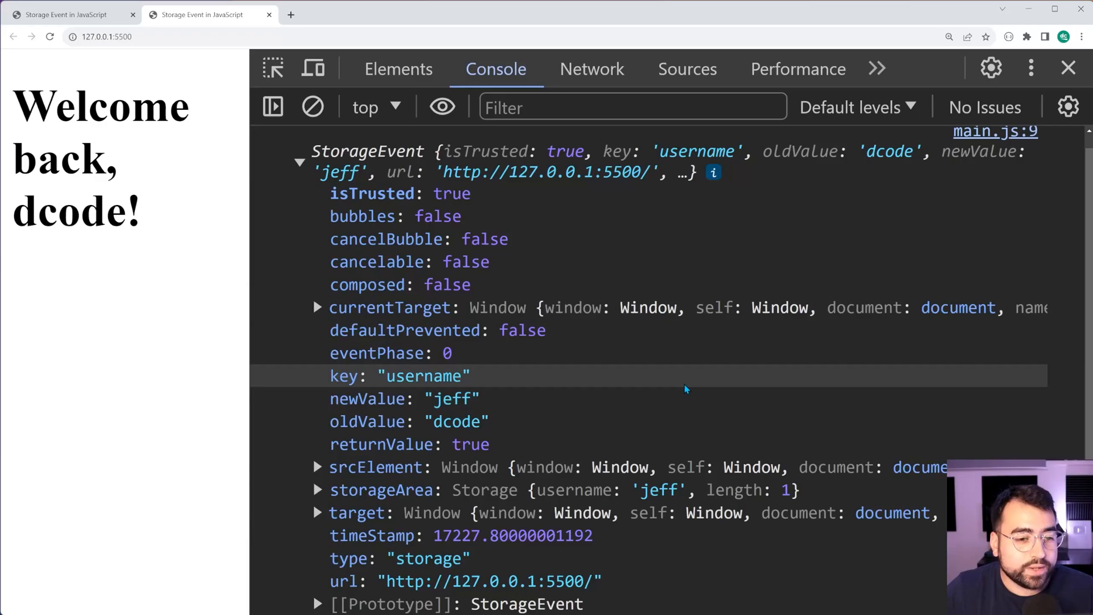
mouse_move(679, 349)
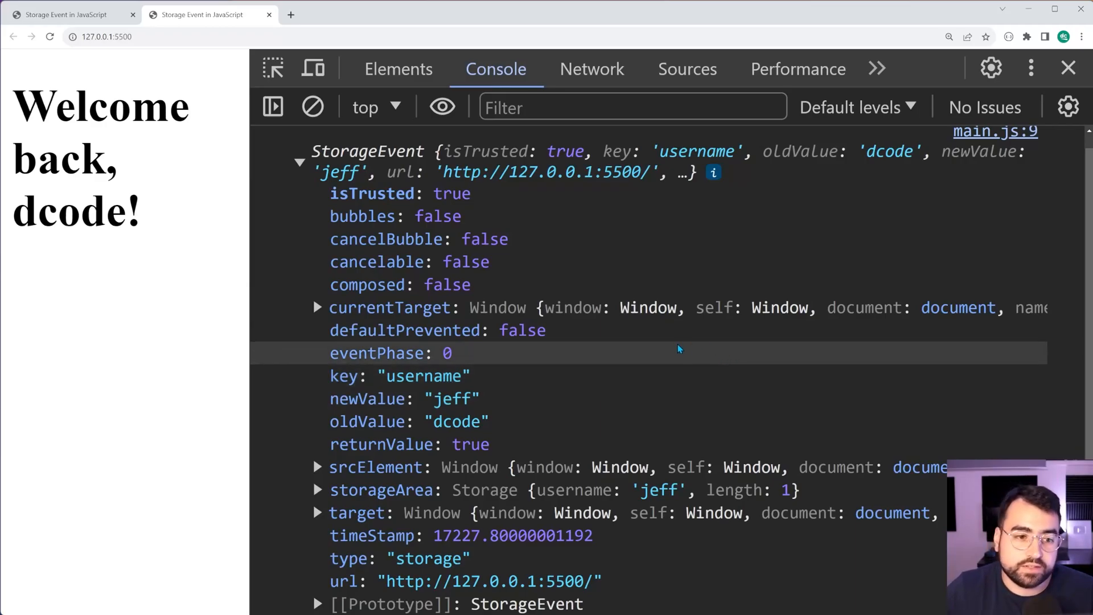
mouse_move(388, 547)
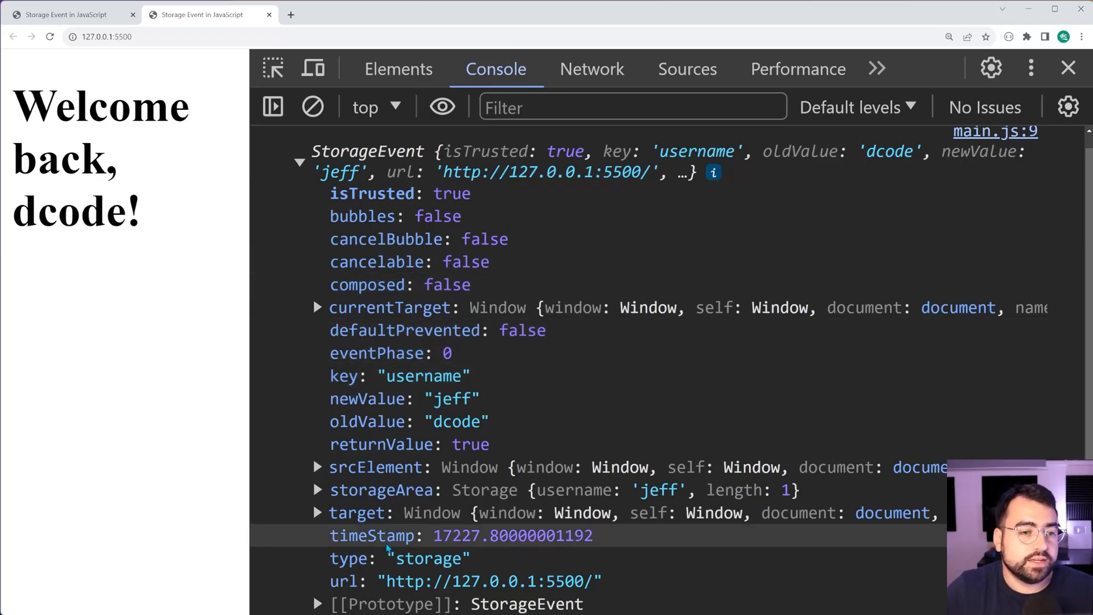
scroll(down, 3)
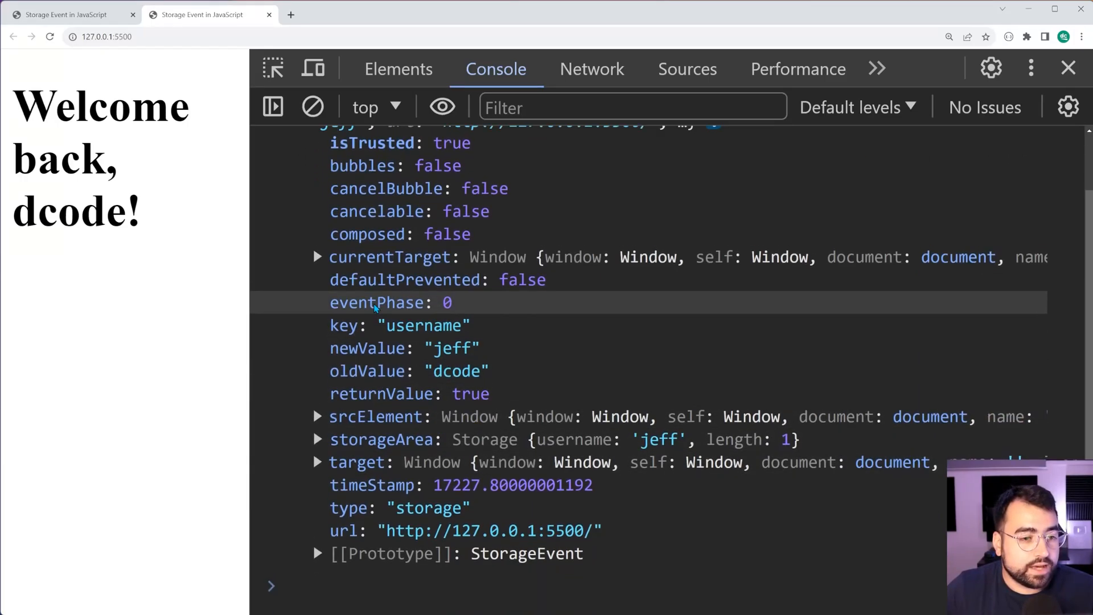
scroll(up, 3)
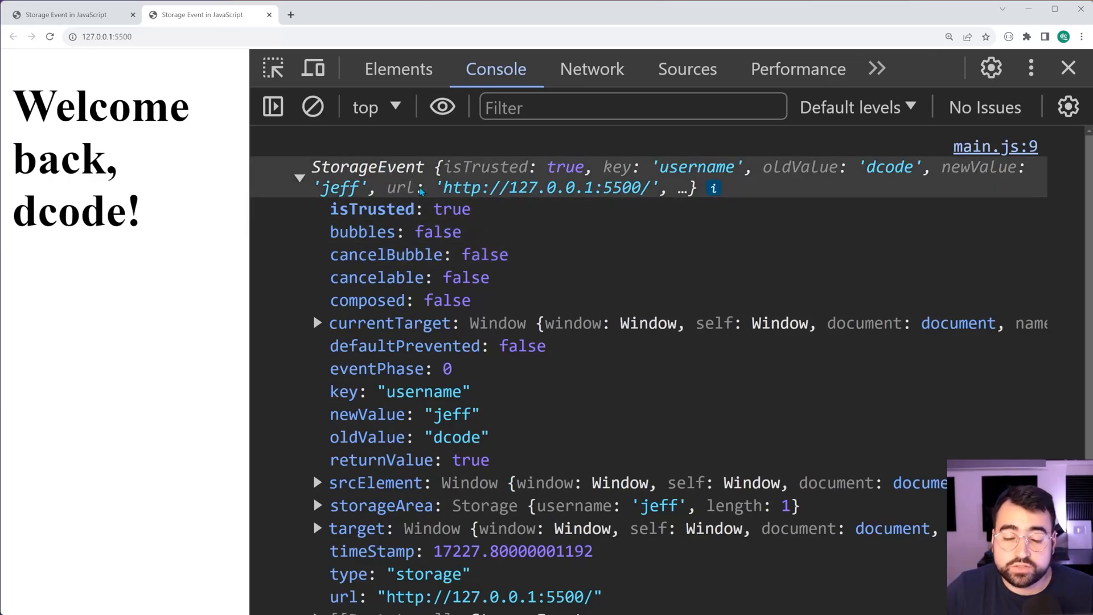
scroll(down, 3)
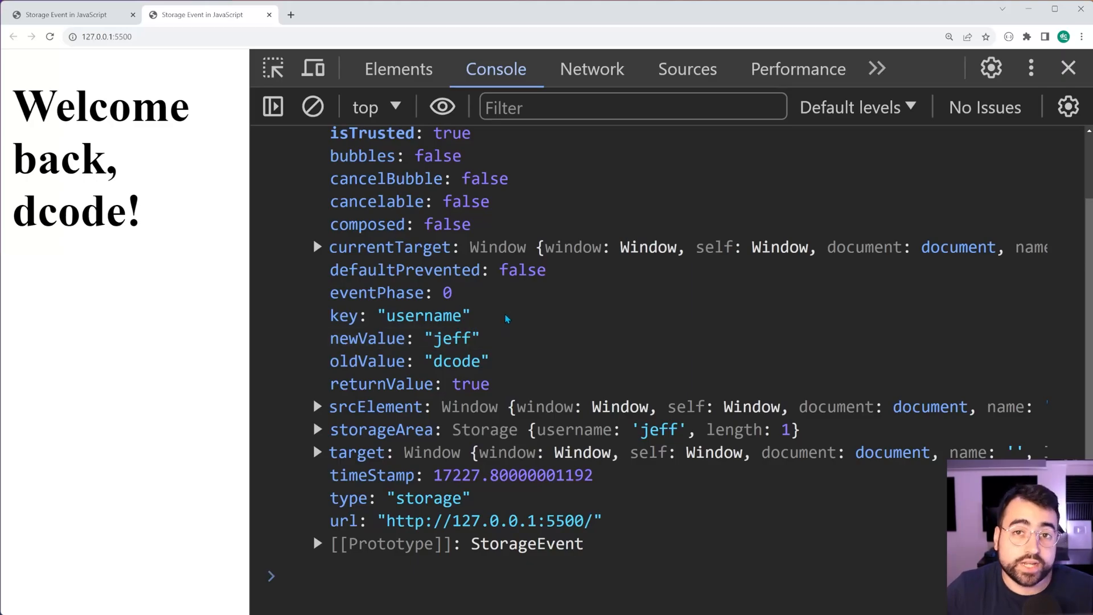
Step: Expand the event's storageArea and browse its Storage [[Prototype]] methods
double_click(423, 314)
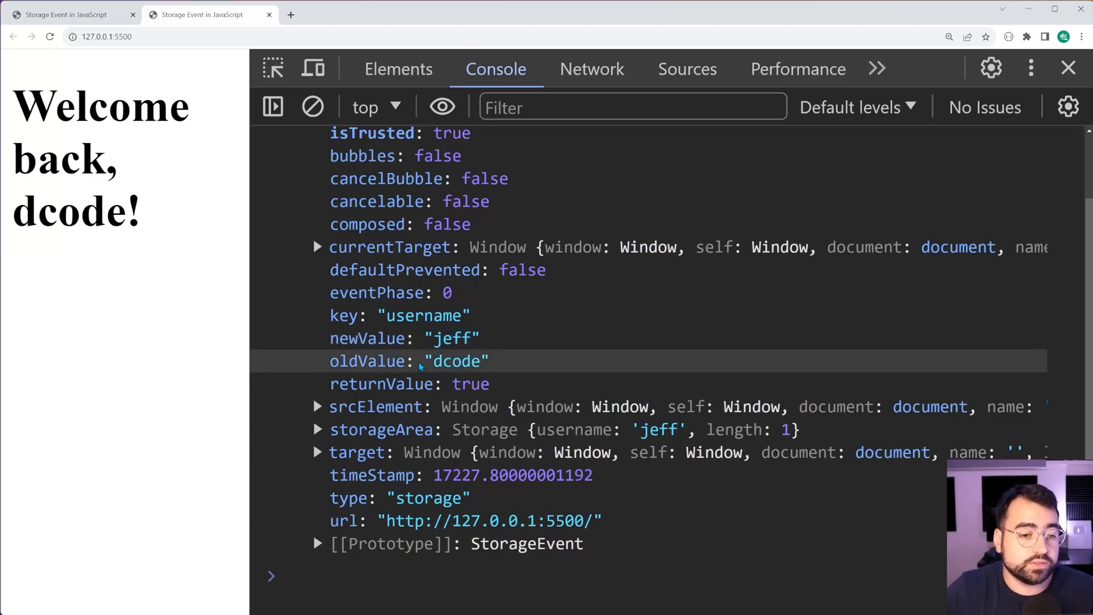
mouse_move(537, 372)
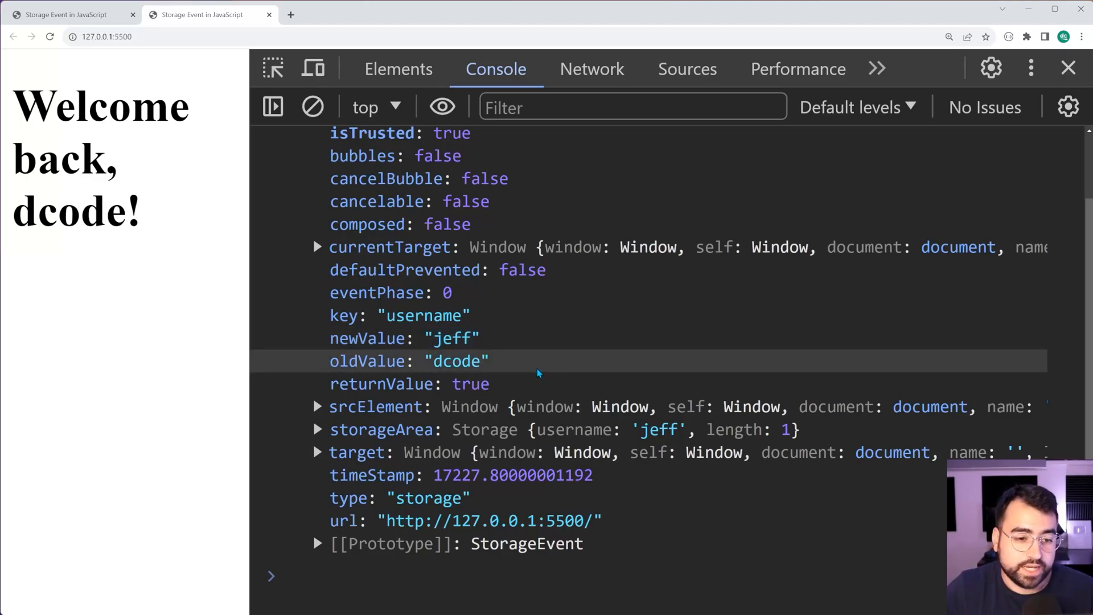
mouse_move(583, 356)
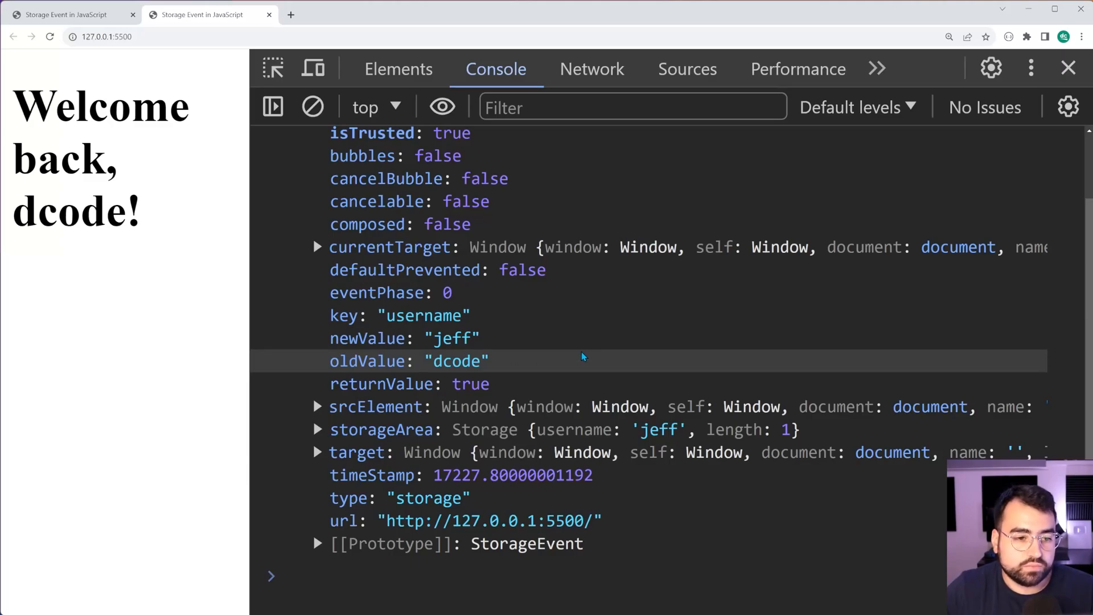
mouse_move(624, 345)
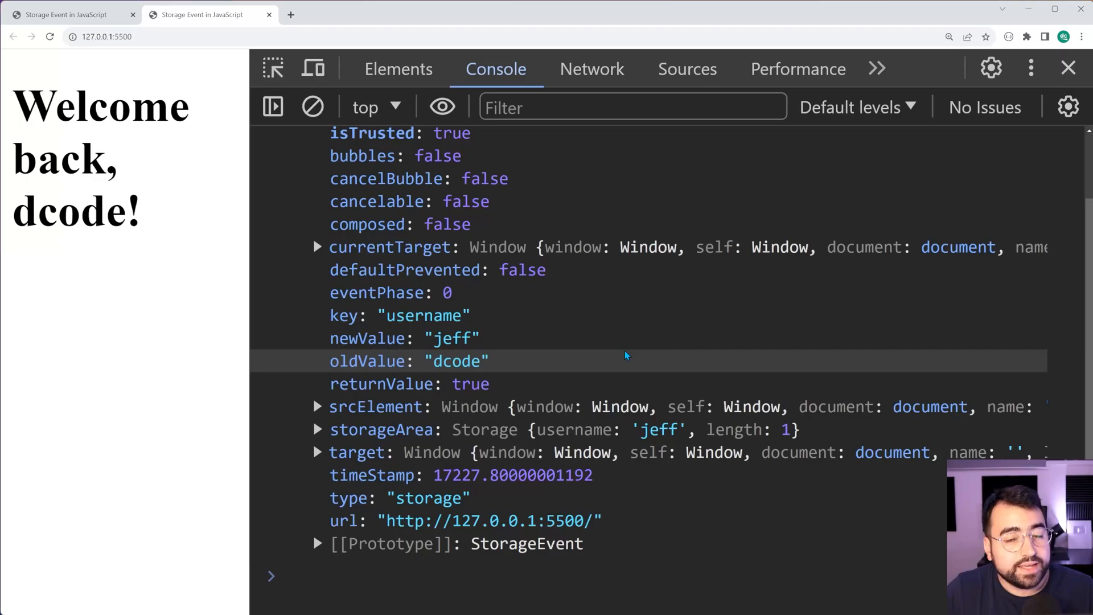
mouse_move(471, 369)
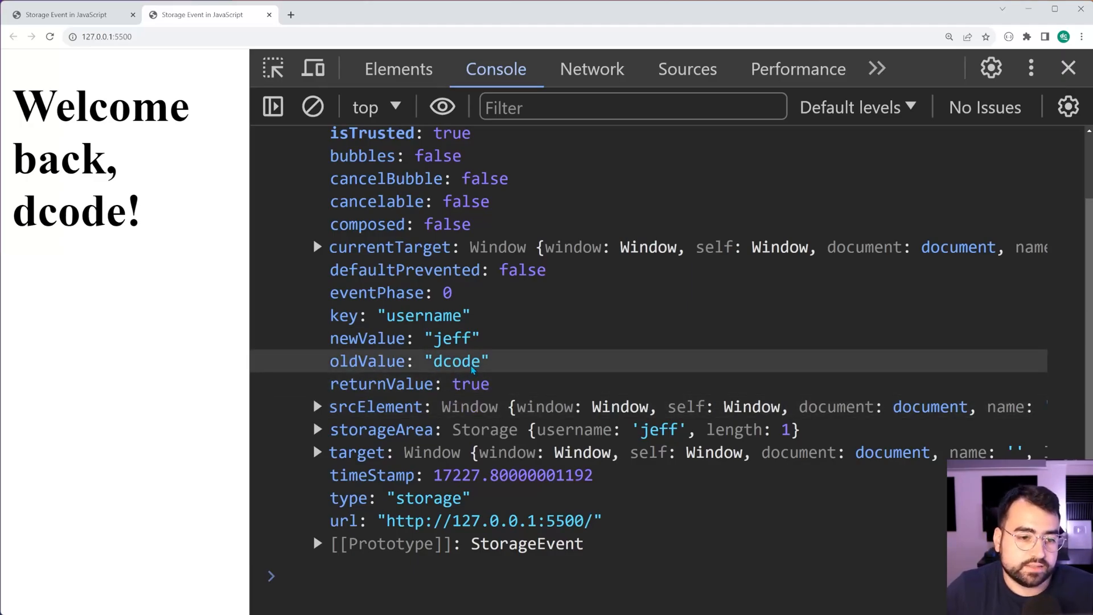
mouse_move(392, 357)
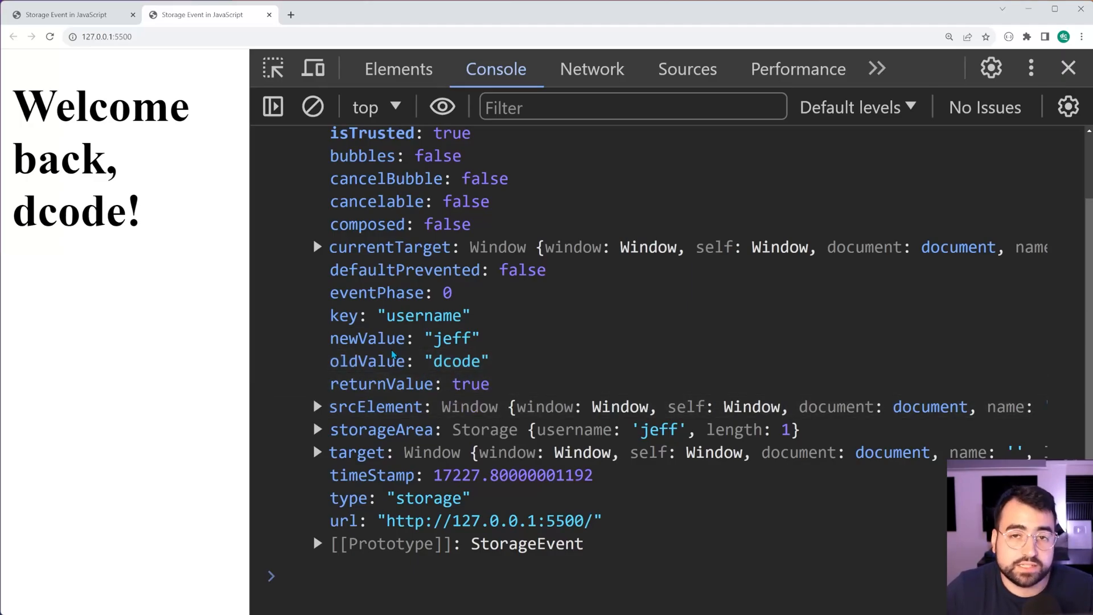
mouse_move(546, 357)
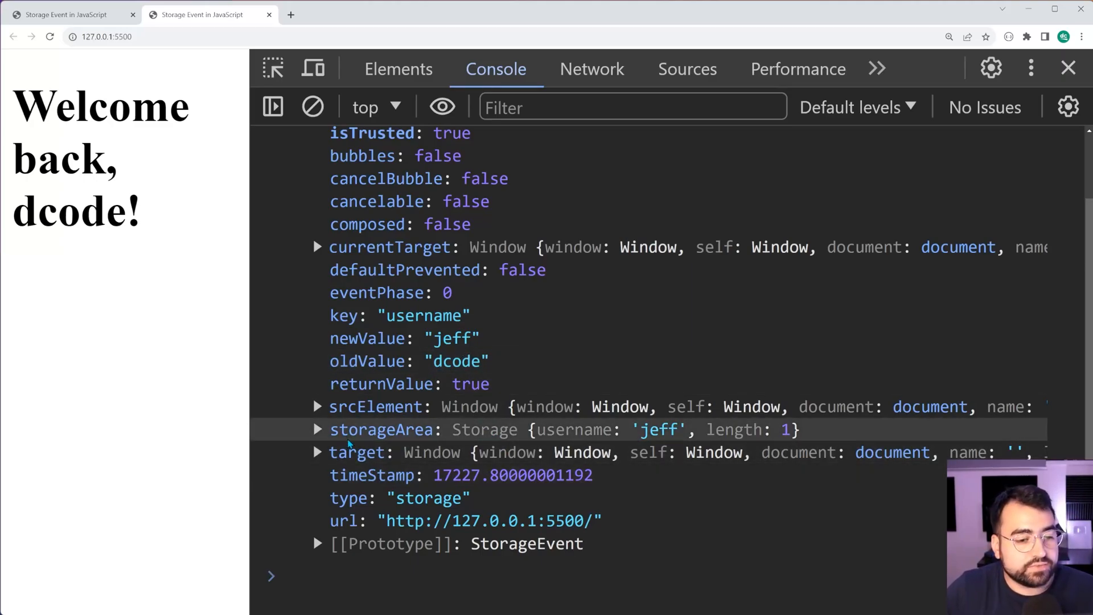
mouse_move(350, 443)
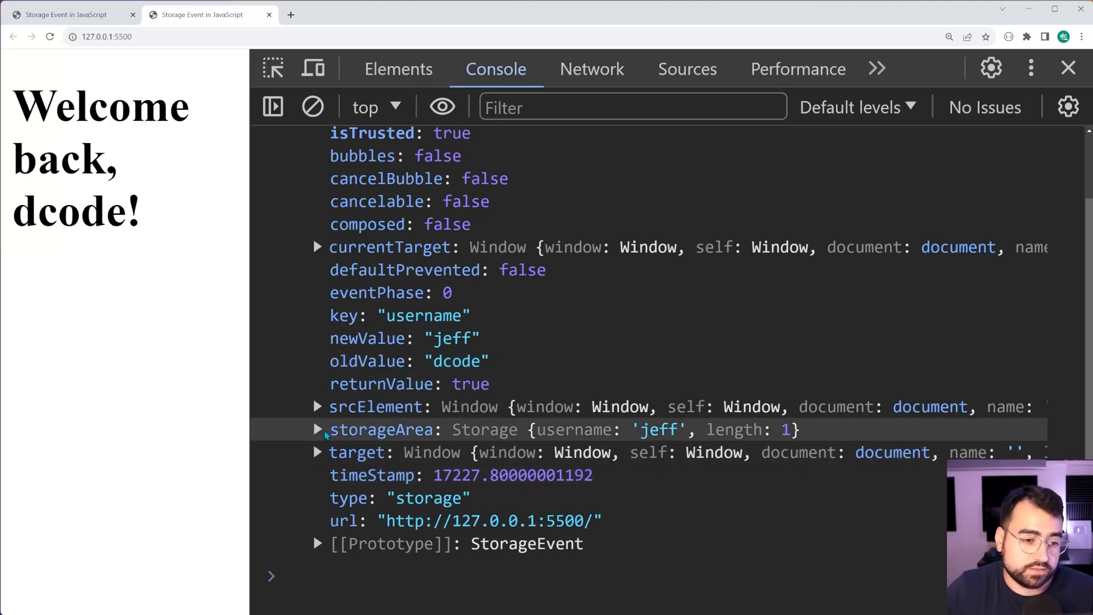
click(317, 430)
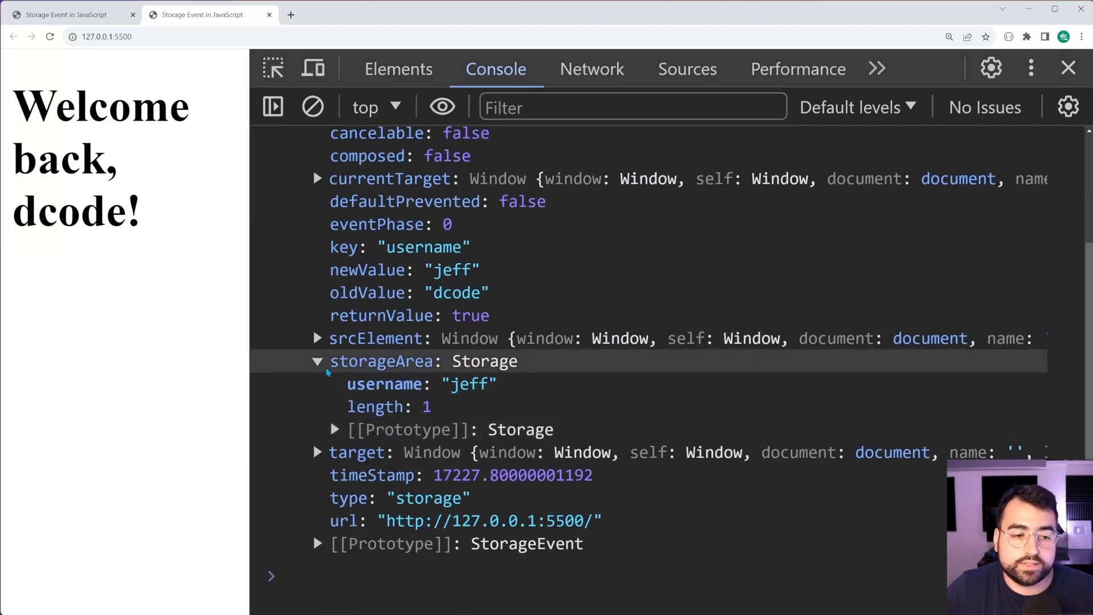
click(316, 360)
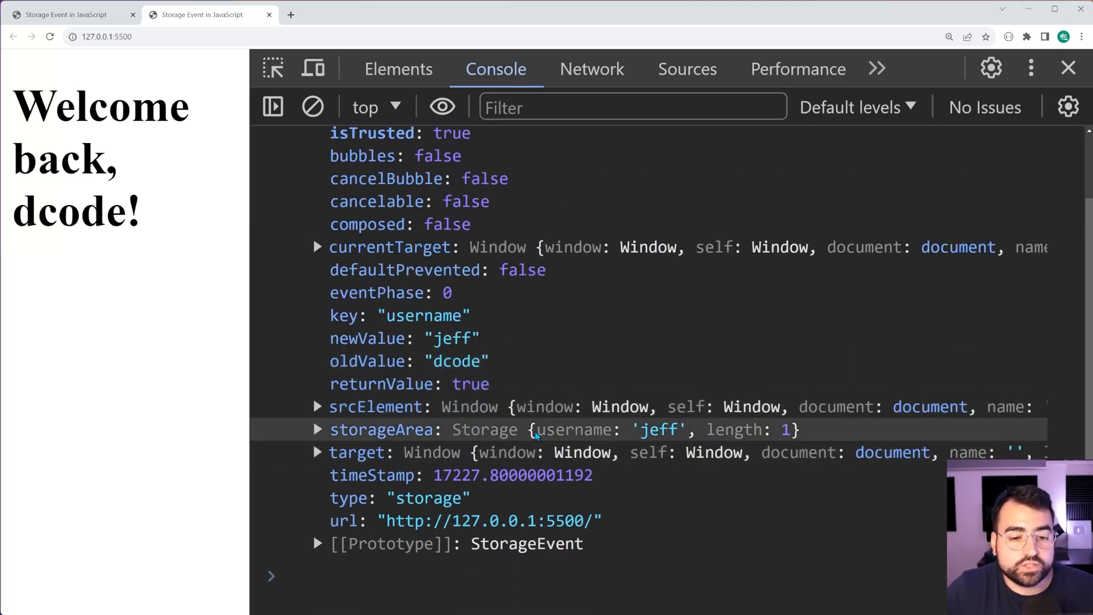
click(316, 429)
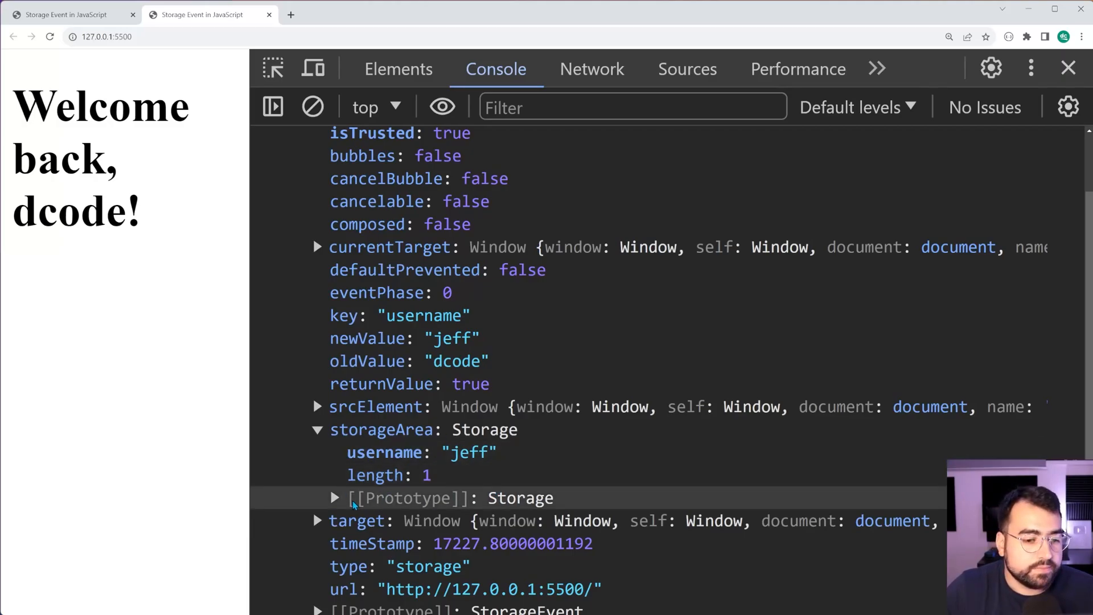
click(334, 498)
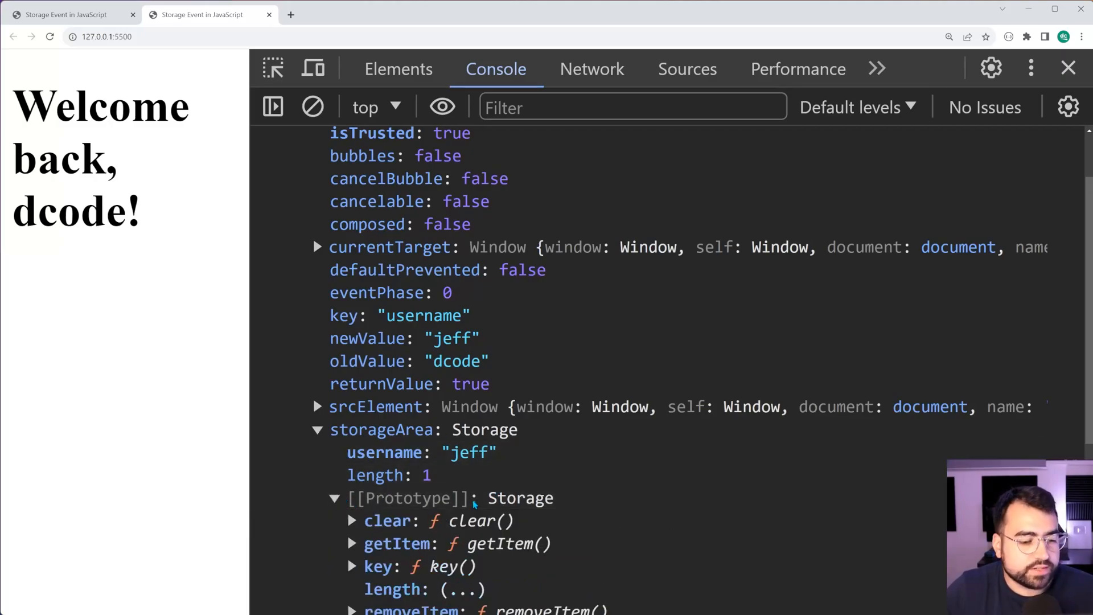
scroll(down, 3)
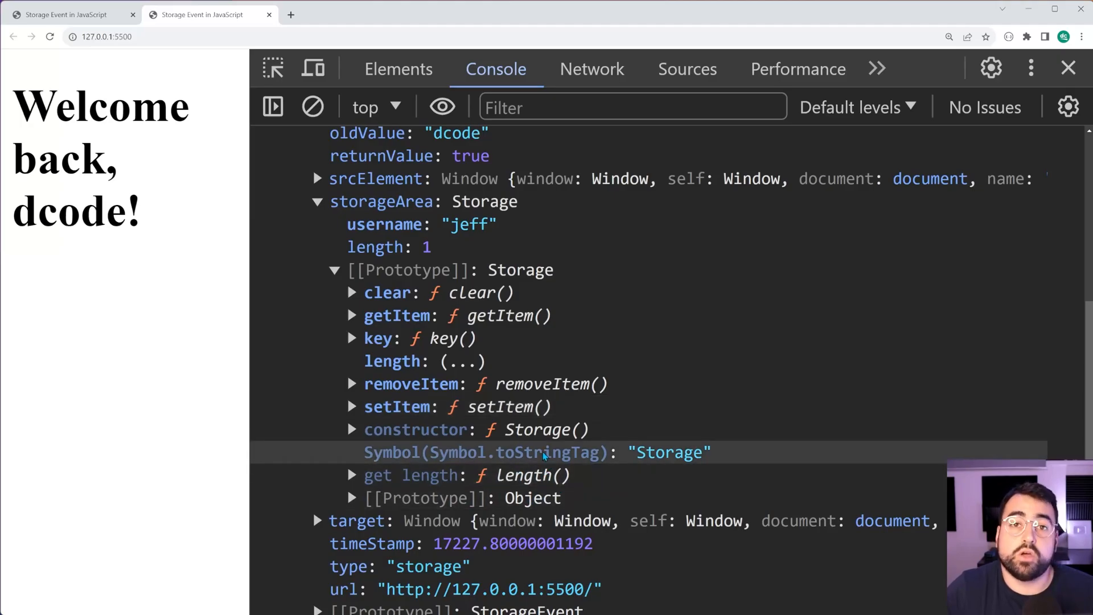
scroll(up, 3)
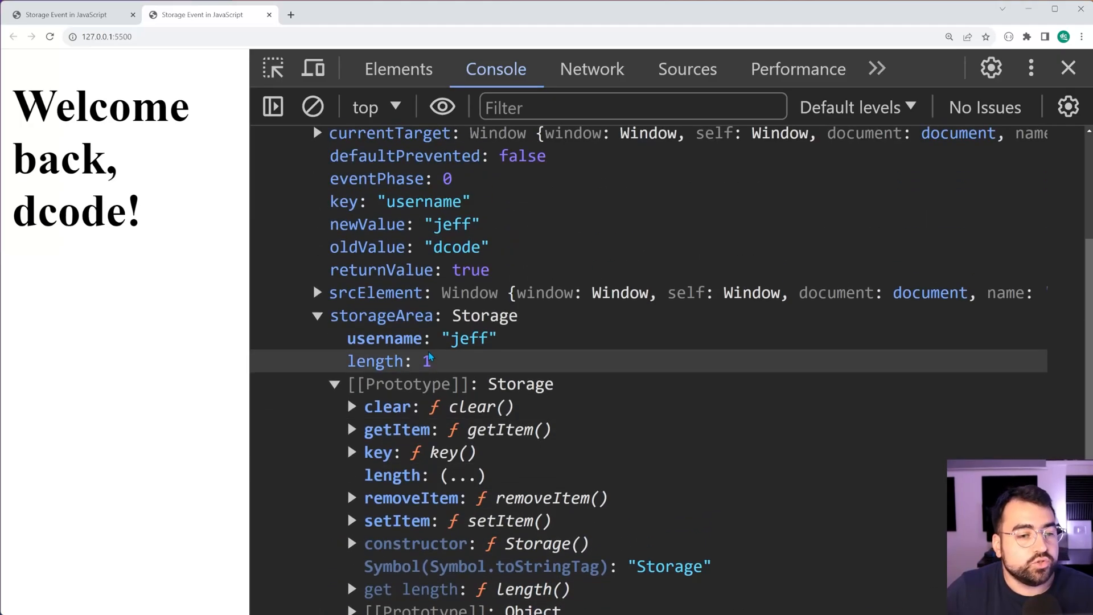
Step: Collapse storageArea and fold the StorageEvent back to its one-line summary
click(317, 316)
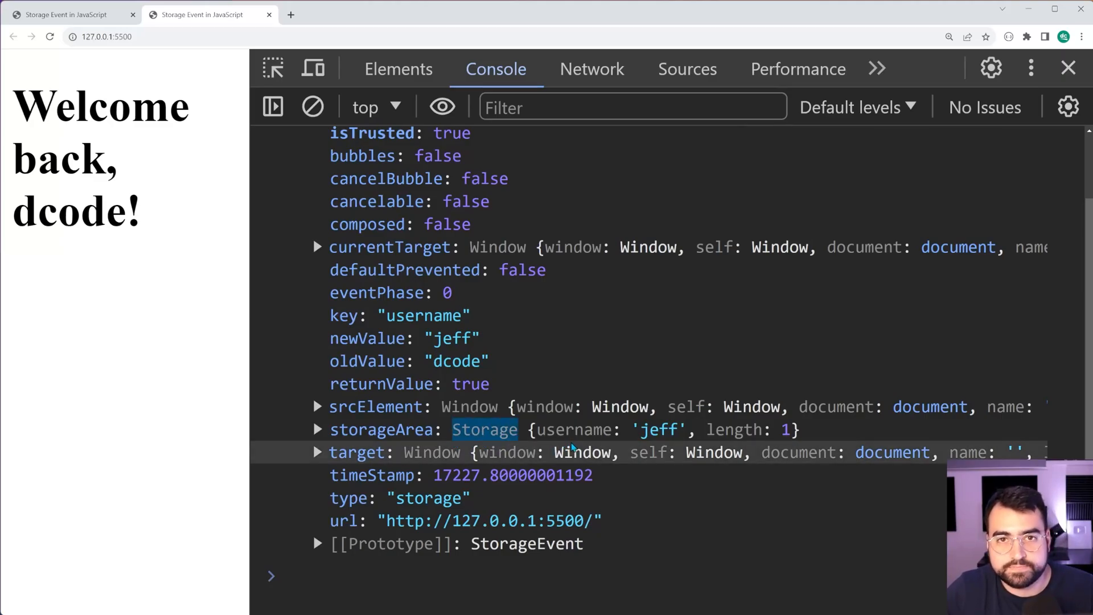
click(317, 430)
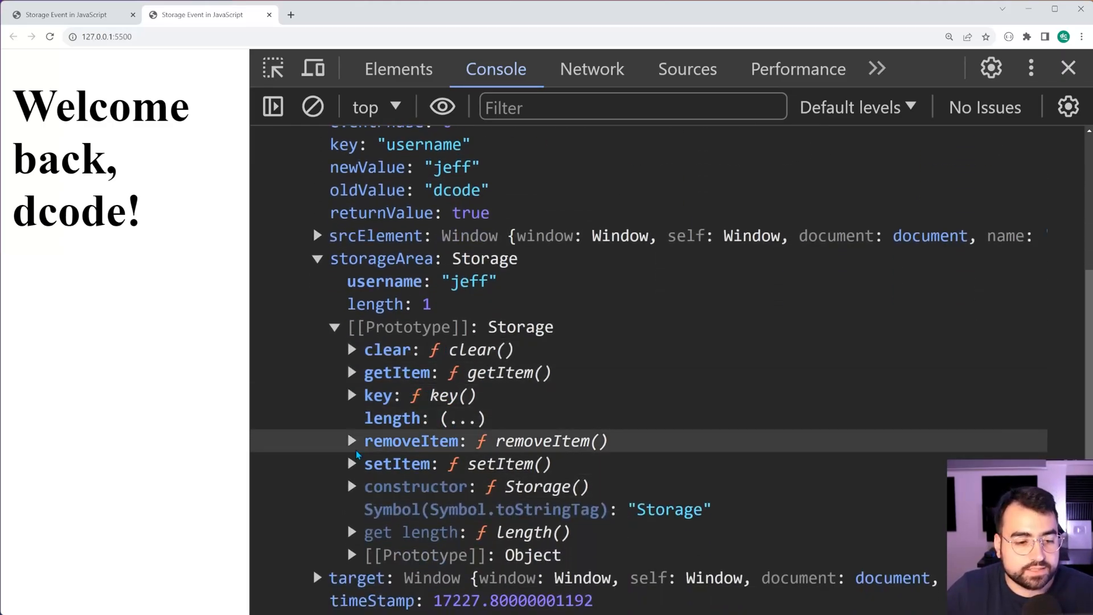
click(317, 259)
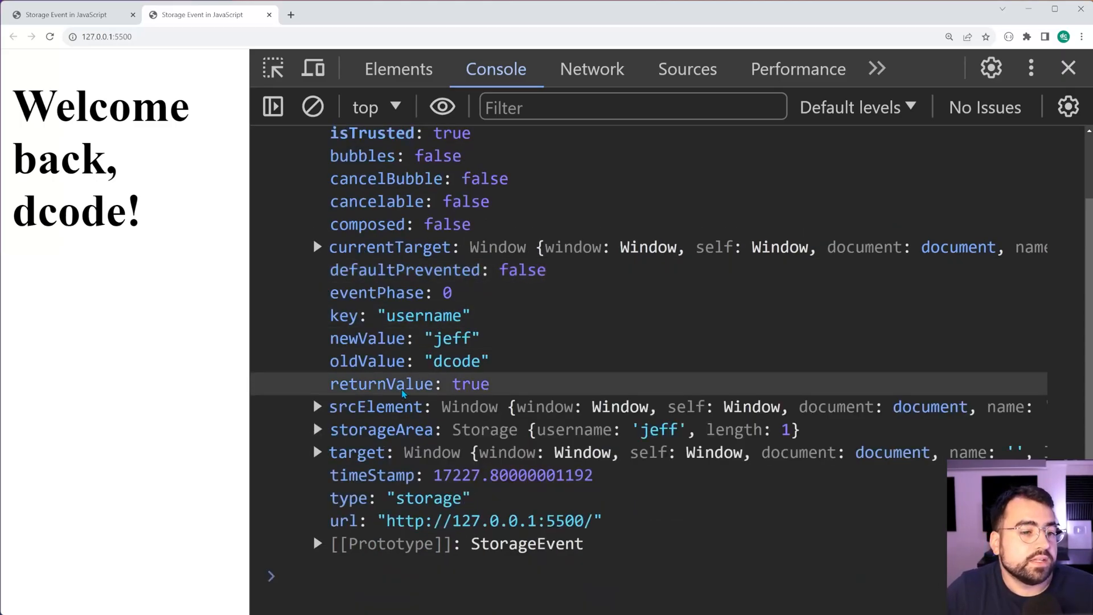
scroll(up, 3)
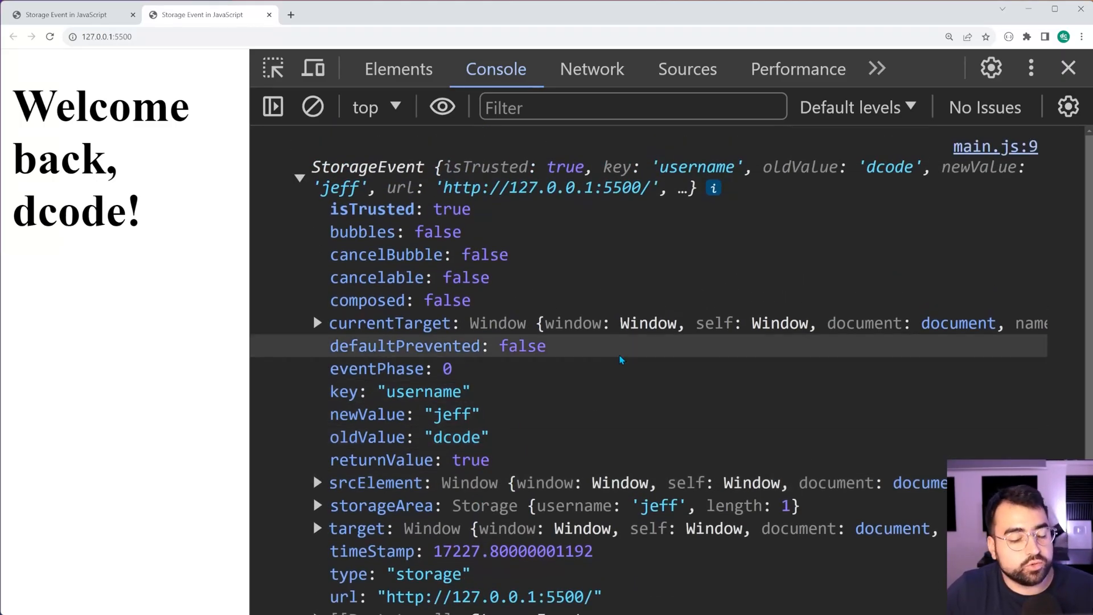
mouse_move(342, 391)
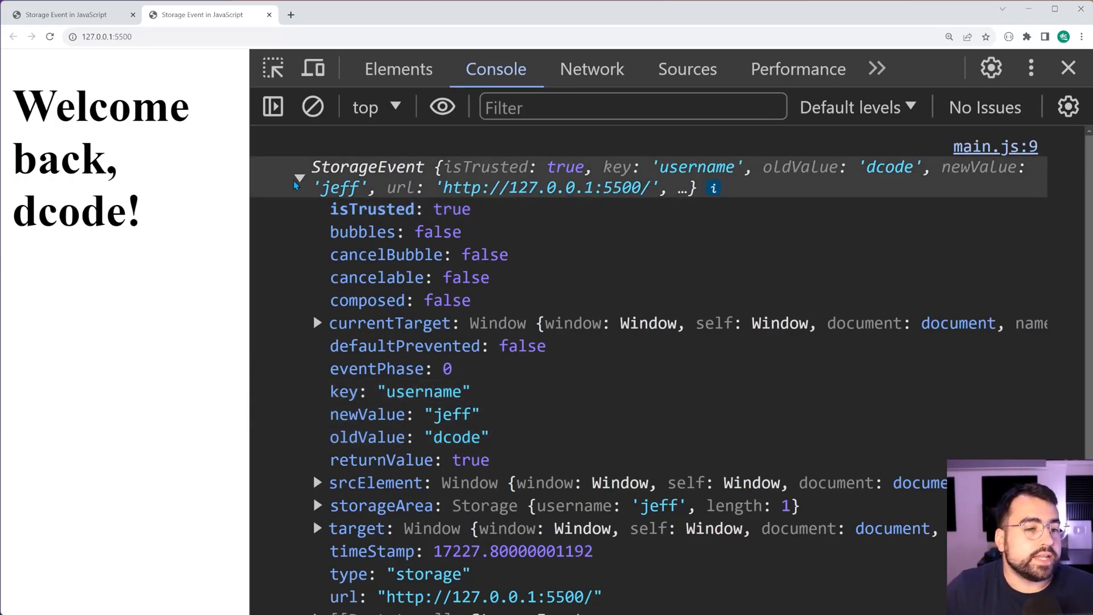
click(299, 176)
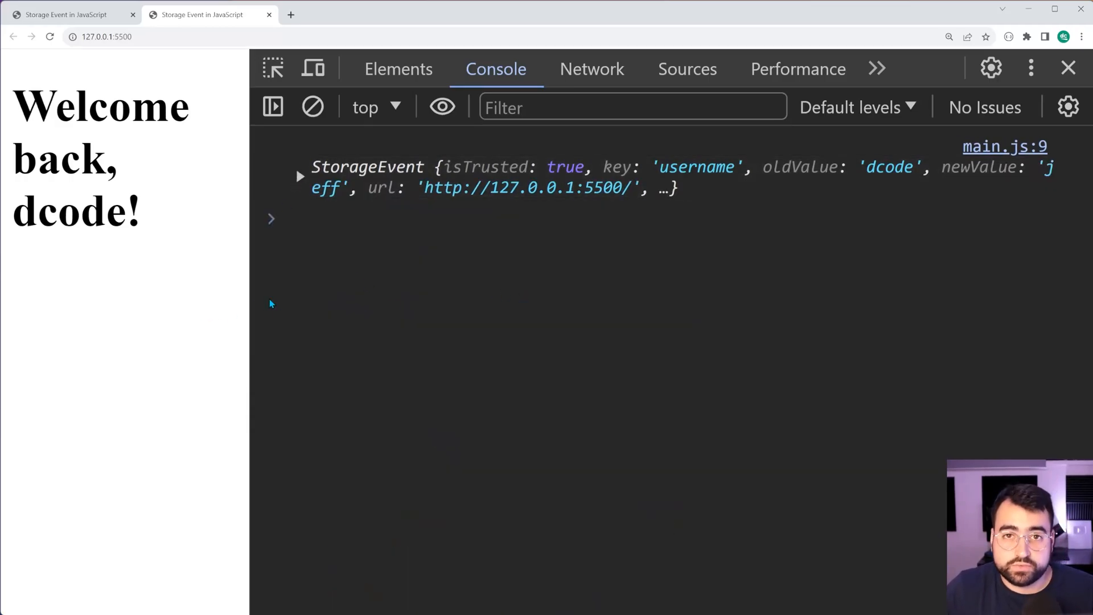
Step: Run localStorage.removeItem("username") and expand the resulting StorageEvent with oldValue jeff, newValue null
click(775, 69)
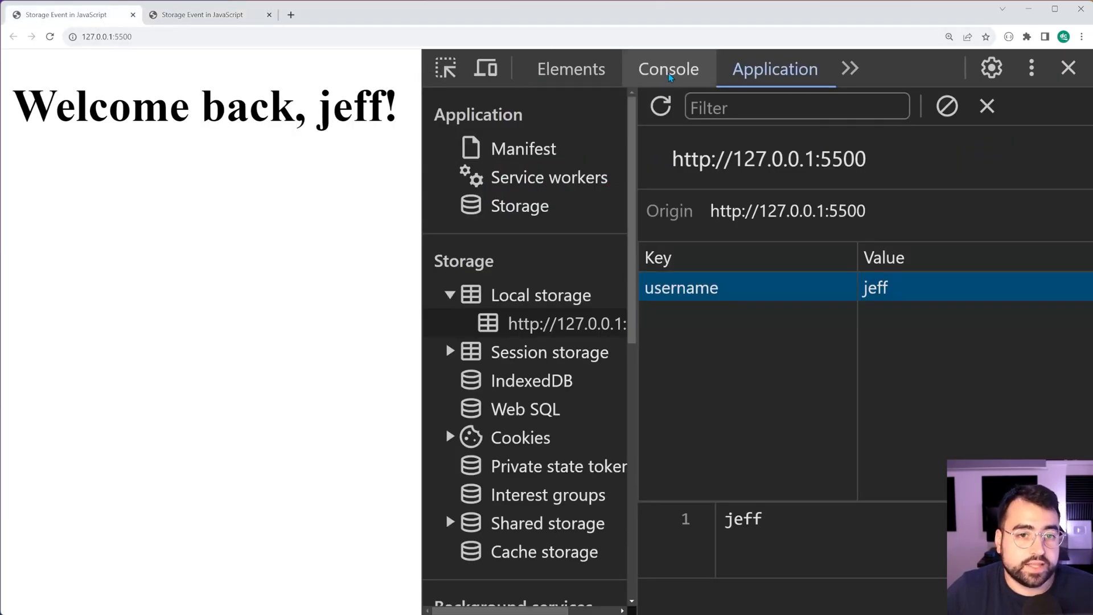
click(667, 69)
text(localStorage.remove)
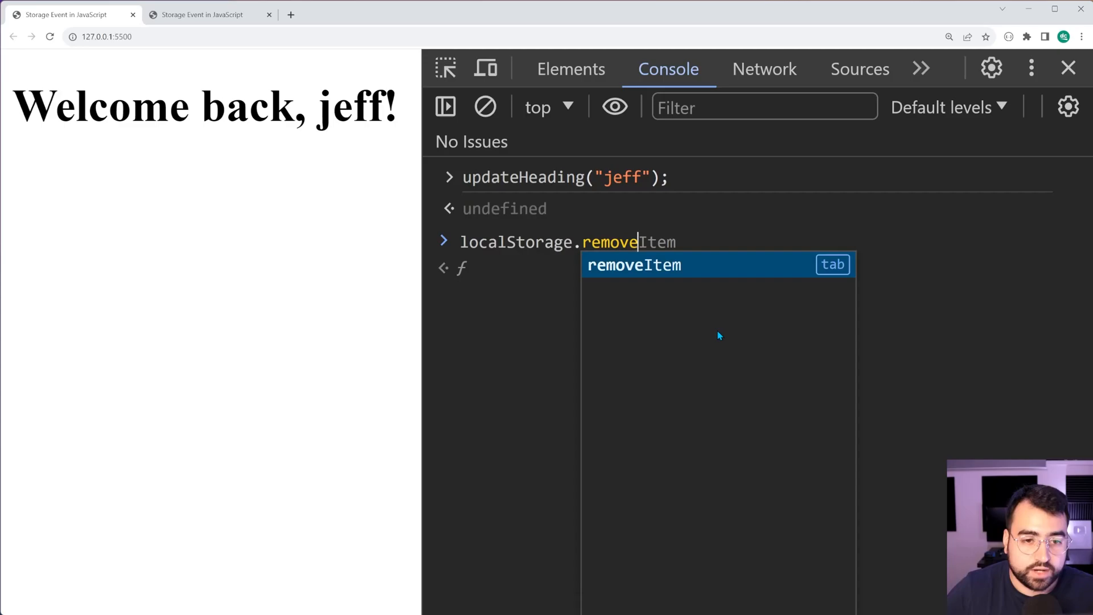
text(("username"))
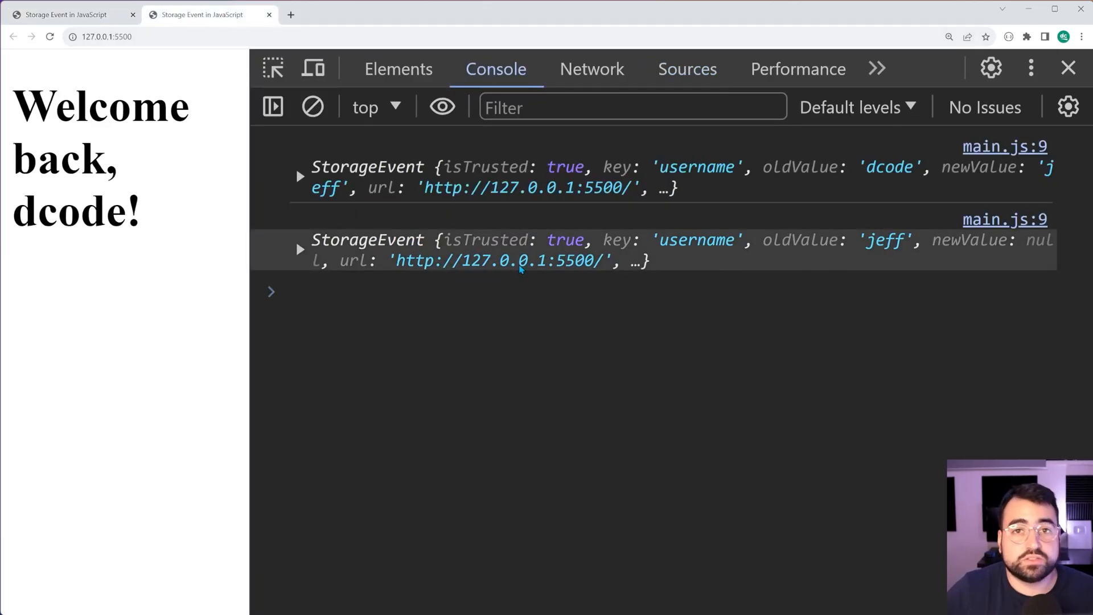
click(300, 249)
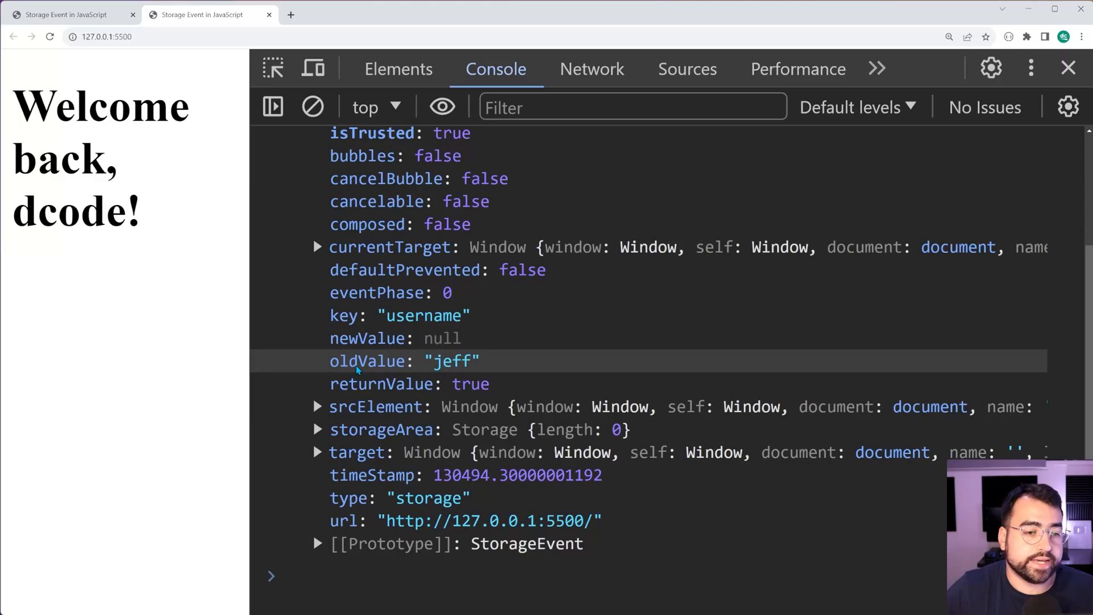
mouse_move(394, 338)
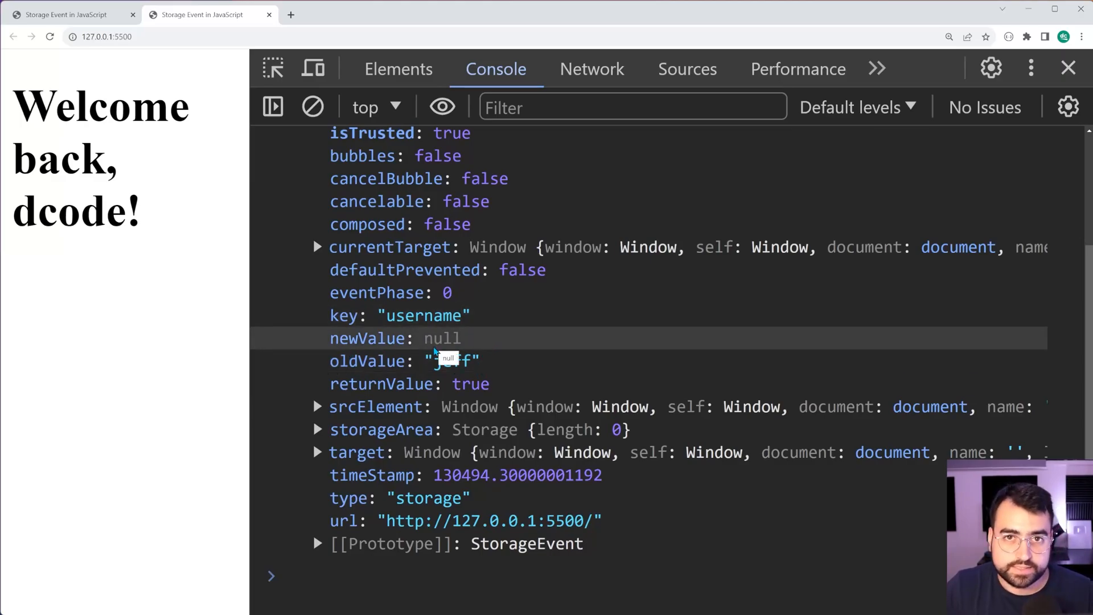
scroll(up, 3)
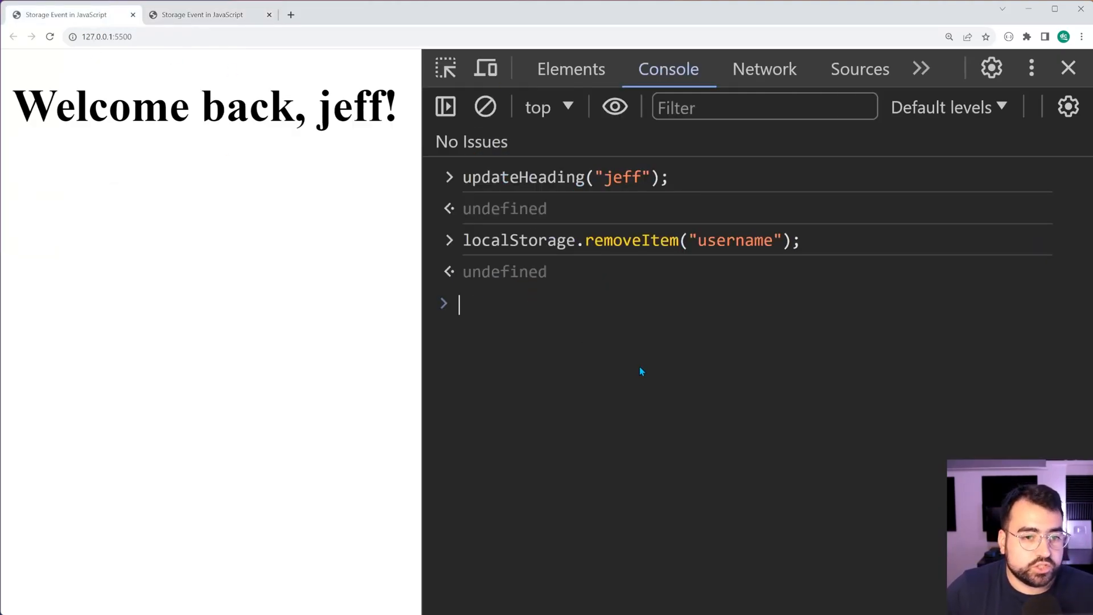
Step: Run updateHeading("dcode") in the first tab, then inspect the second tab's new StorageEvent
text(updateHeading("jeff");)
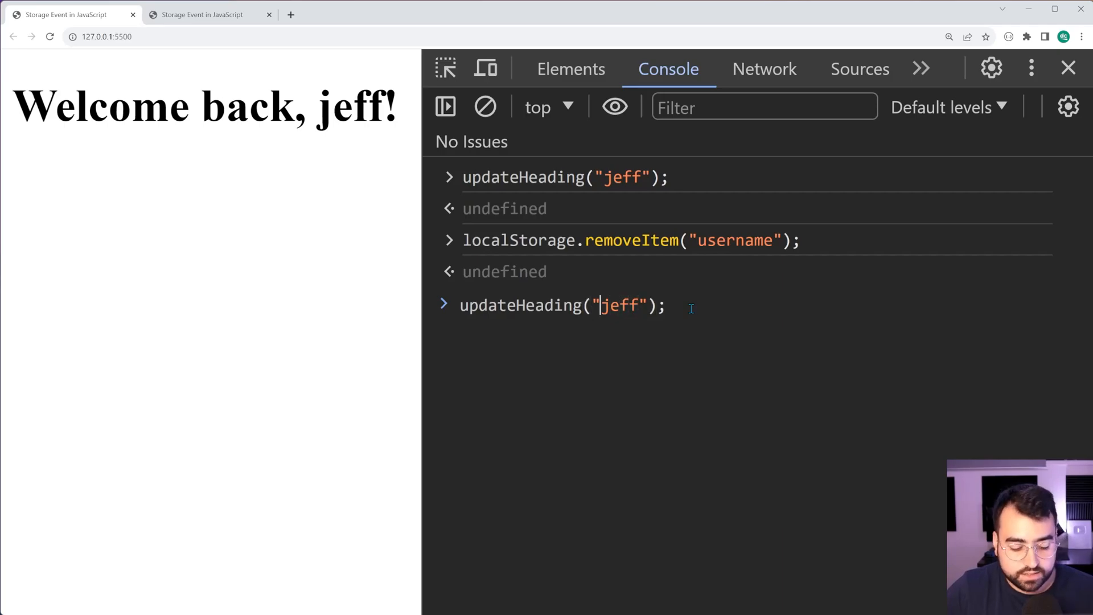
text(dcdc)
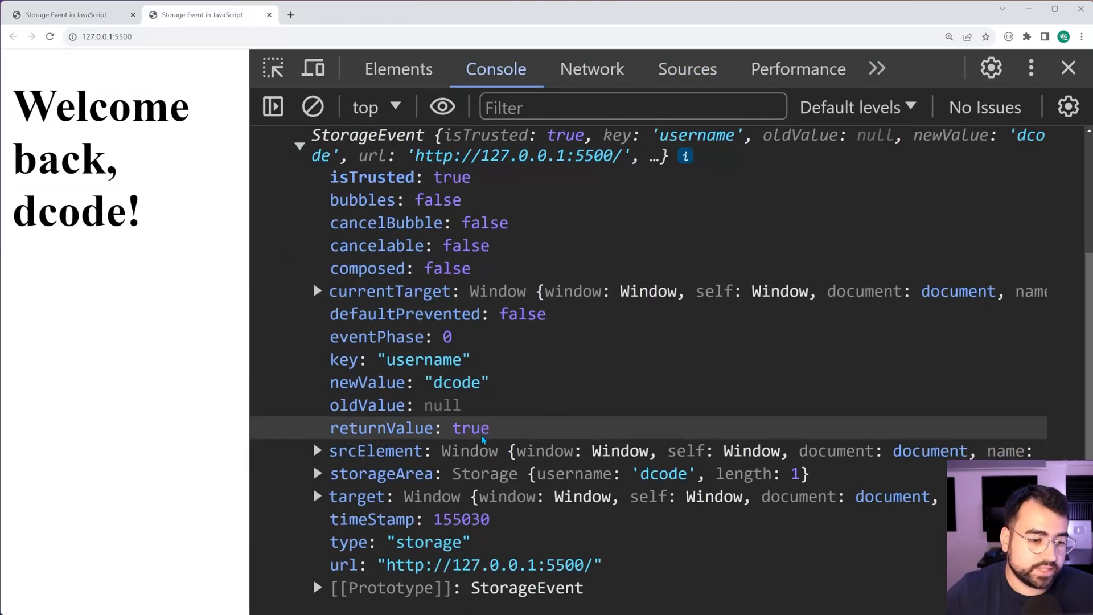
scroll(down, 3)
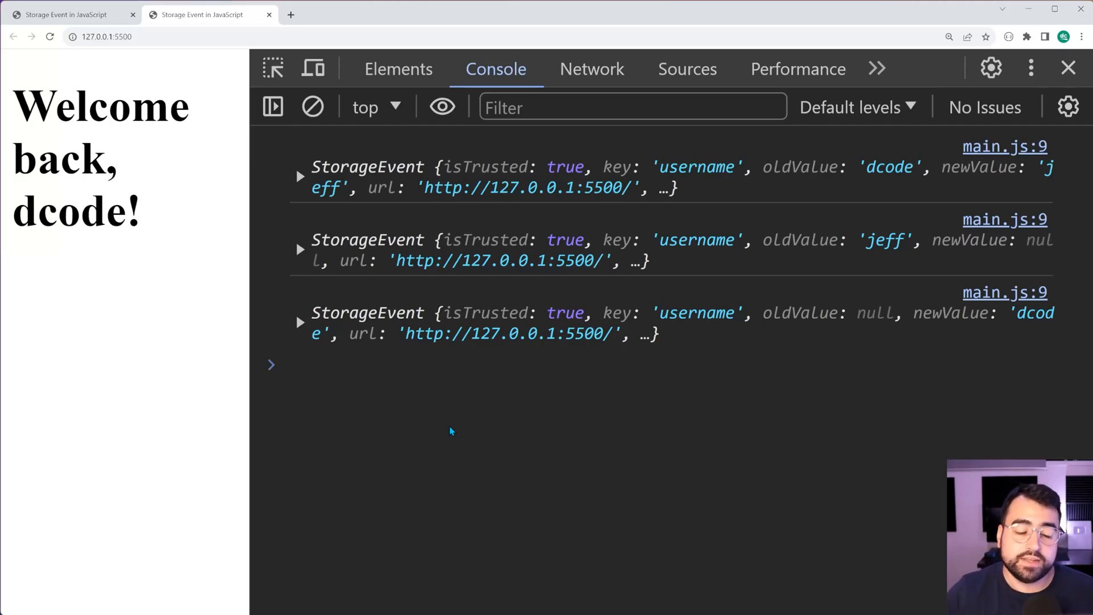
mouse_move(675, 560)
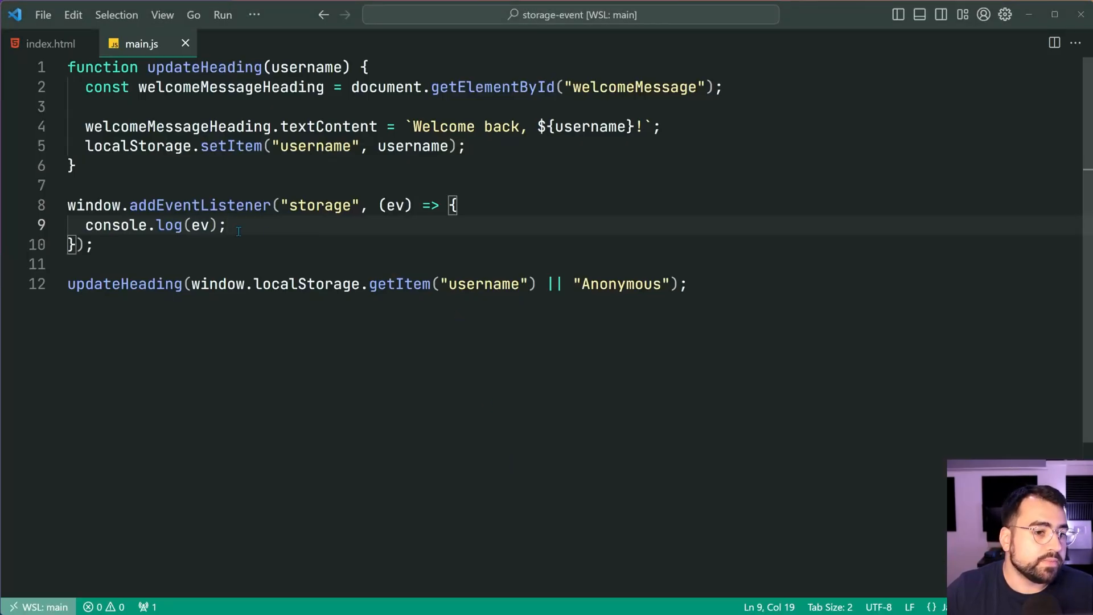
Step: Replace console.log(ev) with if (ev.key === "username") { updateHeading(ev.newValue); }
click(202, 225)
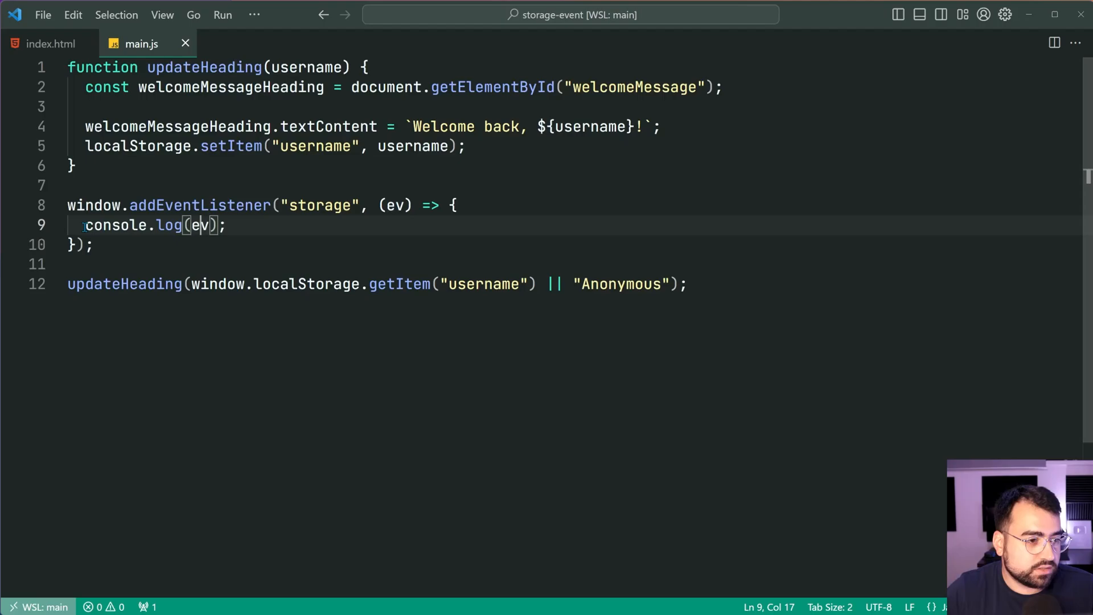
text(if (ev.key ==)
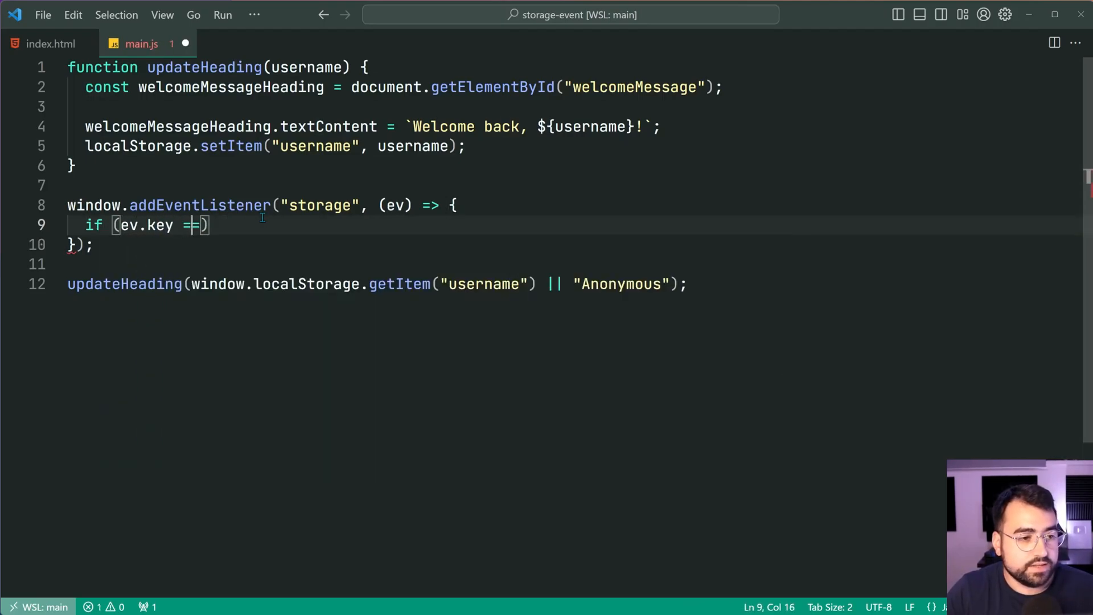
text(== "us")
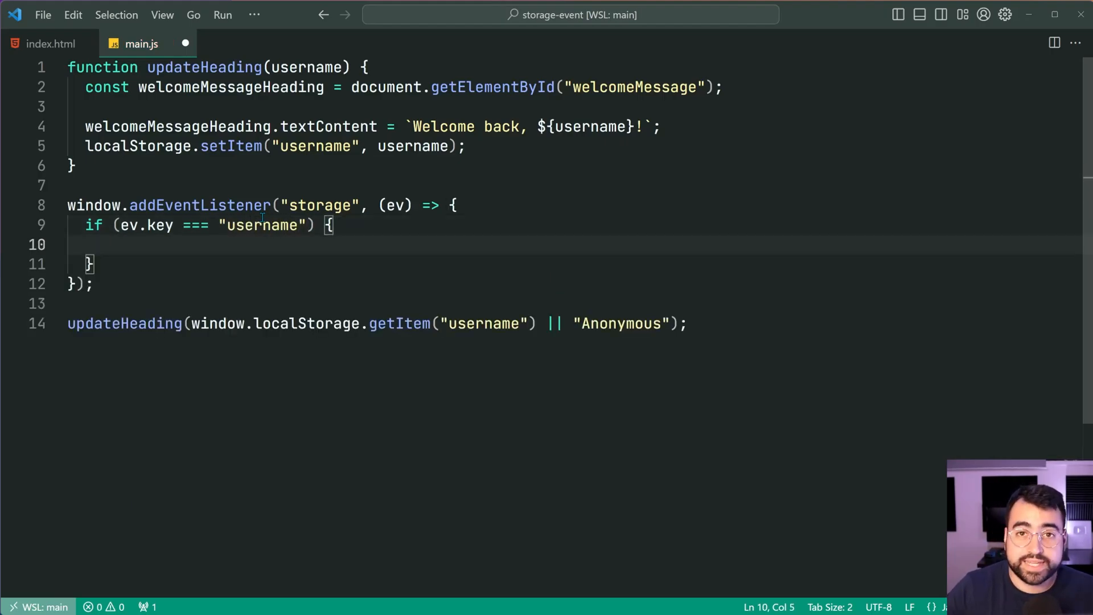
text(updateHeading()
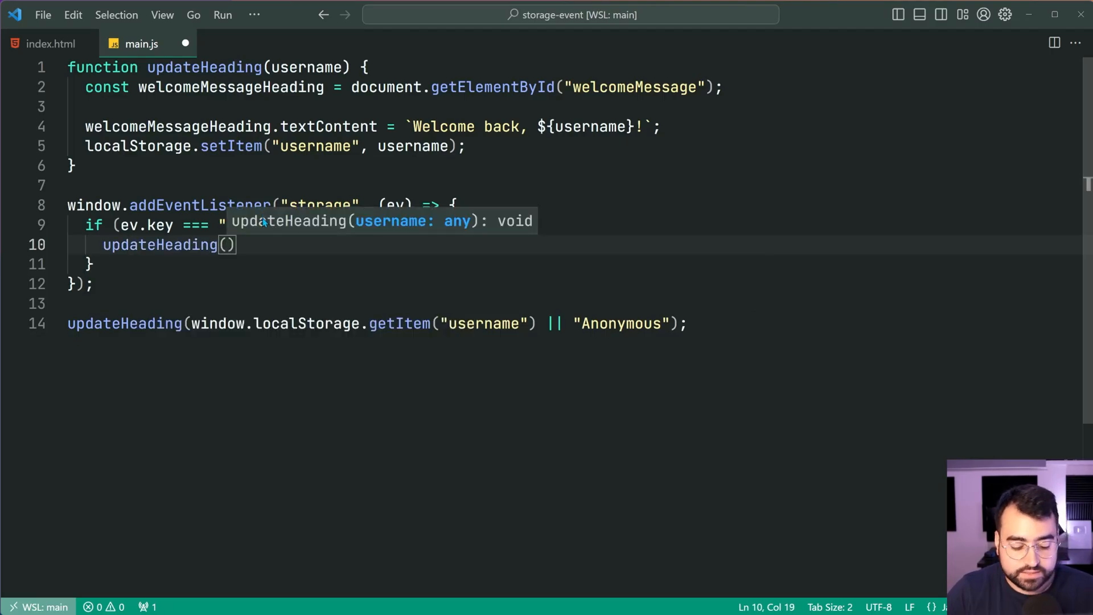
text(ev.newValue)
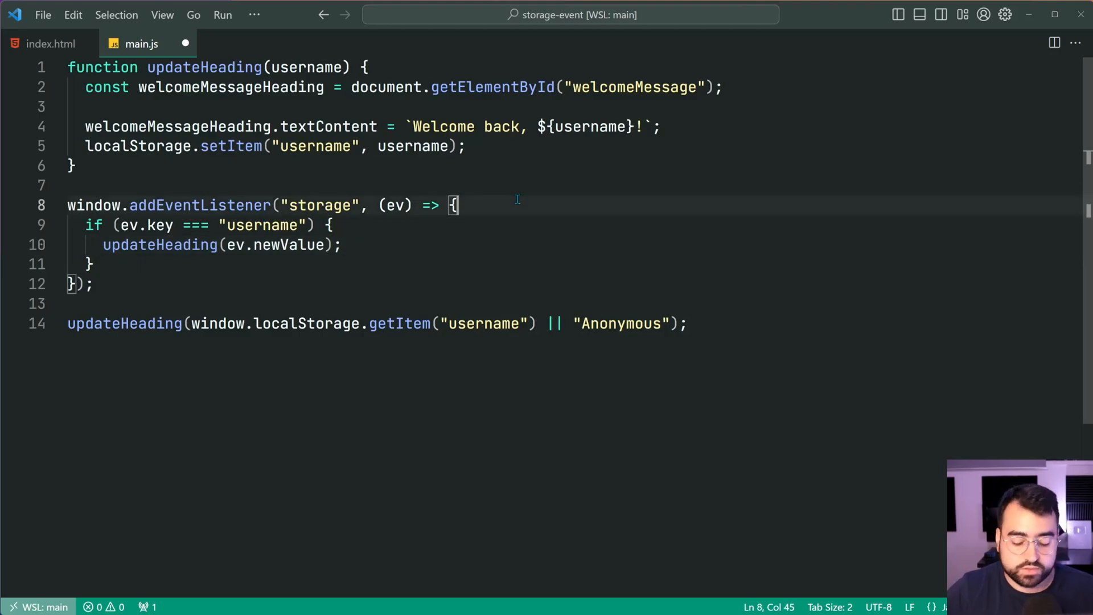
Step: Add an explanatory comment above the username check and save main.js
text(// If the username has been updated, refresh the heading)
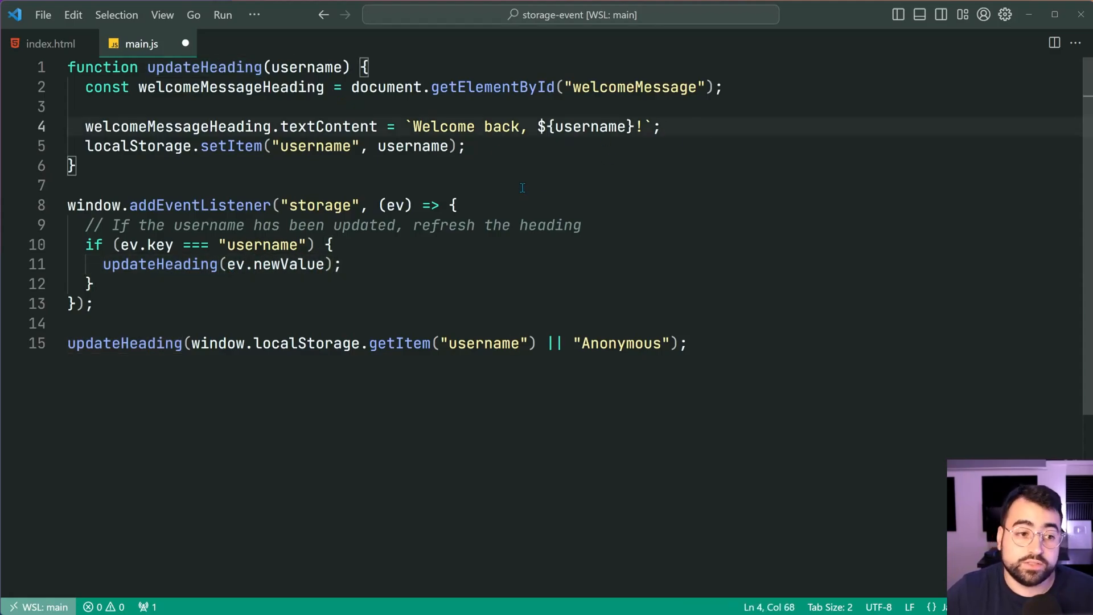
key(ctrl+s)
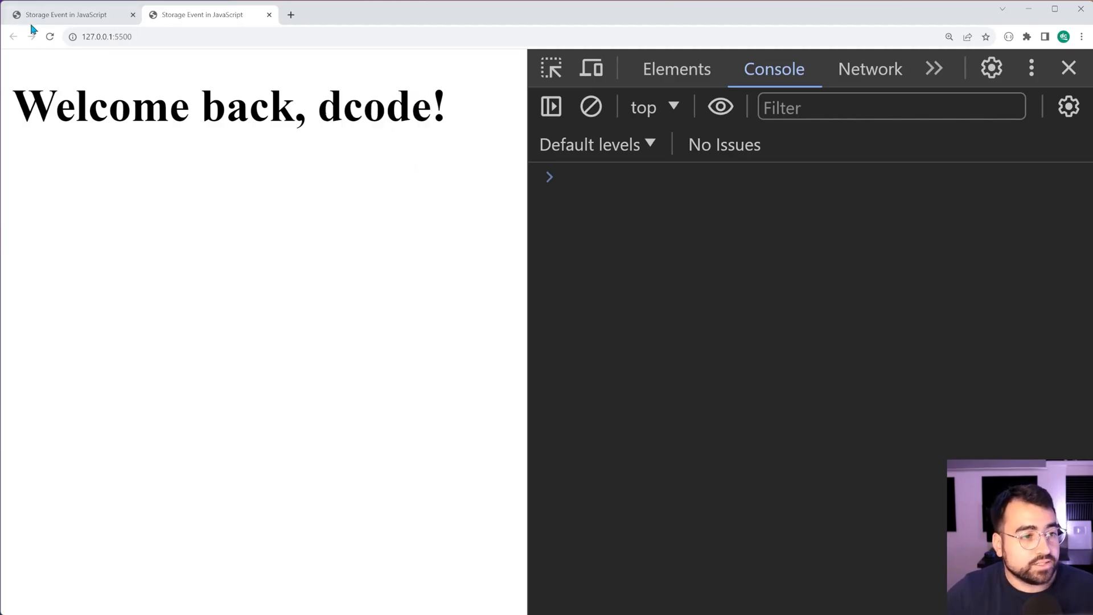
Step: Run updateHeading("Jeff") in the first tab's Console
text(updateHeading("dcode");)
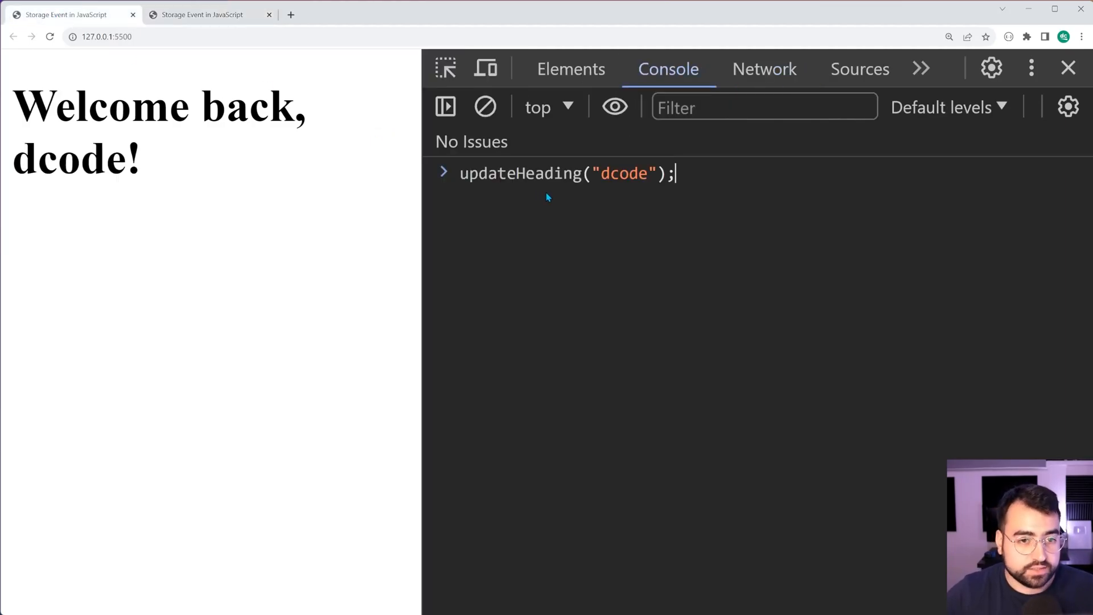
text(J)
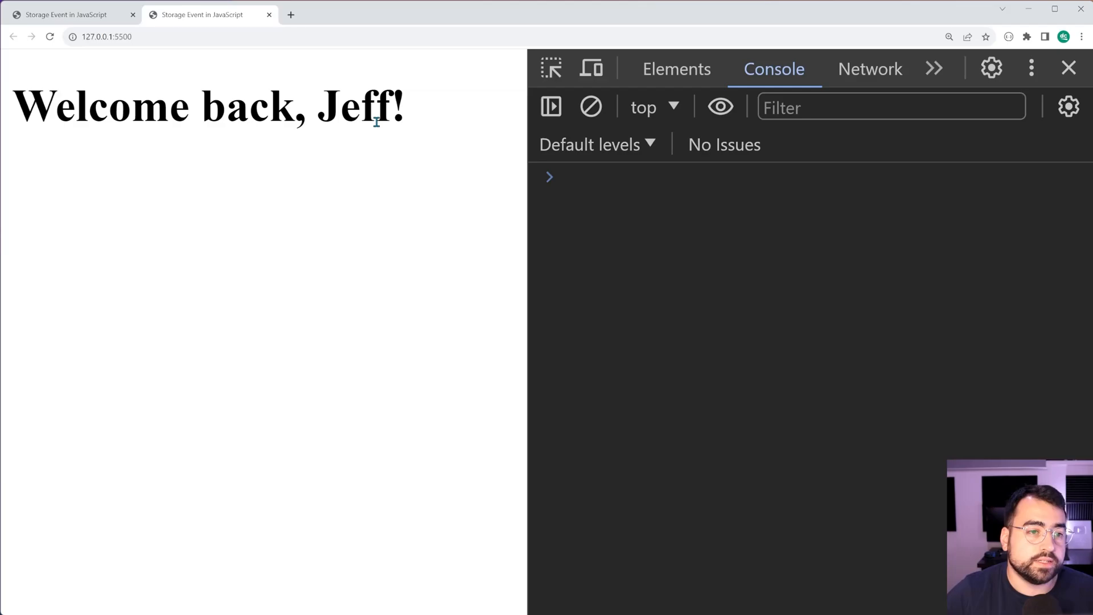
mouse_move(411, 115)
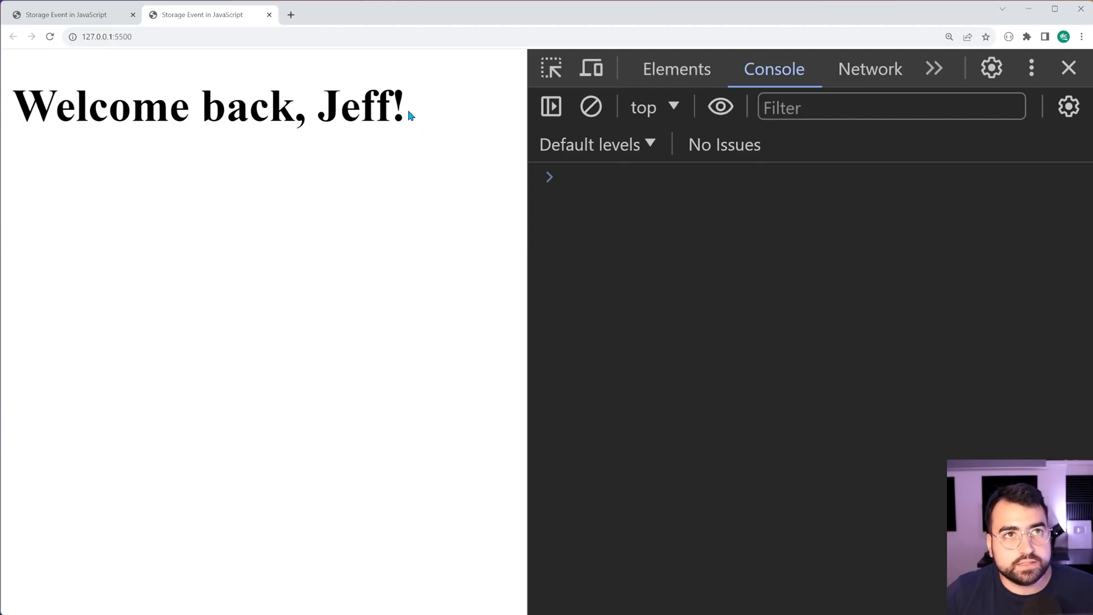
mouse_move(386, 102)
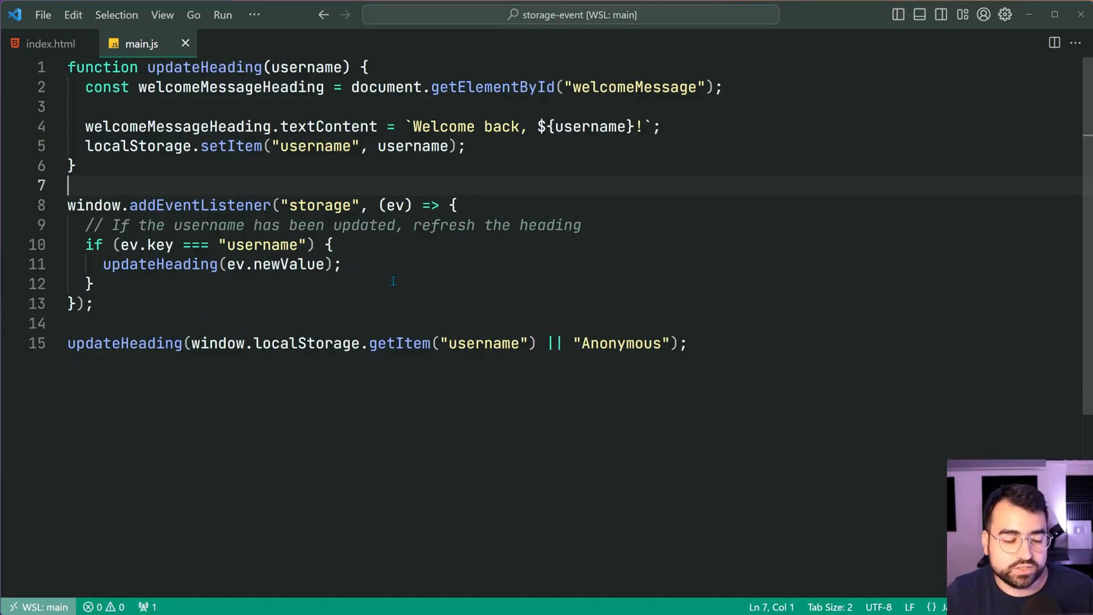
mouse_move(415, 400)
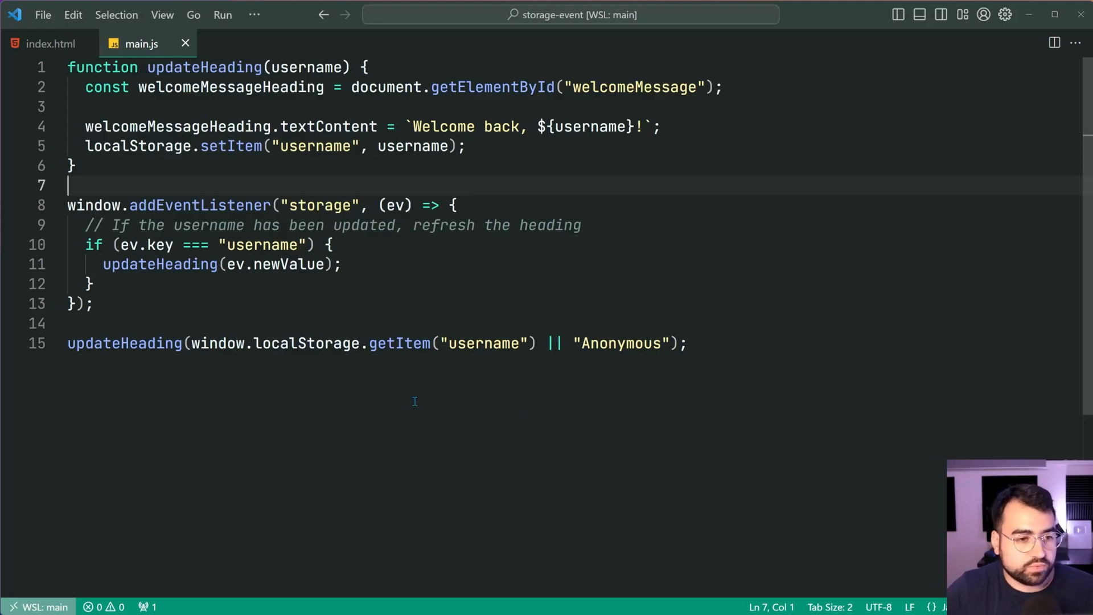
Step: Add console.log(ev); as the first line of the storage listener
text(co)
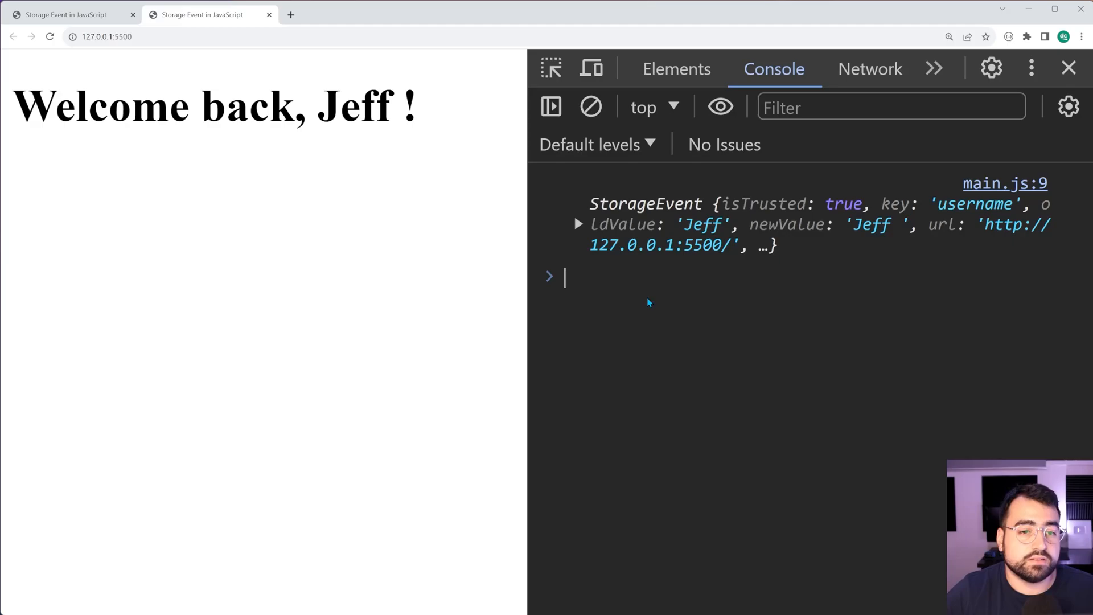
mouse_move(750, 383)
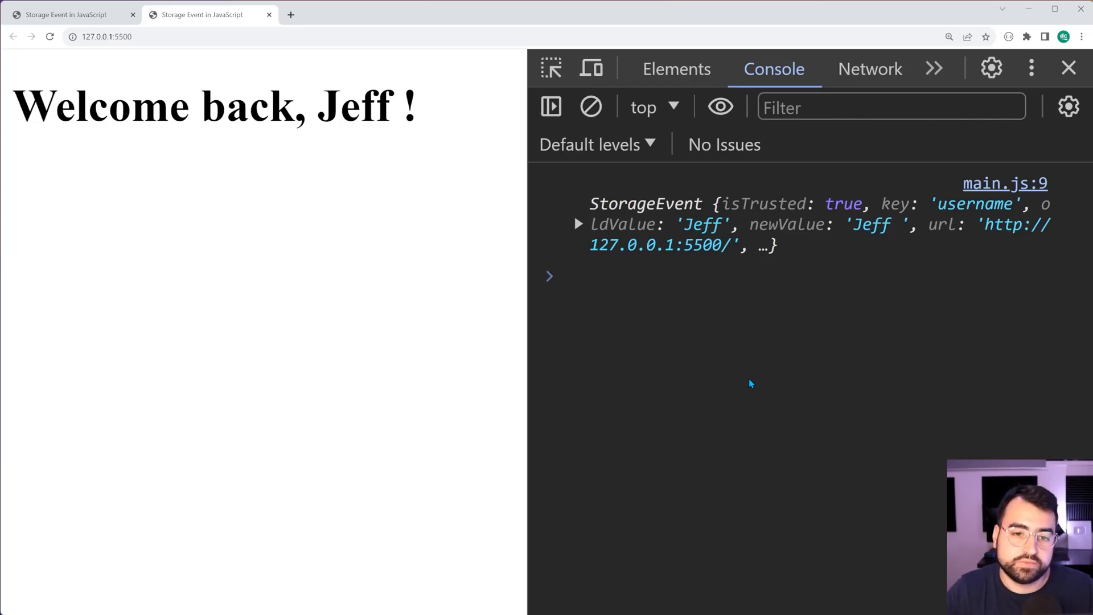
Step: Return to the first tab and focus its Console to run updateHeading("Jeff ")
click(579, 224)
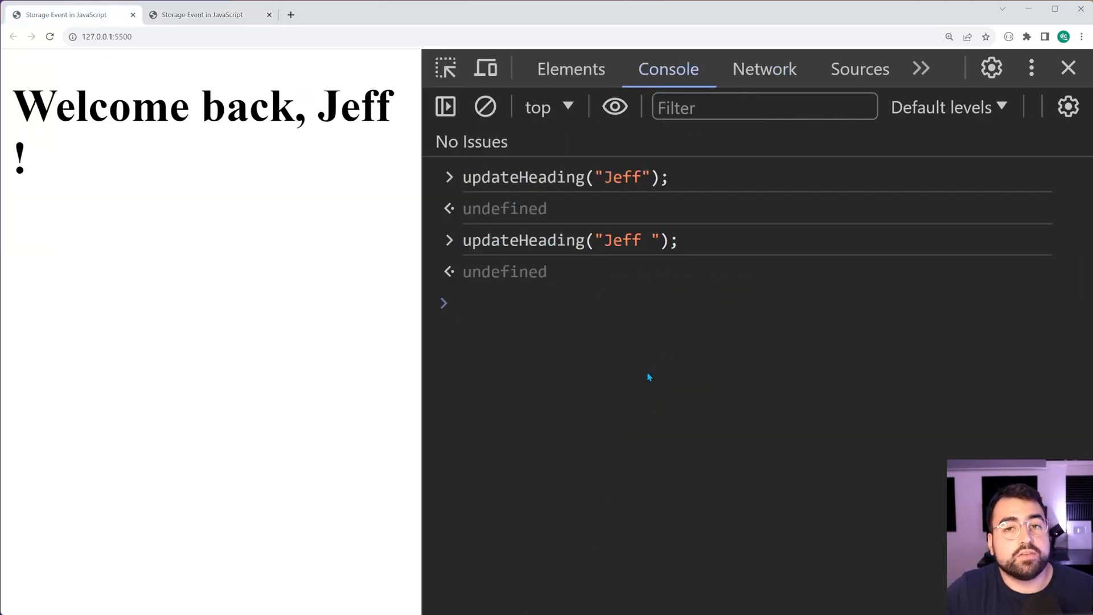
click(487, 303)
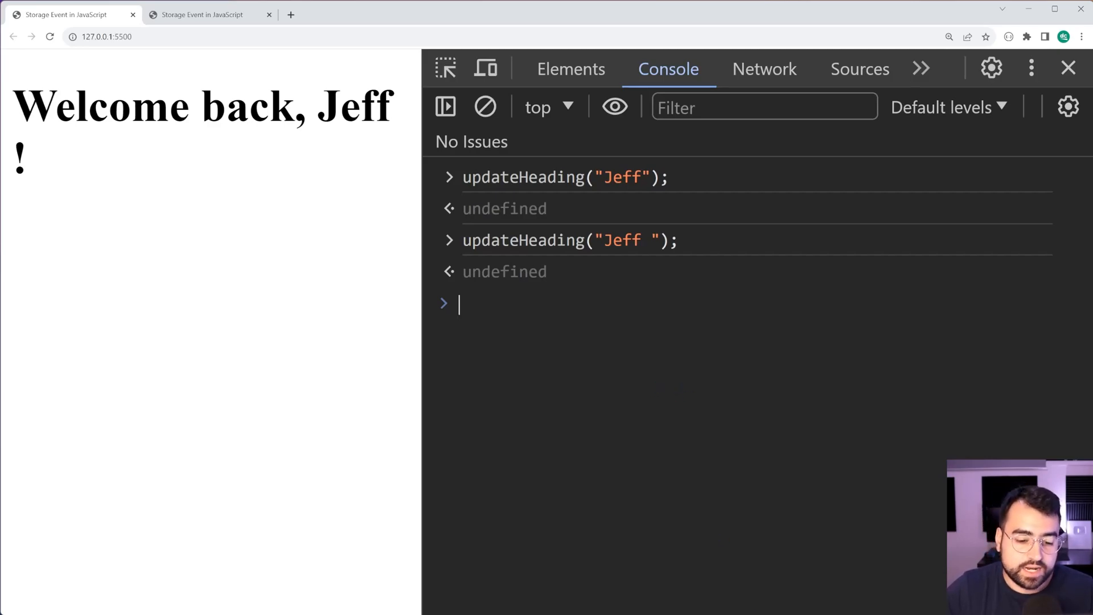
mouse_move(885, 466)
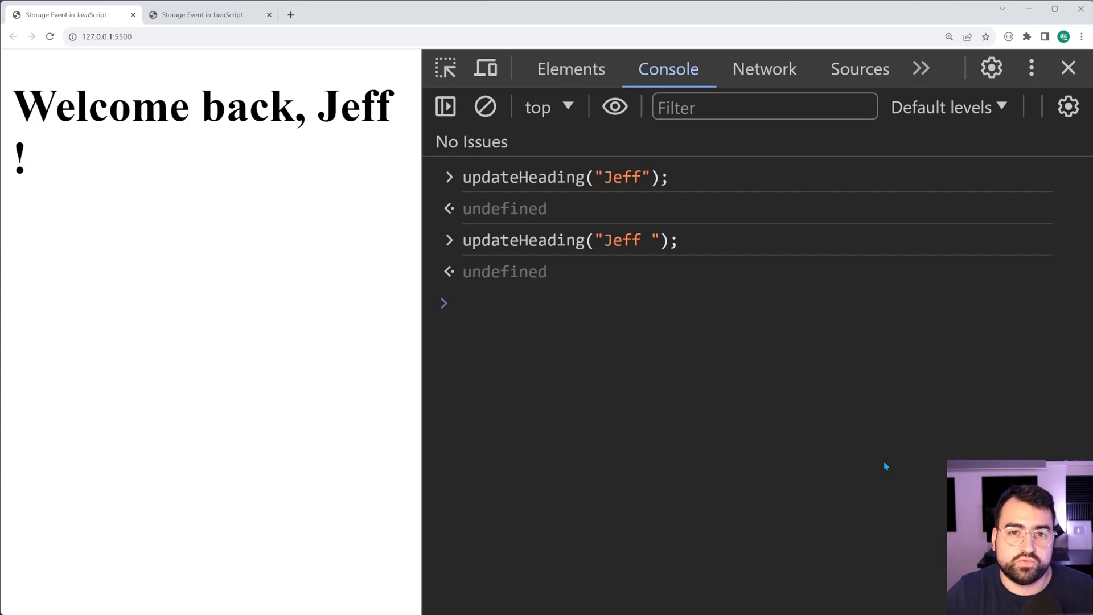
click(459, 304)
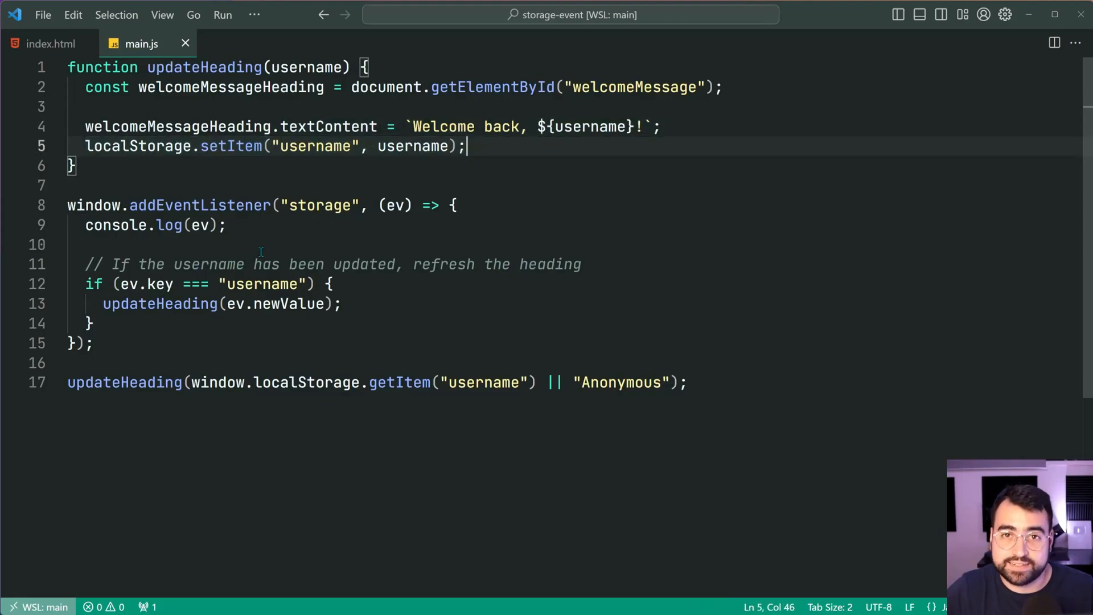
mouse_move(544, 314)
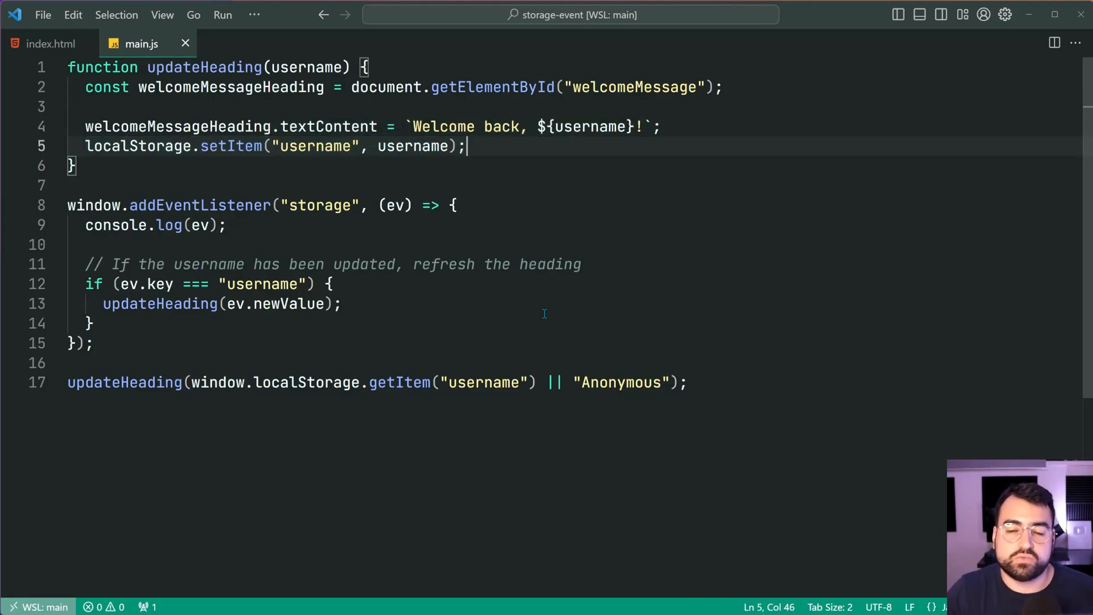